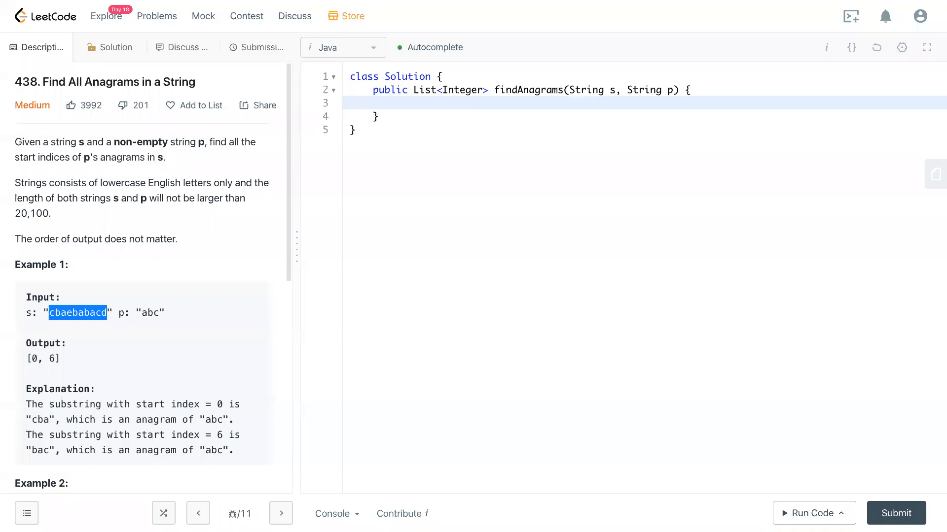
pyautogui.moveTo(549, 83)
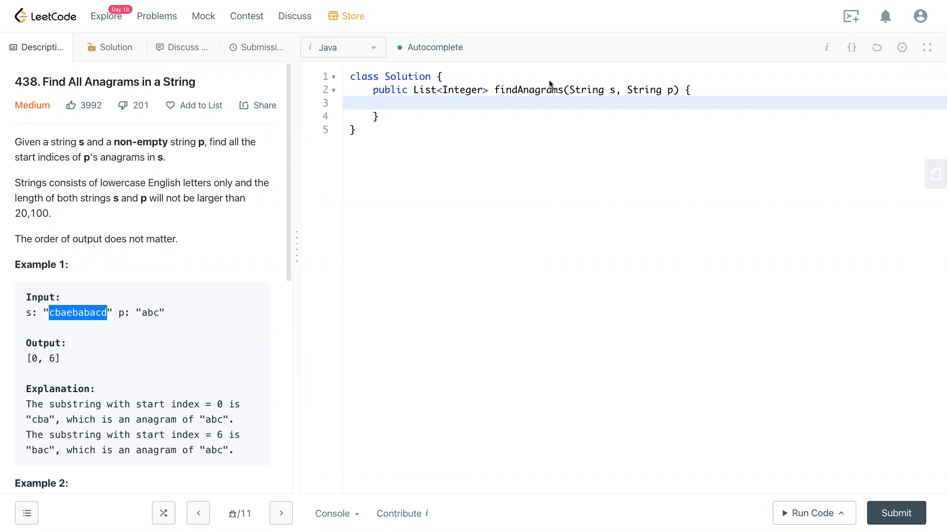
pyautogui.moveTo(64, 207)
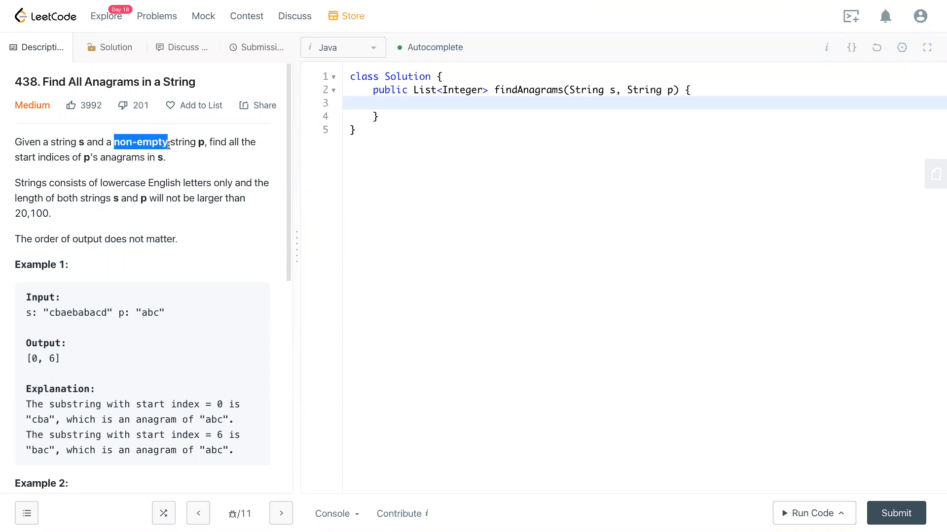
pyautogui.moveTo(186, 169)
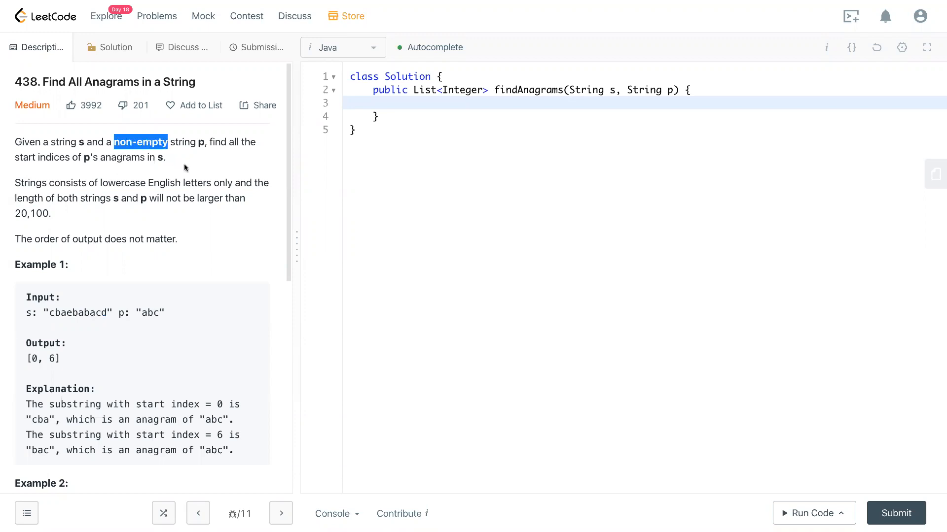
# Highlight the window 'cba' in Example 1 and the pattern 'ab' in Example 2
pyautogui.scroll(-3)
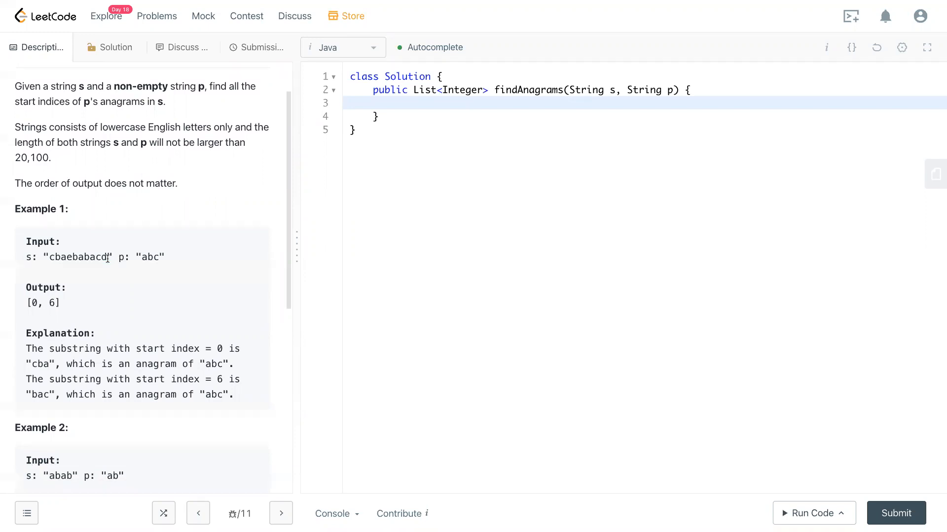
pyautogui.moveTo(123, 276)
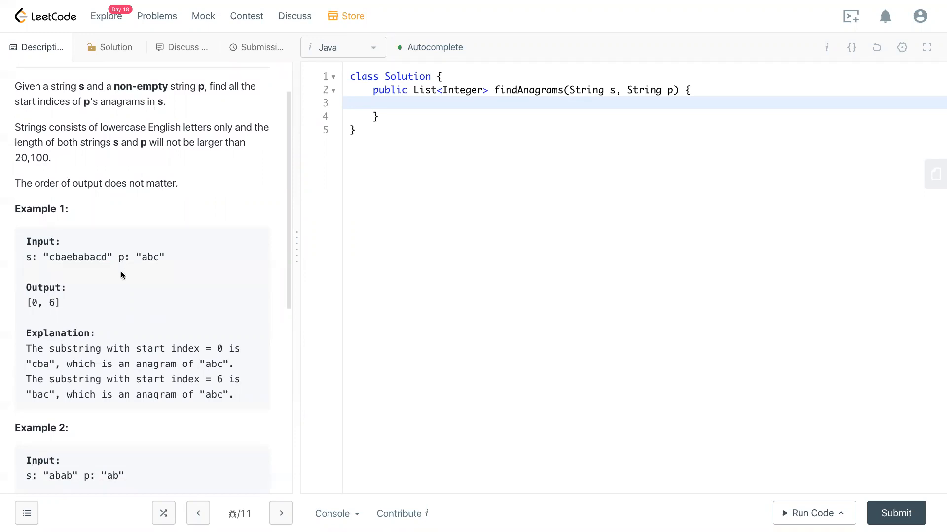
pyautogui.moveTo(51, 256)
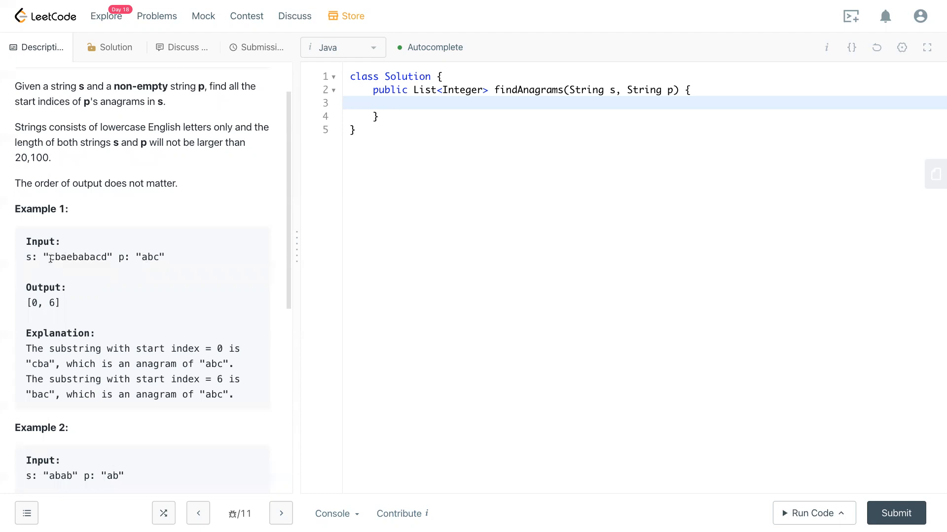
pyautogui.doubleClick(34, 302)
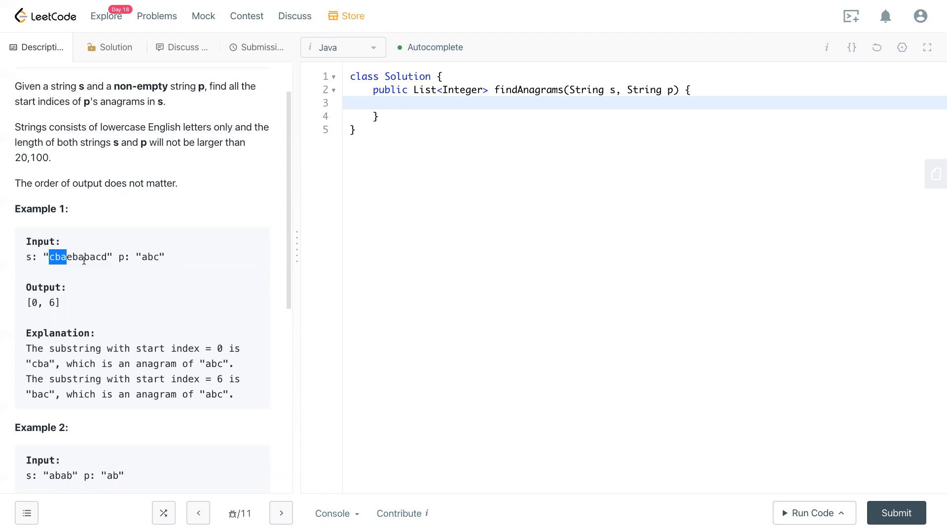
pyautogui.moveTo(51, 257); pyautogui.dragTo(101, 256)
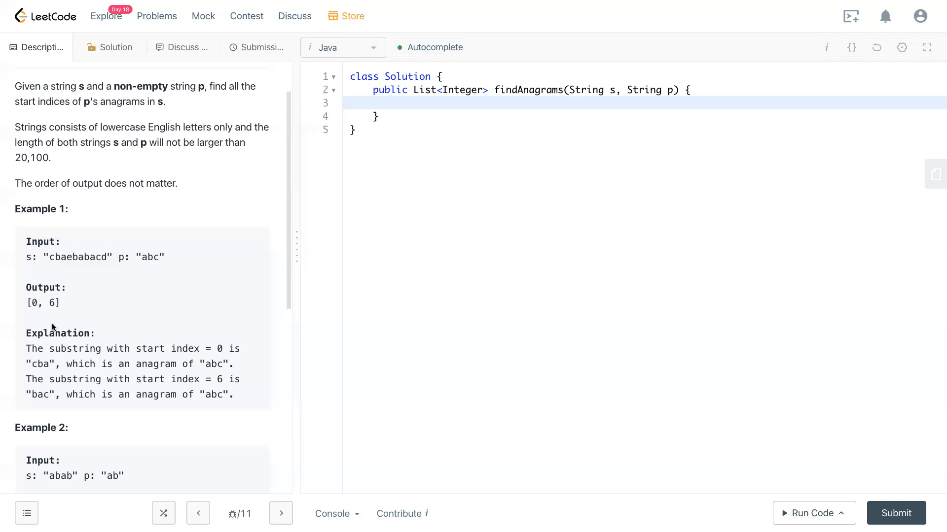
pyautogui.scroll(-3)
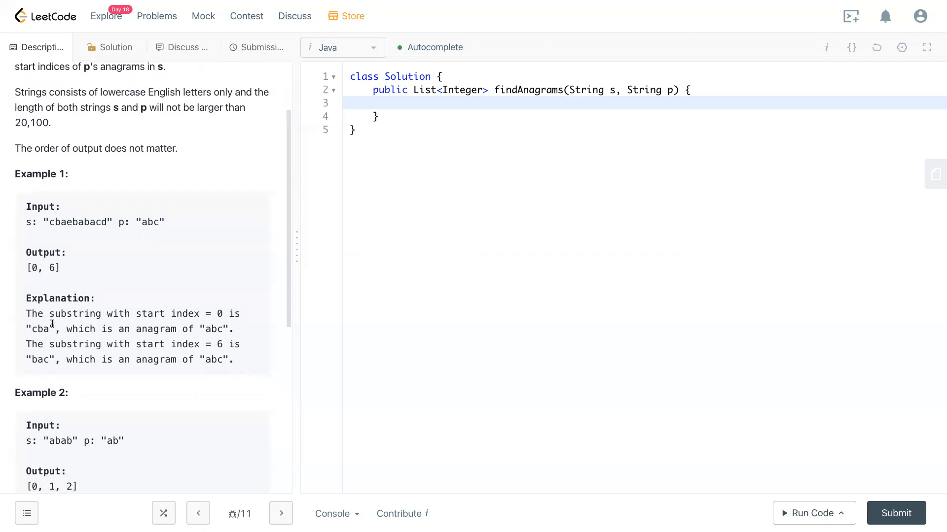
pyautogui.scroll(-3)
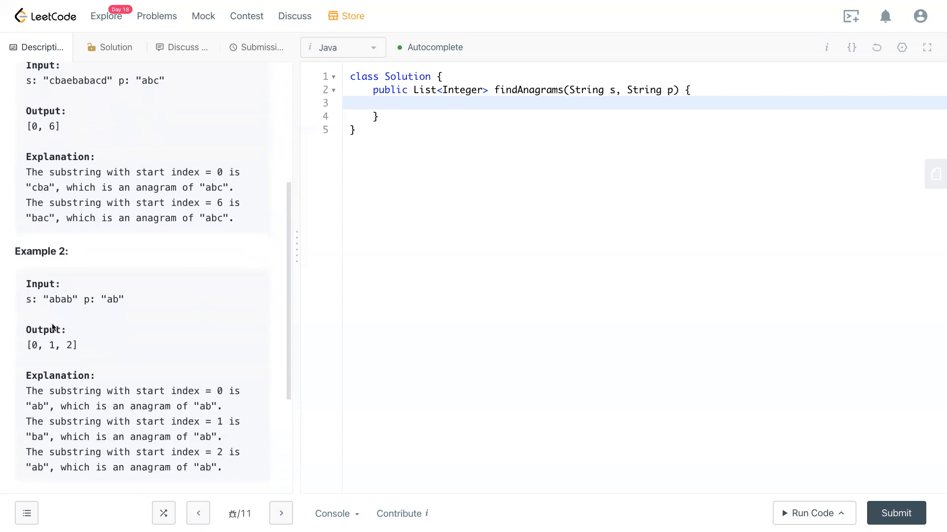
pyautogui.doubleClick(52, 300)
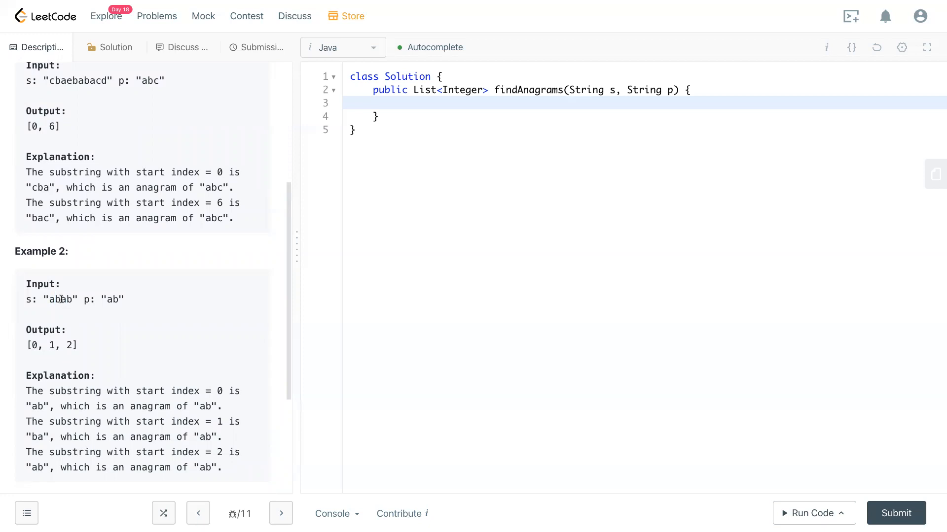
pyautogui.doubleClick(64, 300)
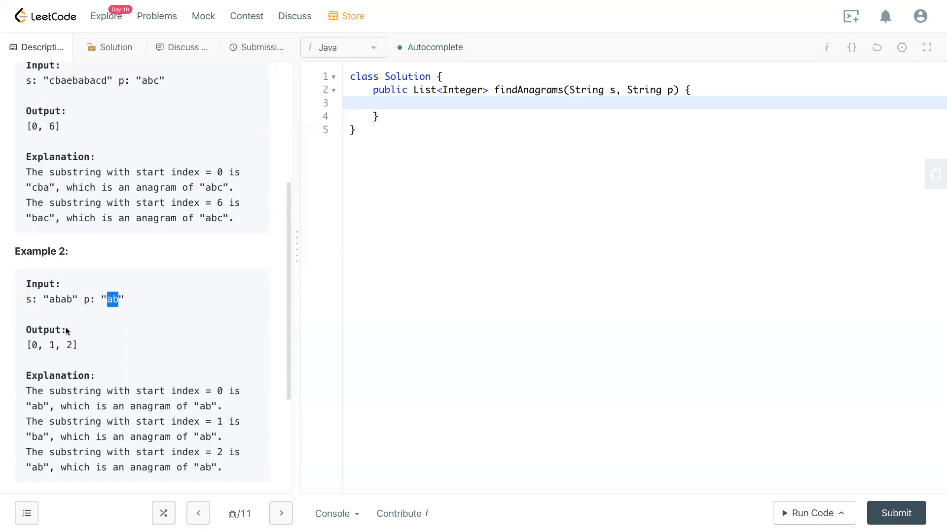
pyautogui.moveTo(30, 349)
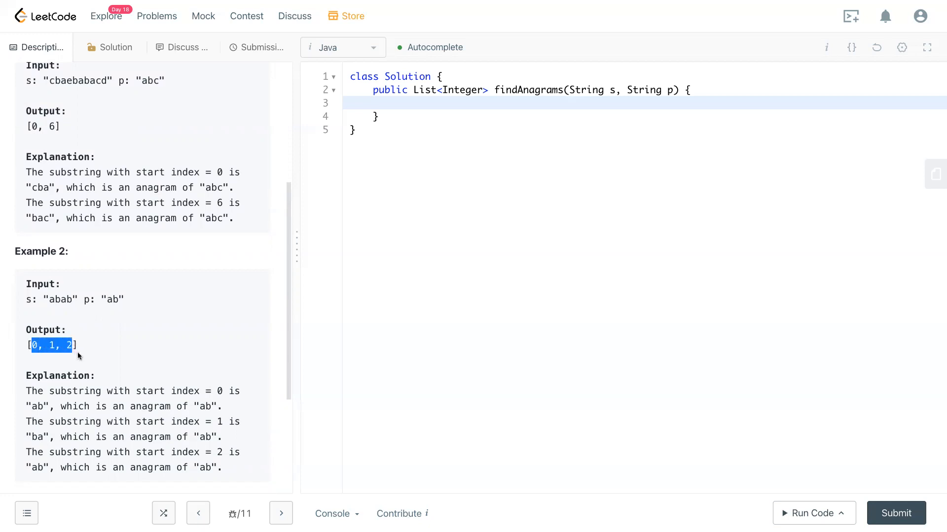
# Sketch the 26-slot letter-count array and write the label 'table' beside it
pyautogui.scroll(3)
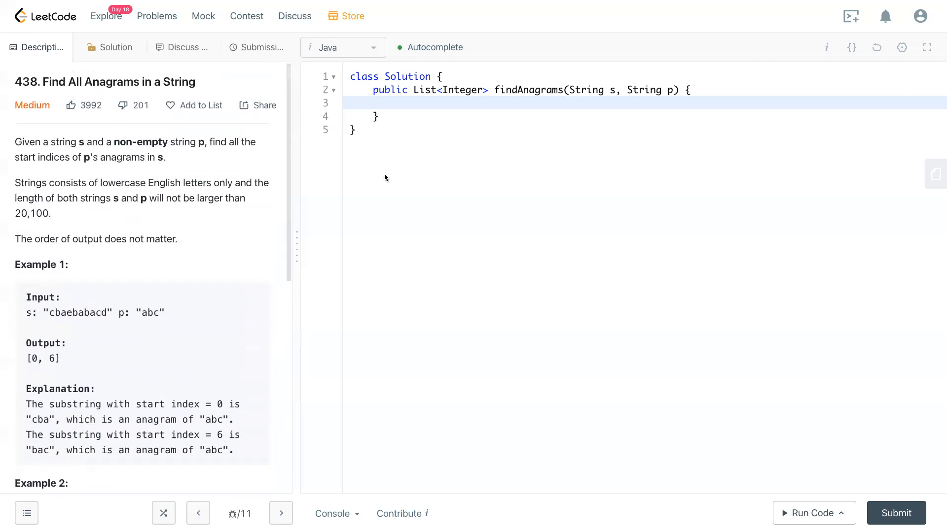
pyautogui.moveTo(471, 41)
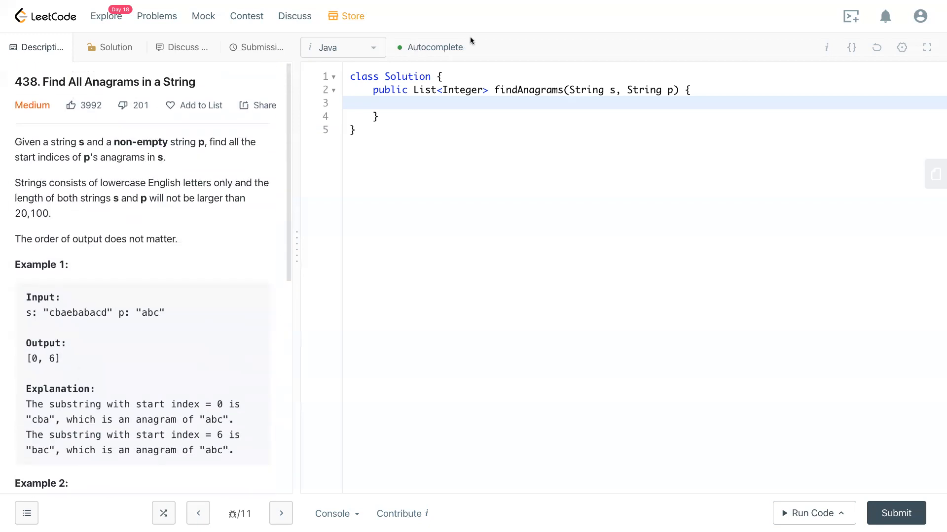
pyautogui.moveTo(176, 329)
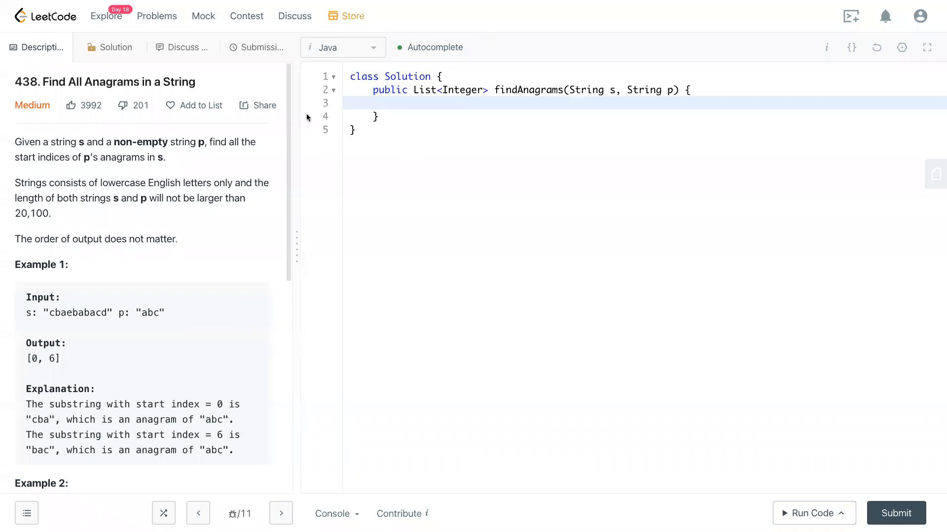
pyautogui.scroll(-3)
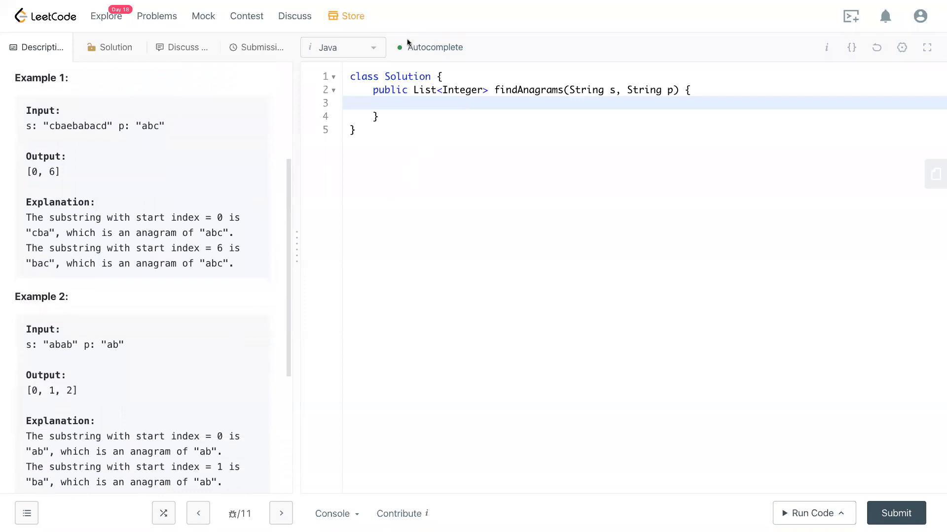
pyautogui.moveTo(493, 25)
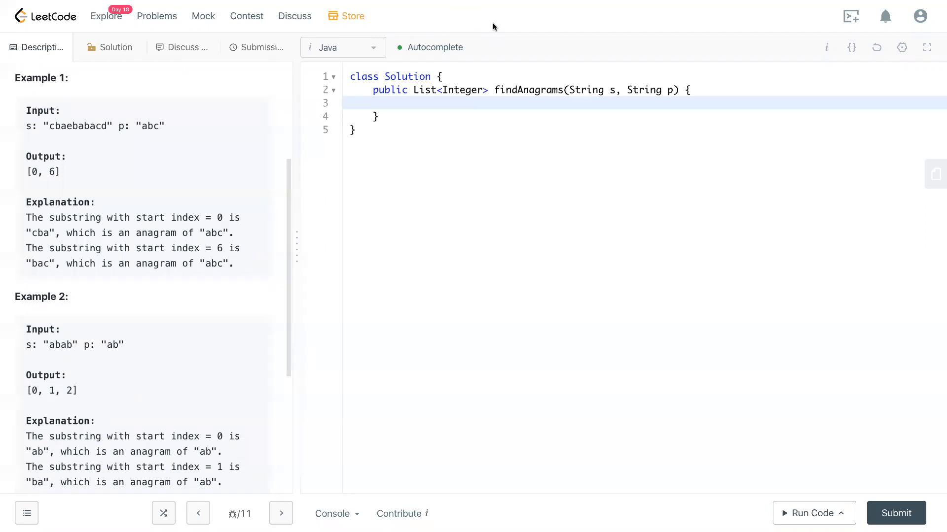
pyautogui.moveTo(104, 356)
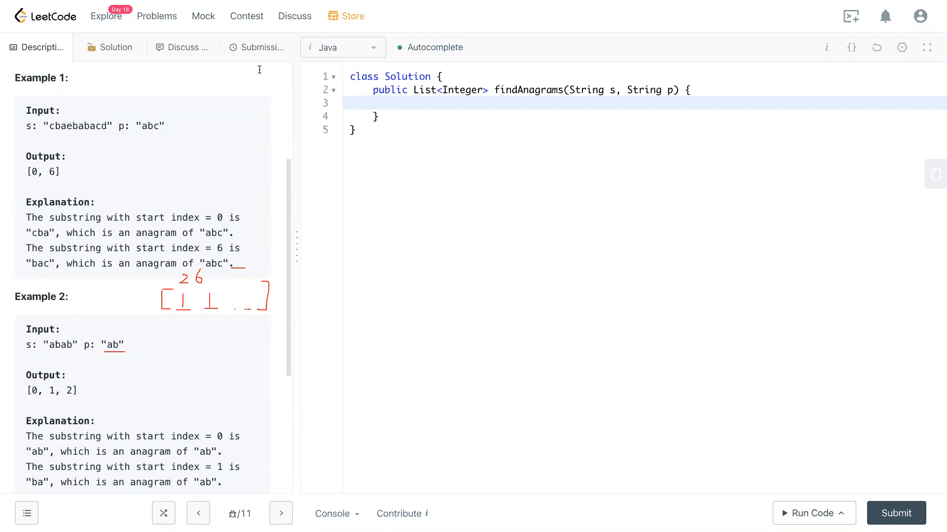
pyautogui.moveTo(241, 279)
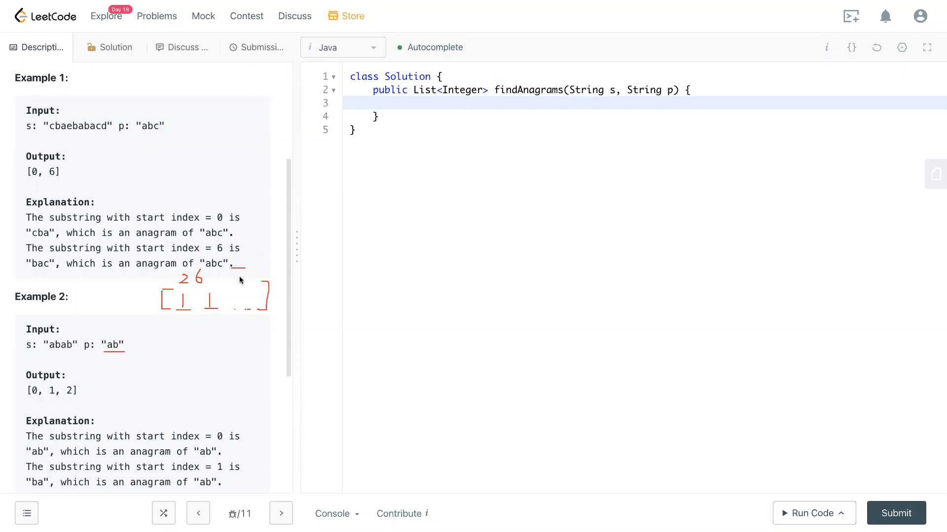
pyautogui.moveTo(256, 77)
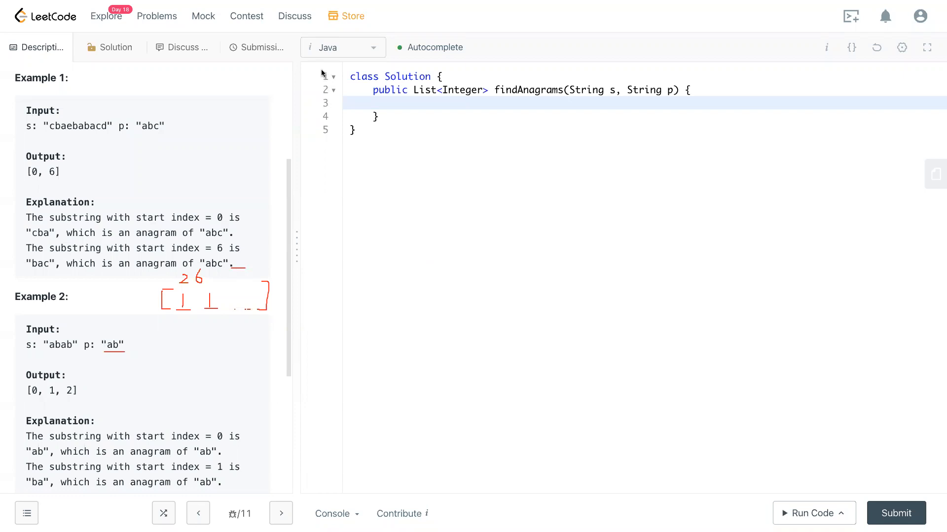
pyautogui.moveTo(307, 103)
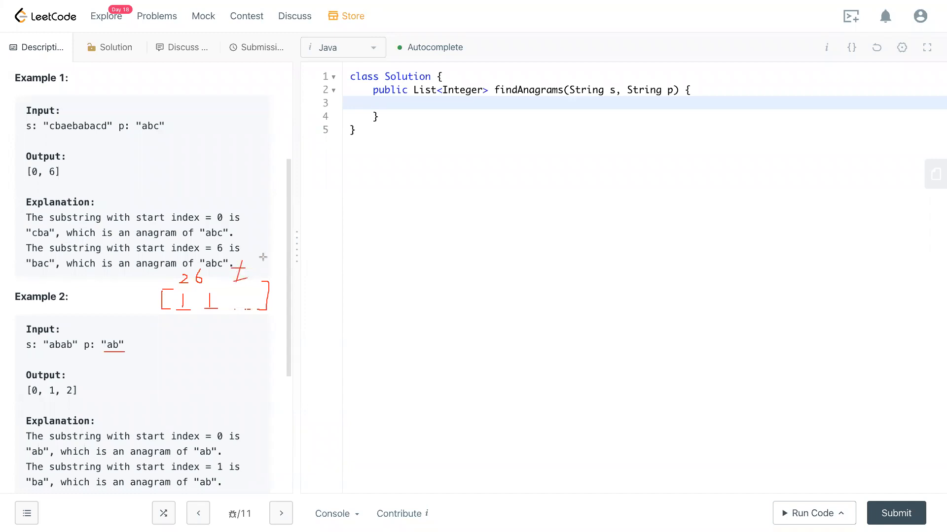
pyautogui.moveTo(296, 97)
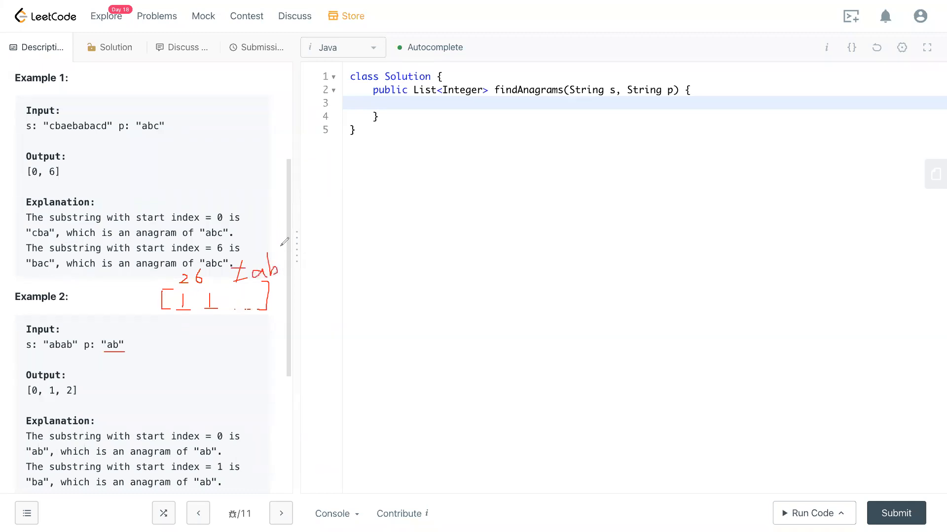
pyautogui.moveTo(276, 266); pyautogui.dragTo(296, 275)
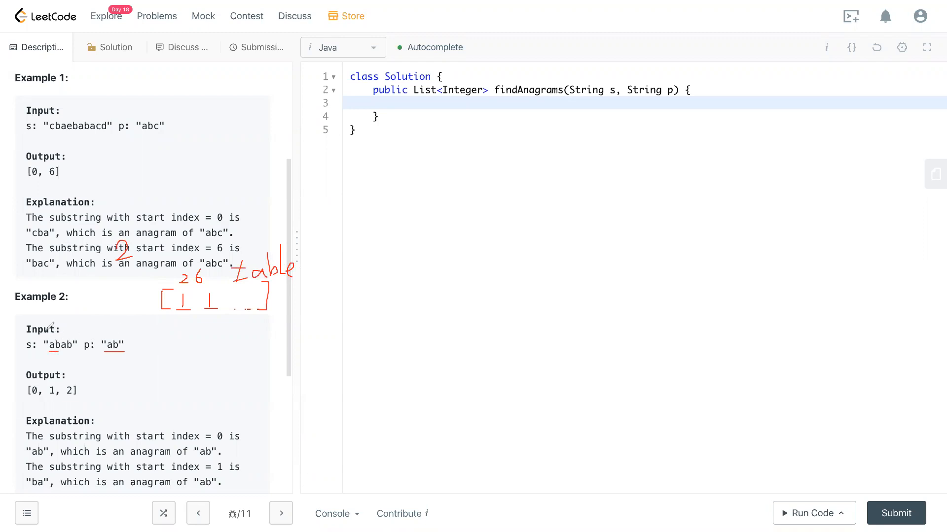
pyautogui.moveTo(54, 327)
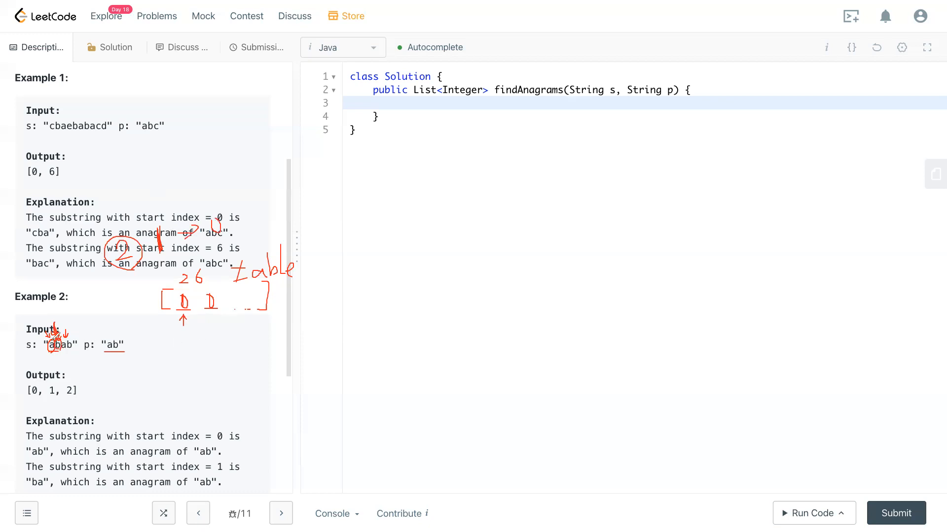
# Draw a second bracketed array below the table and underline Example 2's output [0, 1, 2]
pyautogui.moveTo(196, 344); pyautogui.dragTo(199, 365)
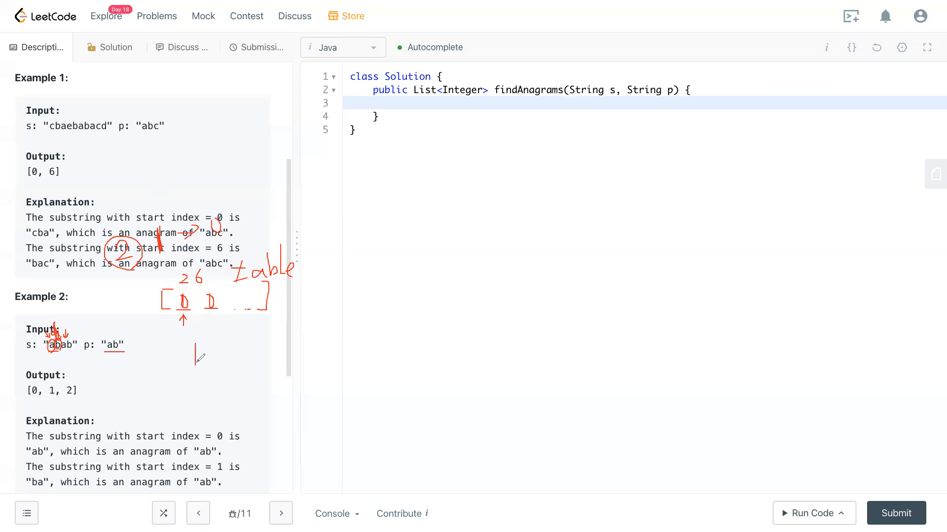
pyautogui.moveTo(199, 339); pyautogui.dragTo(205, 362)
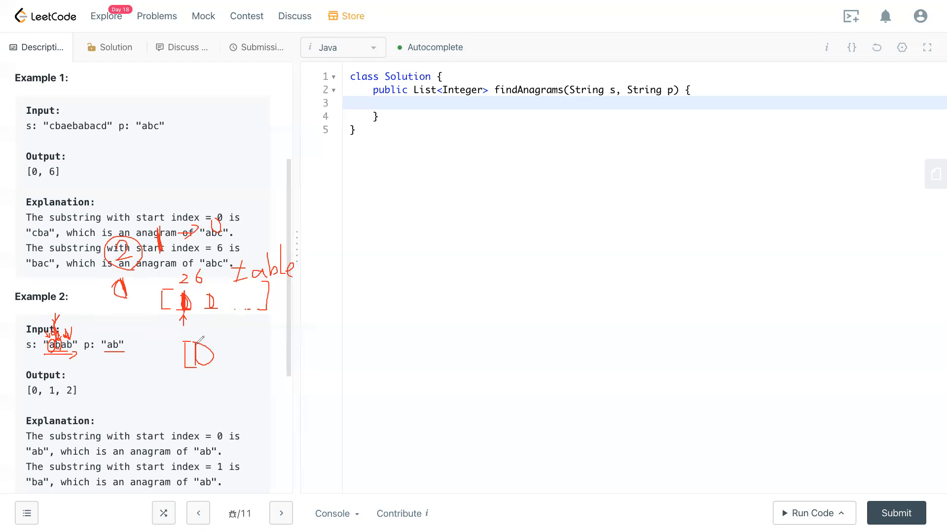
pyautogui.moveTo(20, 400); pyautogui.dragTo(97, 400)
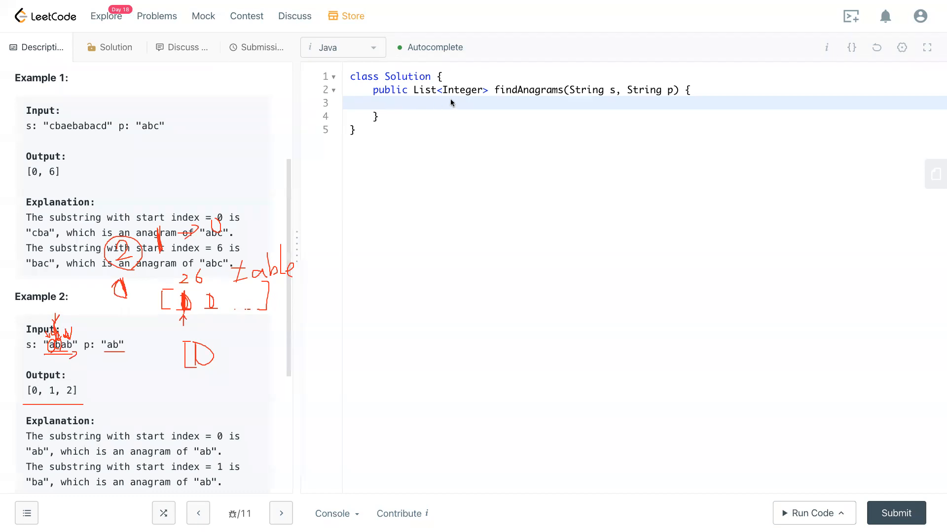
# Write 'List<Integer> output = new ArrayList<>();' as the first line of findAnagrams
pyautogui.click(396, 102)
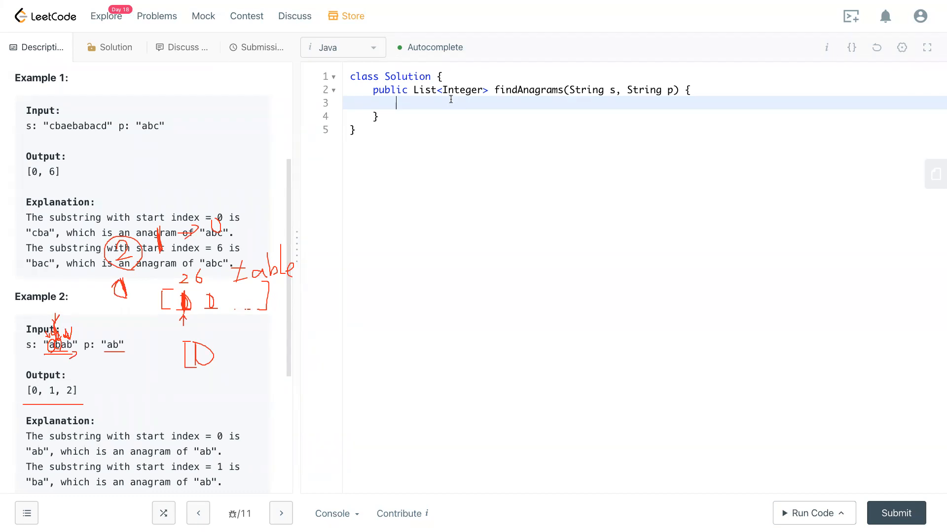
pyautogui.write('List<Inte')
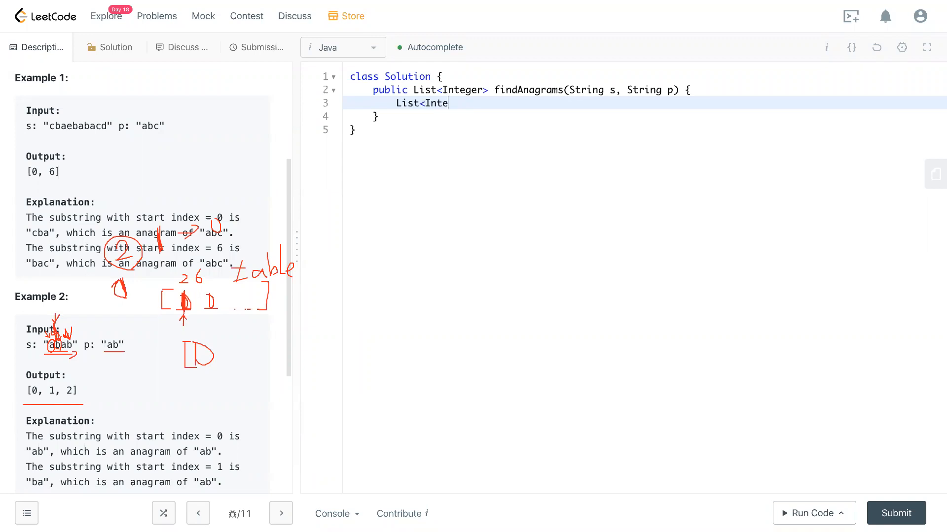
pyautogui.write('ger> output =')
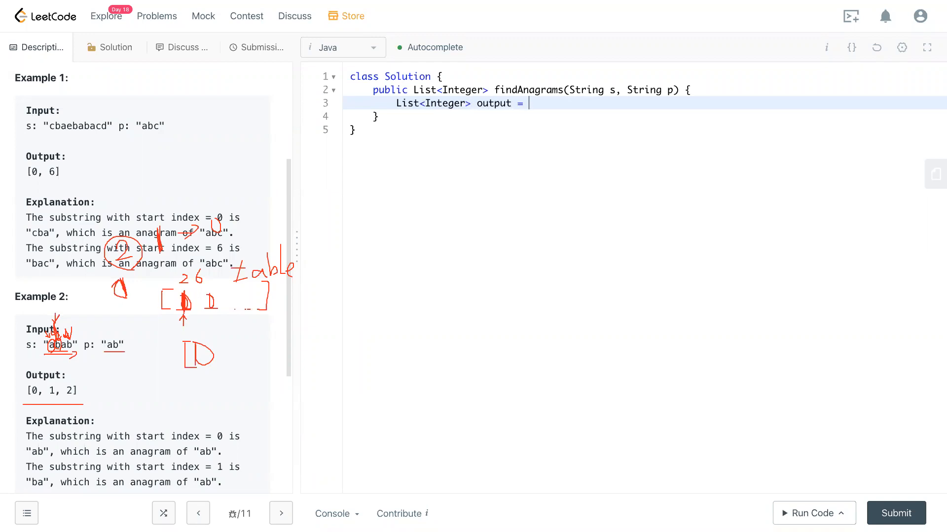
pyautogui.write('new Array')
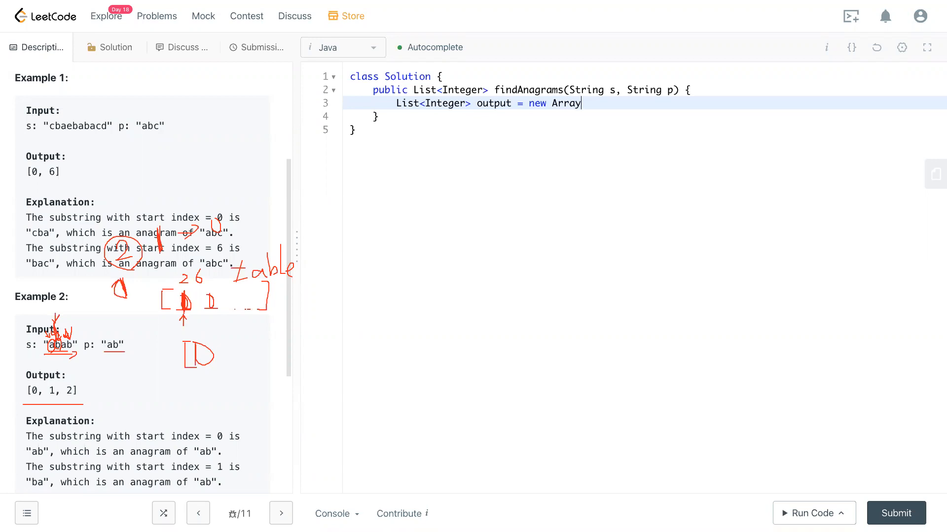
pyautogui.write('List<>)')
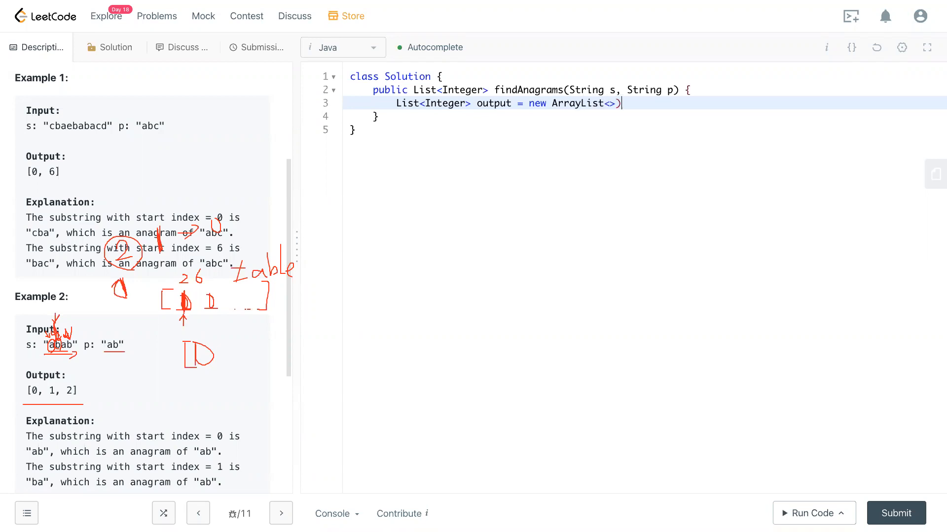
pyautogui.write('();')
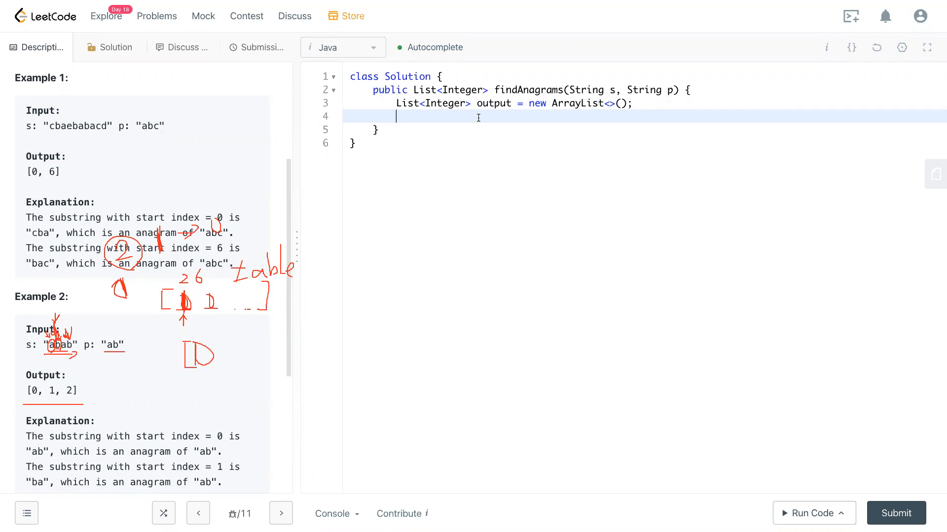
# Add the guard 'if (s == null || s.length() == 0) return output;'
pyautogui.write('if ()')
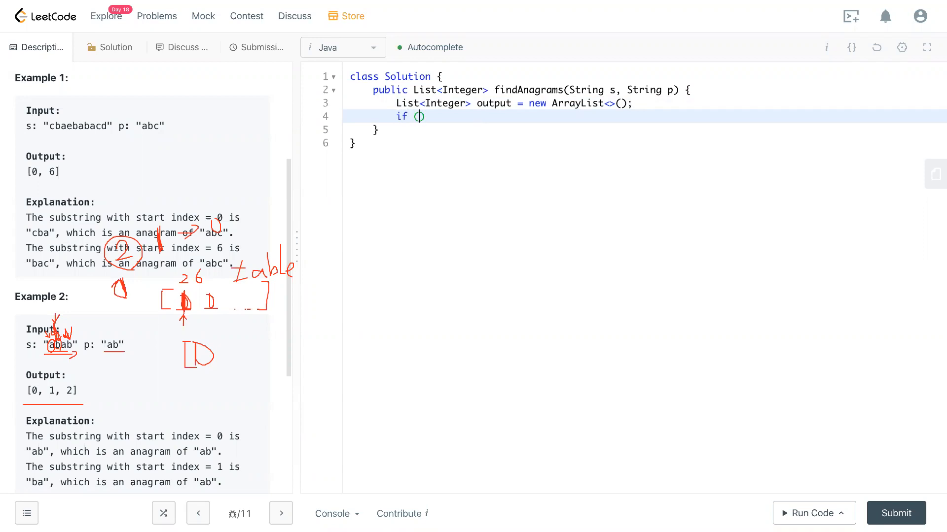
pyautogui.write('s =')
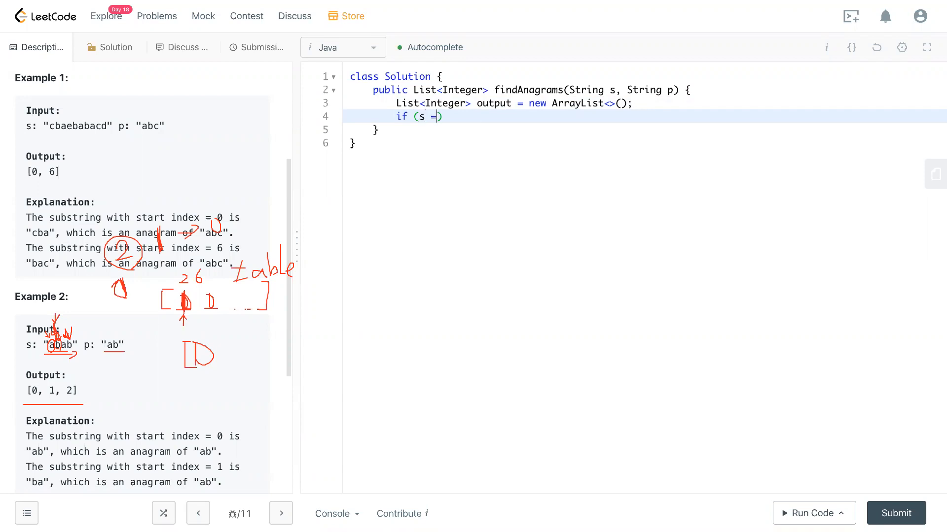
pyautogui.write('= null)')
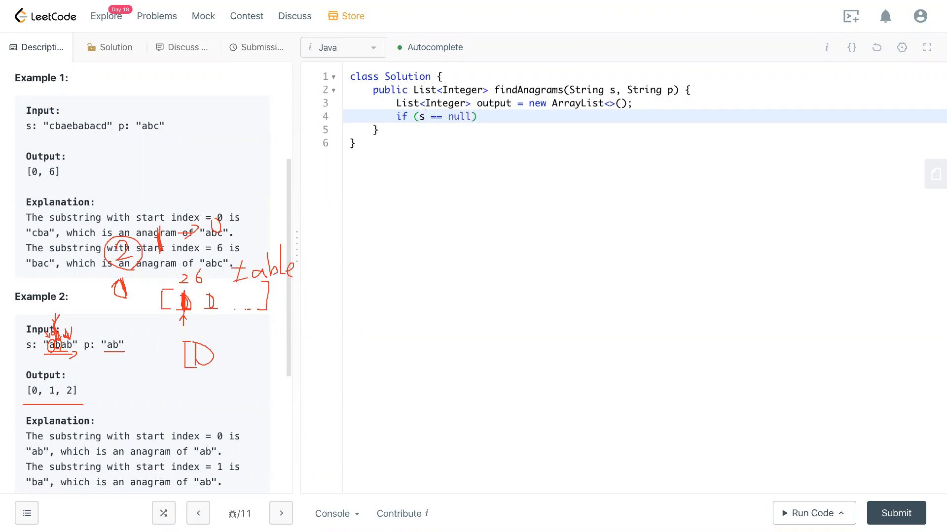
pyautogui.write('|| s.')
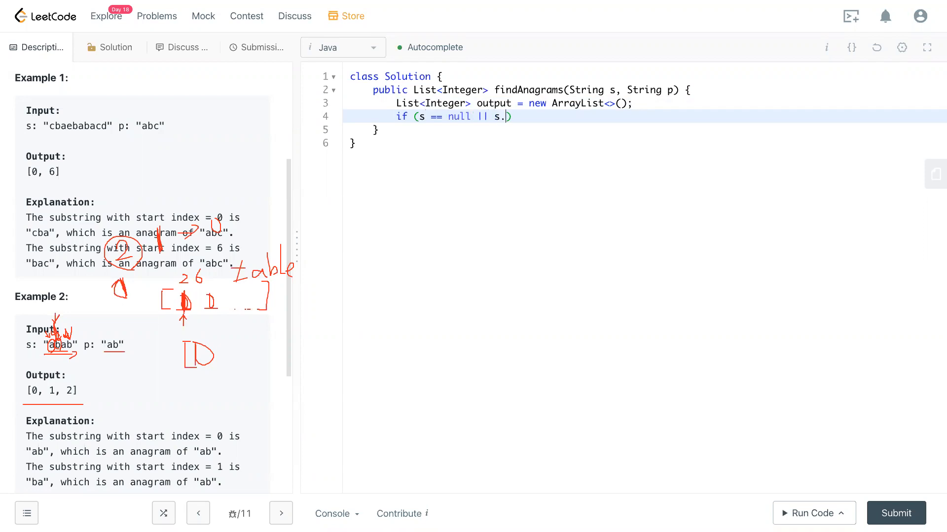
pyautogui.write('length() -)')
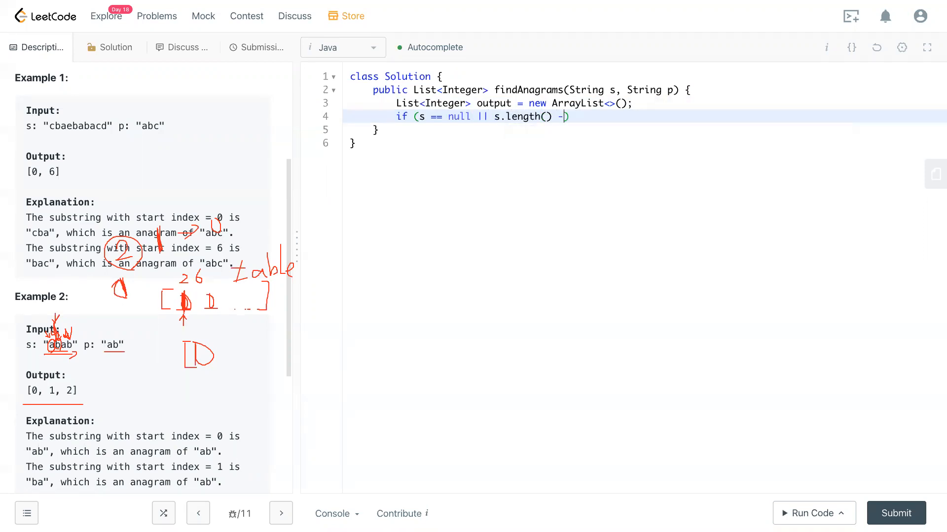
pyautogui.write('= 0')
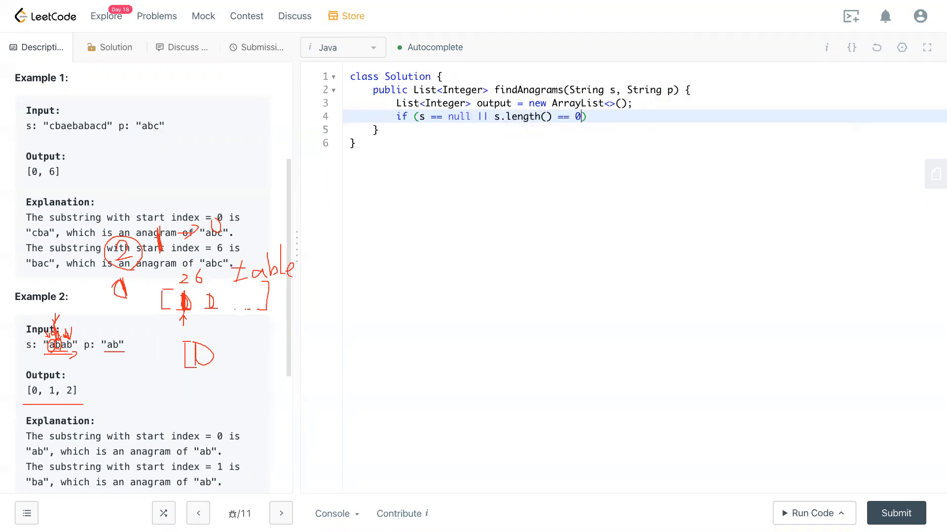
pyautogui.write('return output;')
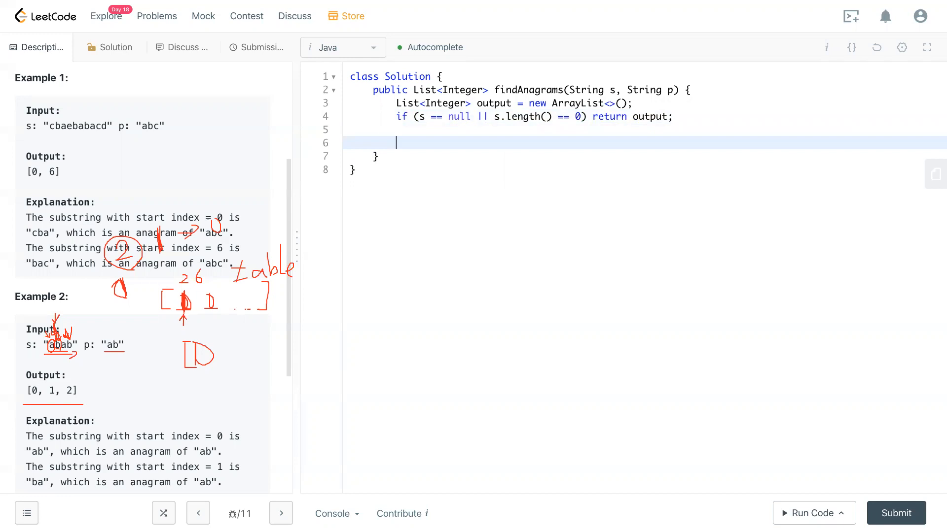
pyautogui.moveTo(258, 323)
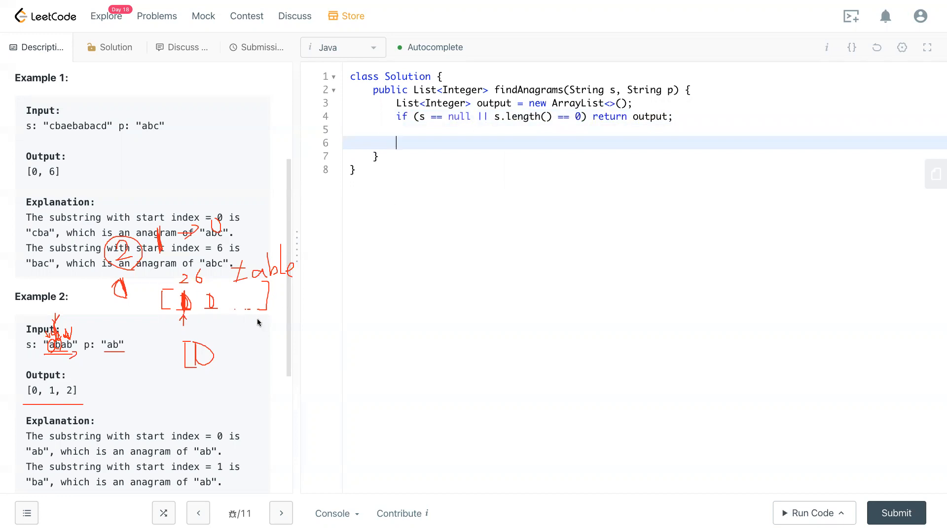
pyautogui.moveTo(434, 164)
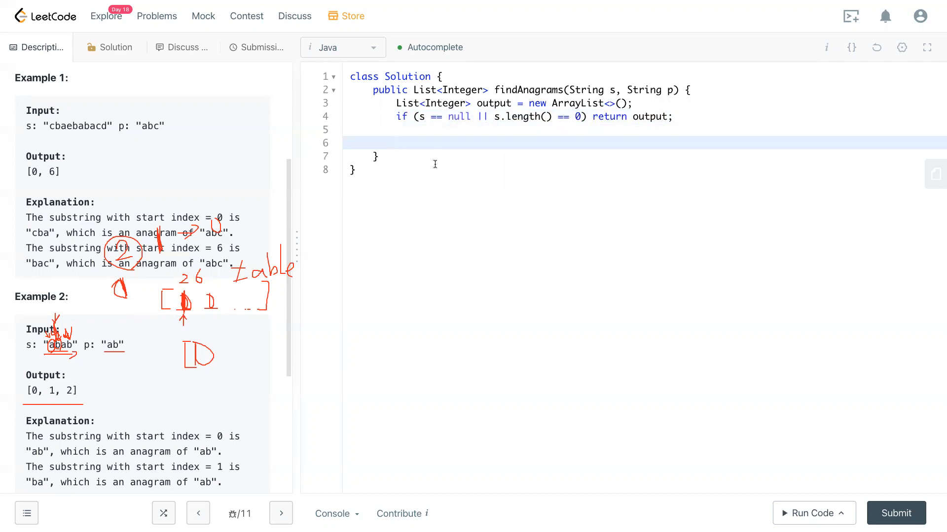
# Declare the count array 'int[] table = new int[26];'
pyautogui.write('int[]')
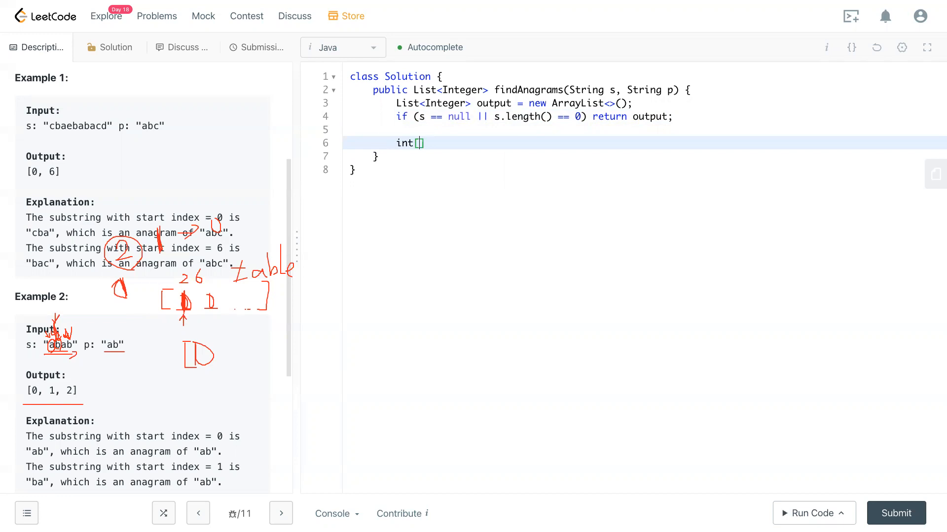
pyautogui.write('table')
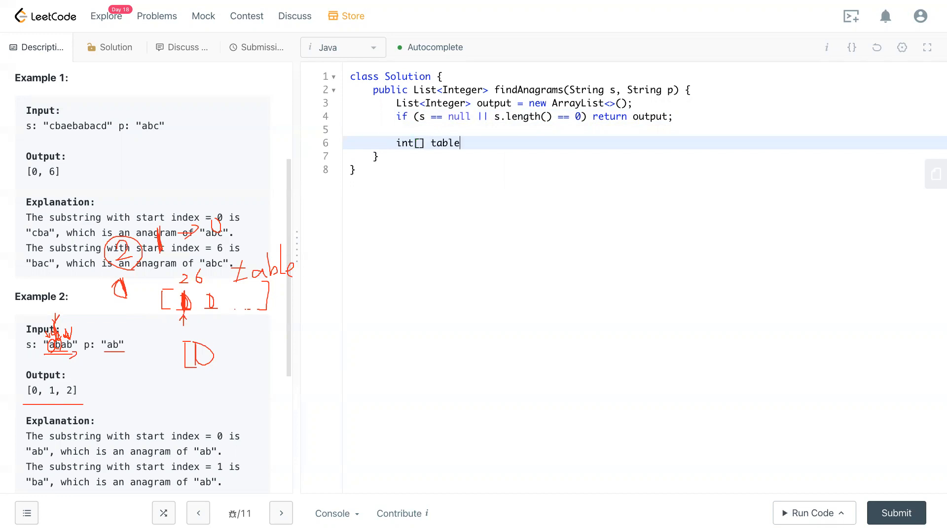
pyautogui.write('= new')
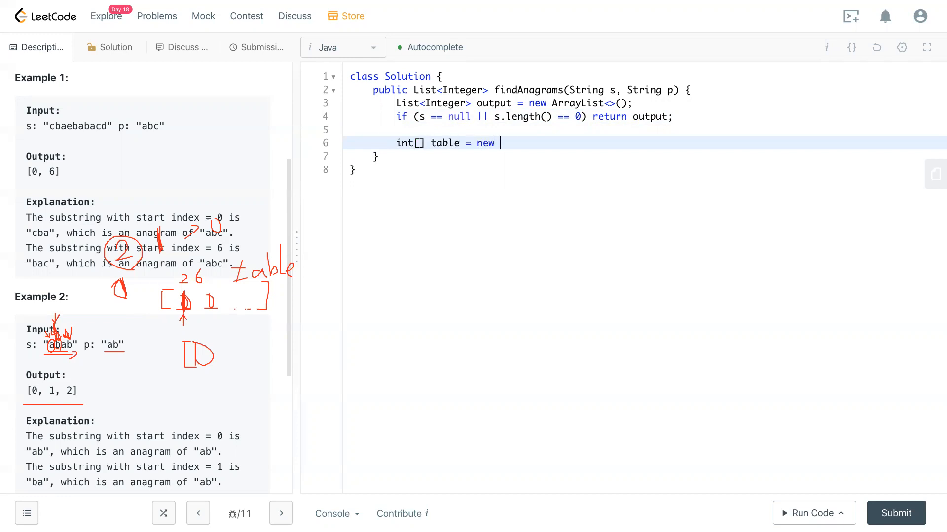
pyautogui.write('int[2]')
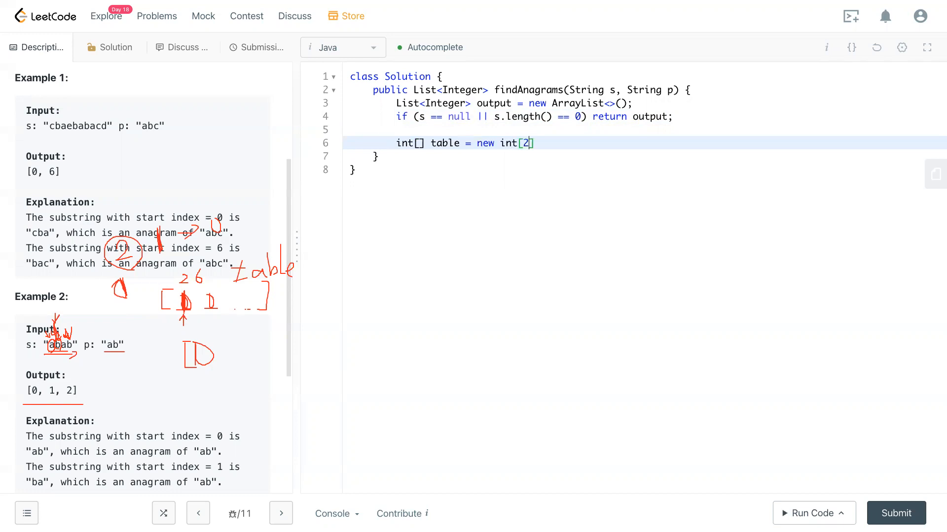
pyautogui.write('6];')
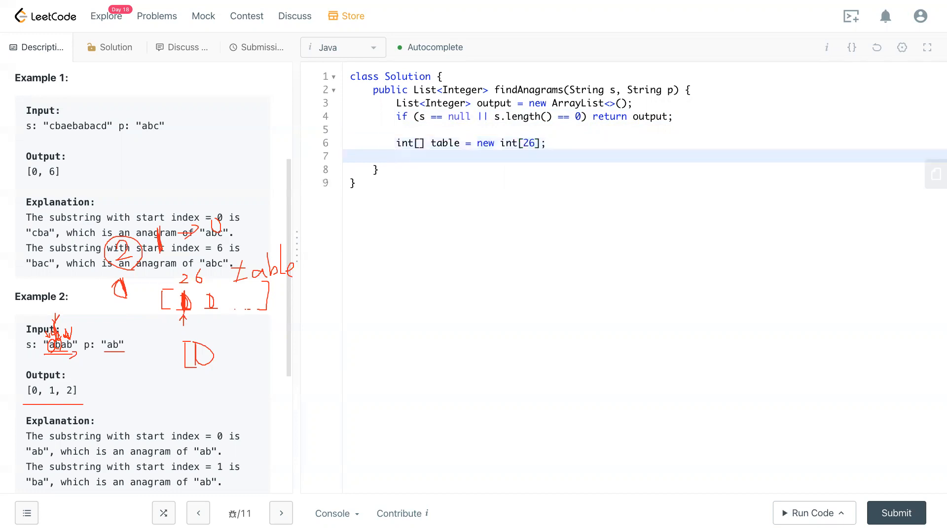
# Count each character of p with 'for (char c: p.toCharArray()) table[c - 'a']++;'
pyautogui.write('for')
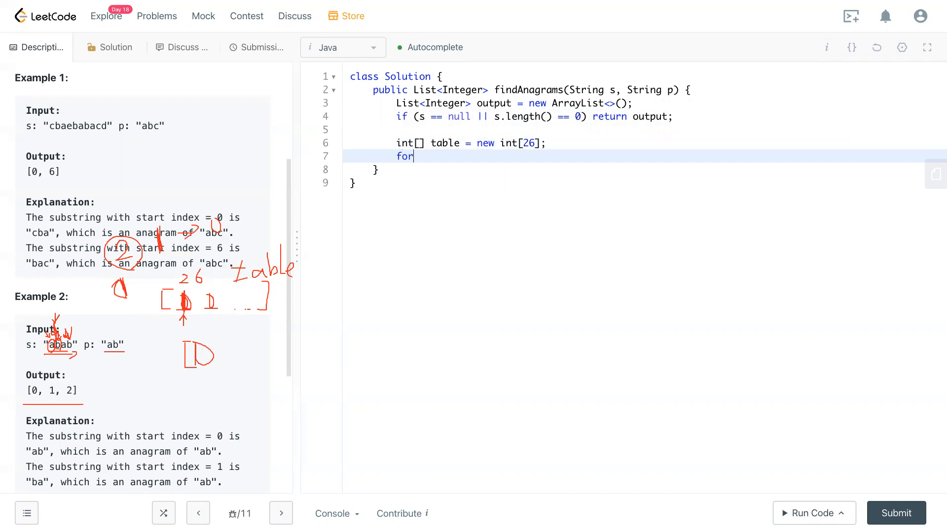
pyautogui.write('(')
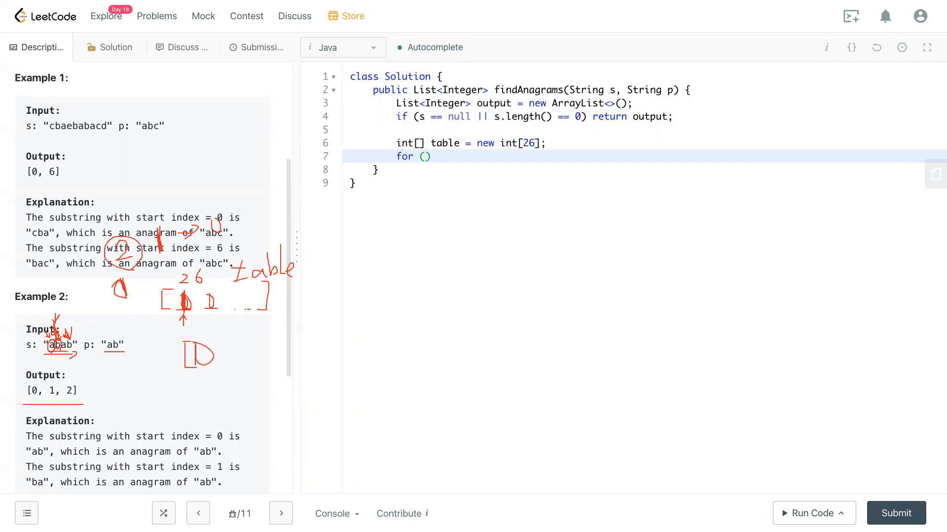
pyautogui.write('char')
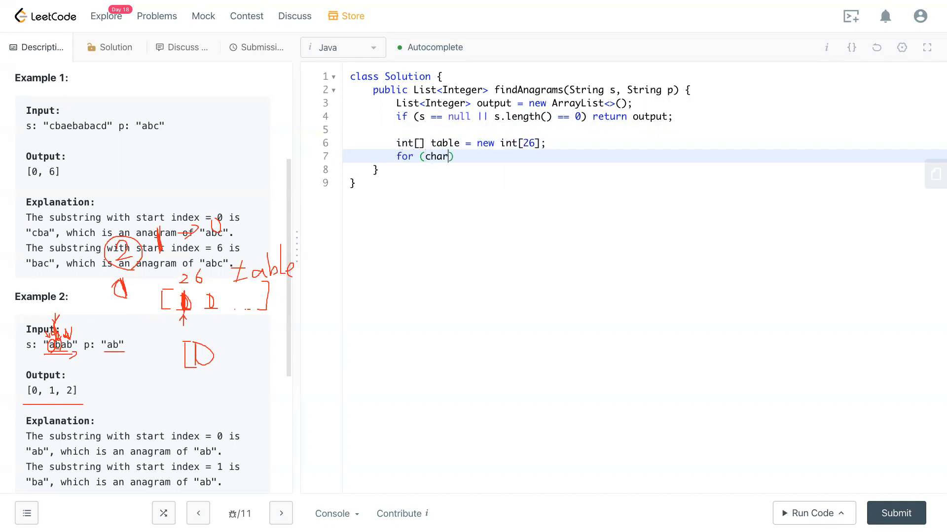
pyautogui.write('c:')
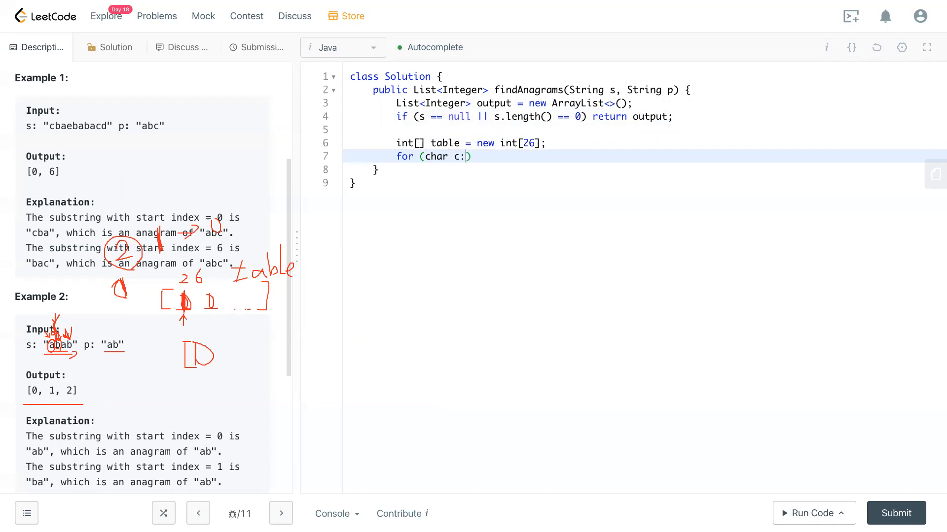
pyautogui.write('p.')
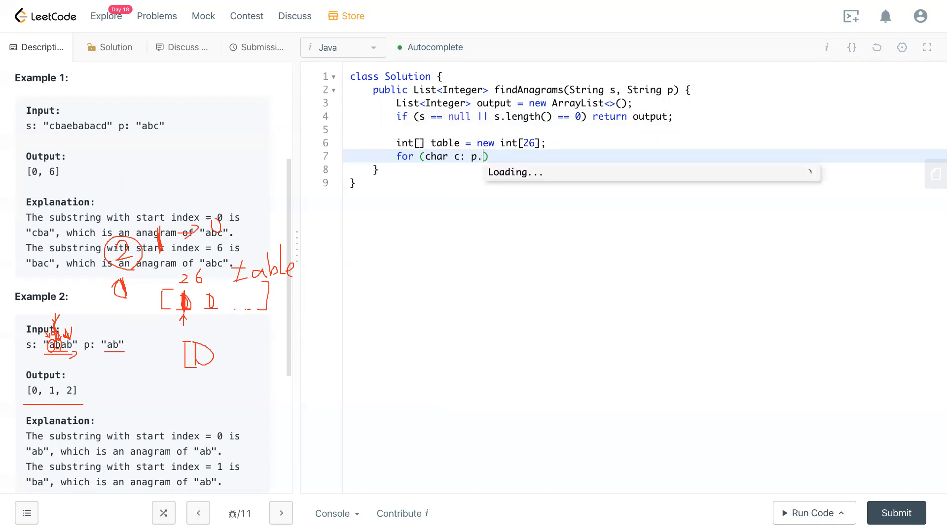
pyautogui.write('toCharArray(')
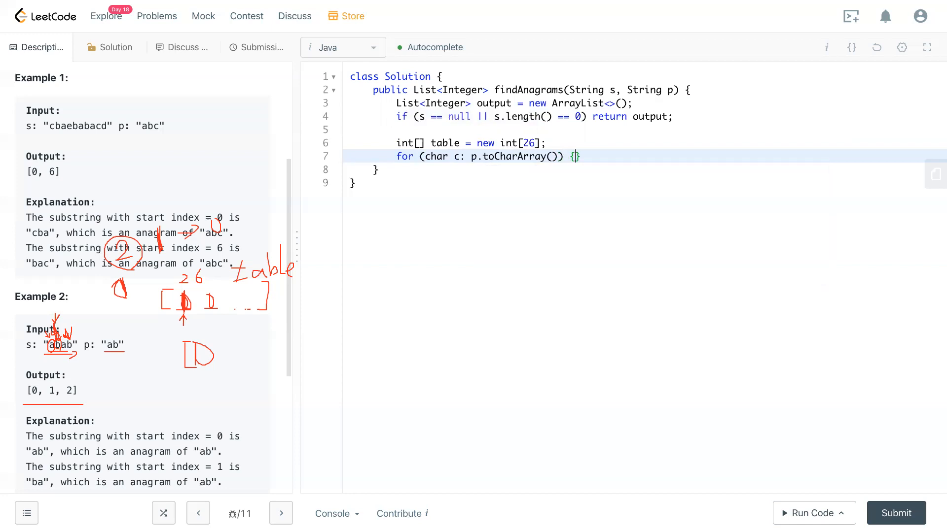
pyautogui.press('Backspace')
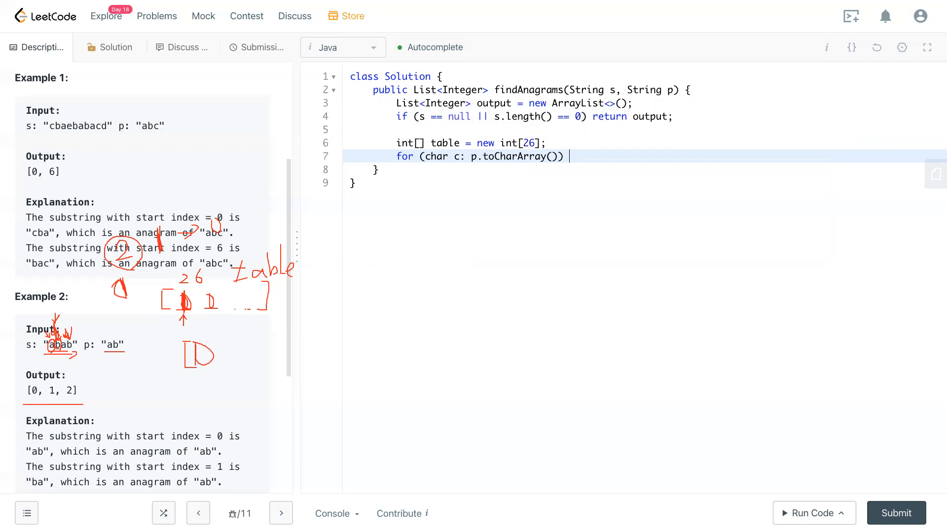
pyautogui.write('table[c -')
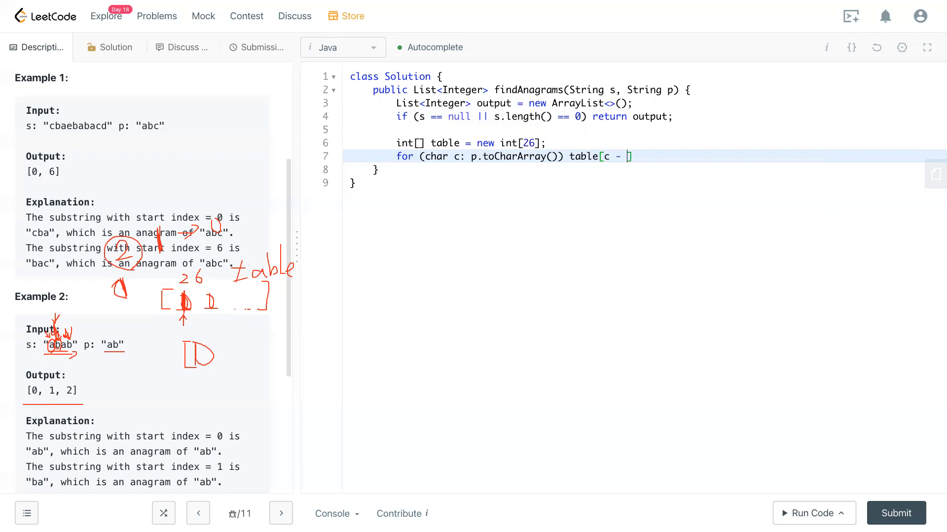
pyautogui.write("'a'")
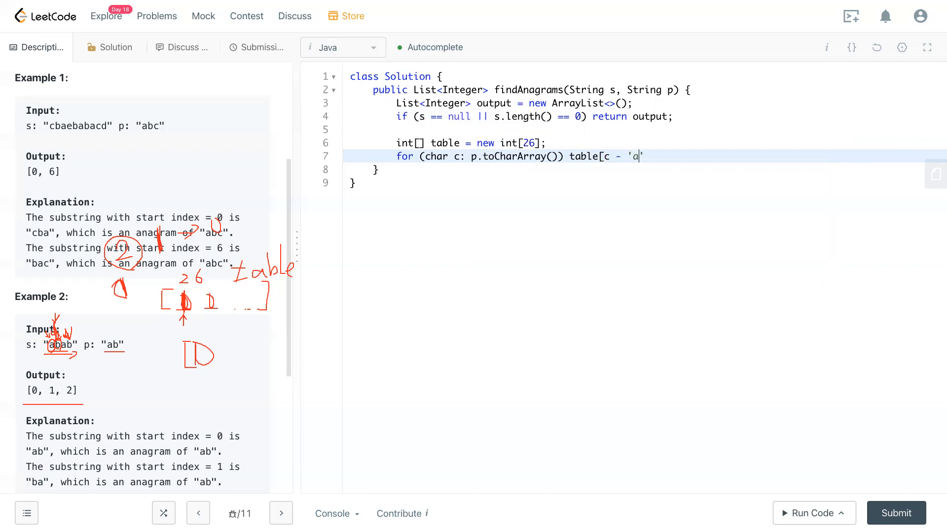
pyautogui.write("']")
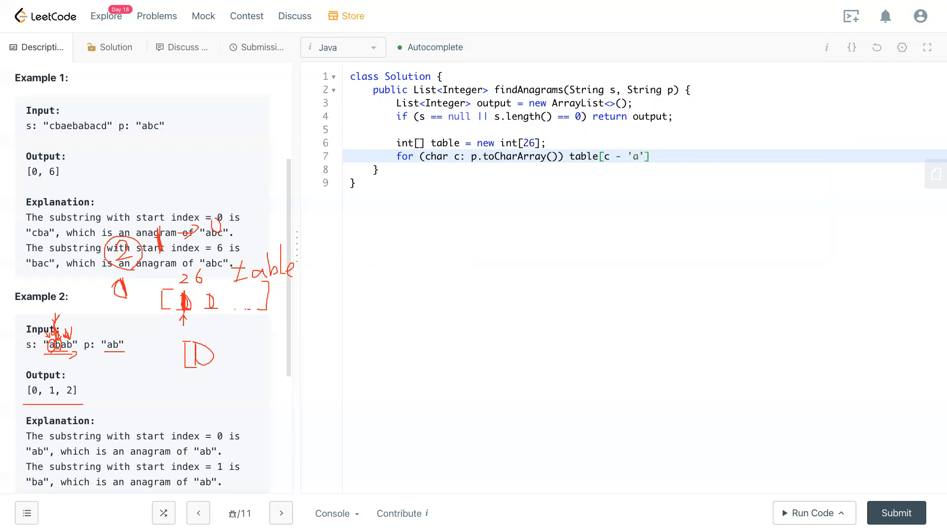
pyautogui.write('++;')
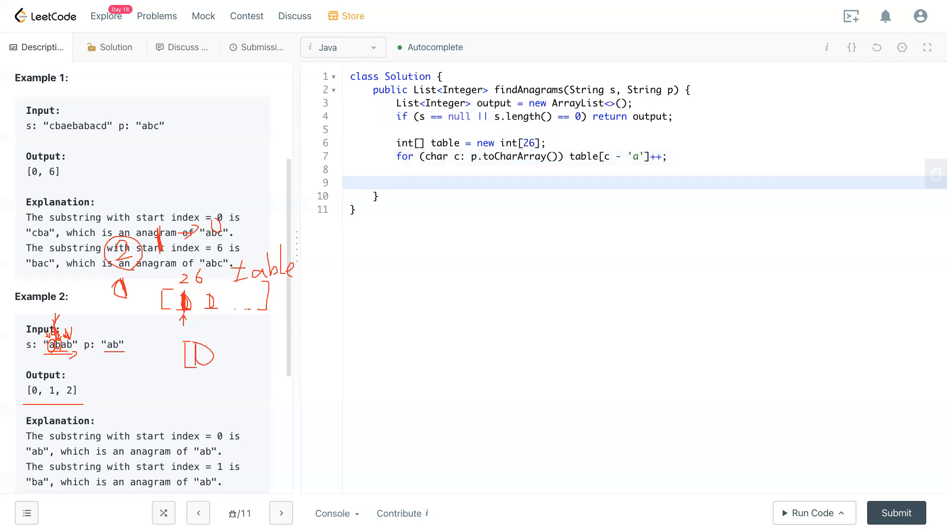
# Declare the window pointers 'int left = 0;' and 'int right = 0;'
pyautogui.write('int')
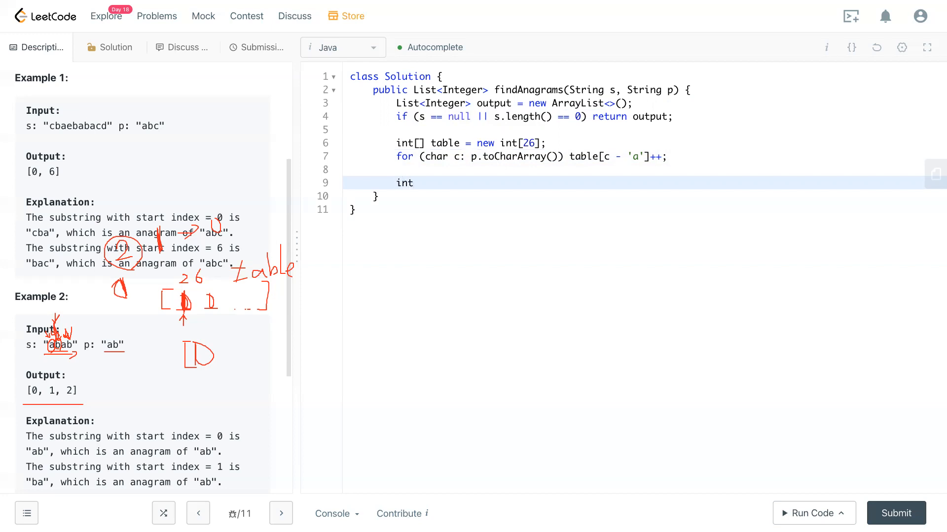
pyautogui.write('left = 0;')
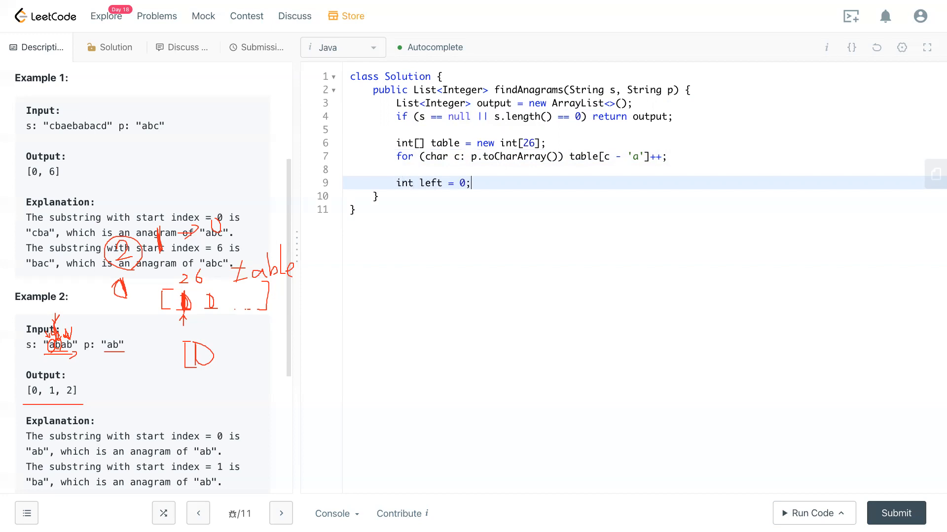
pyautogui.write('int right = 0;')
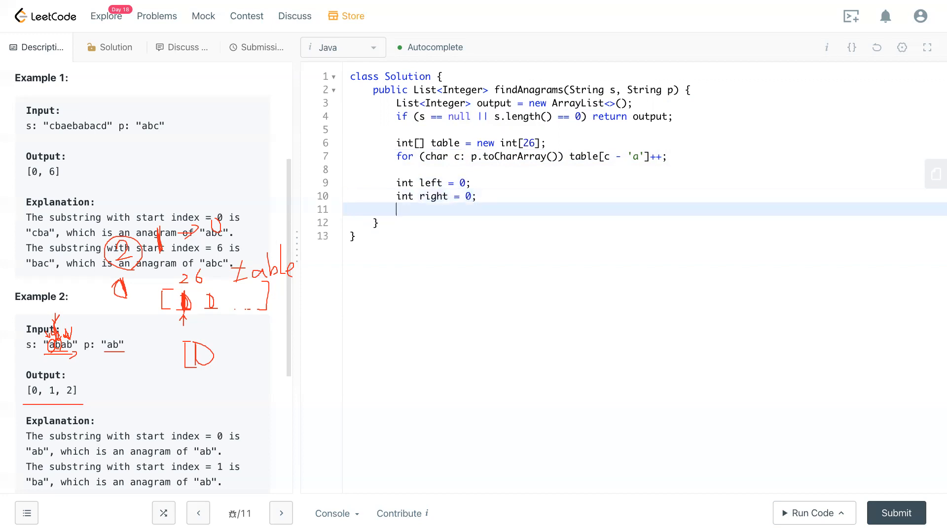
# Declare 'int balance = p.length();' after the pointers
pyautogui.write('int')
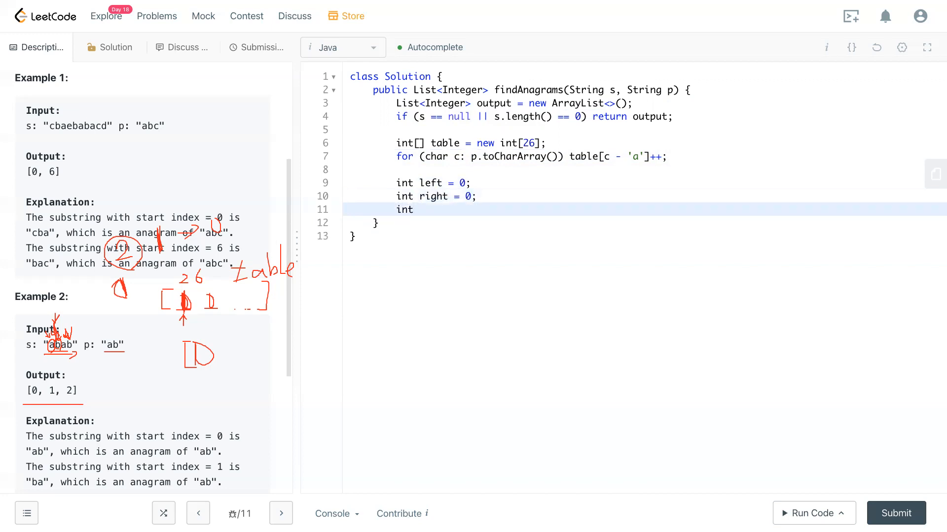
pyautogui.write('bal')
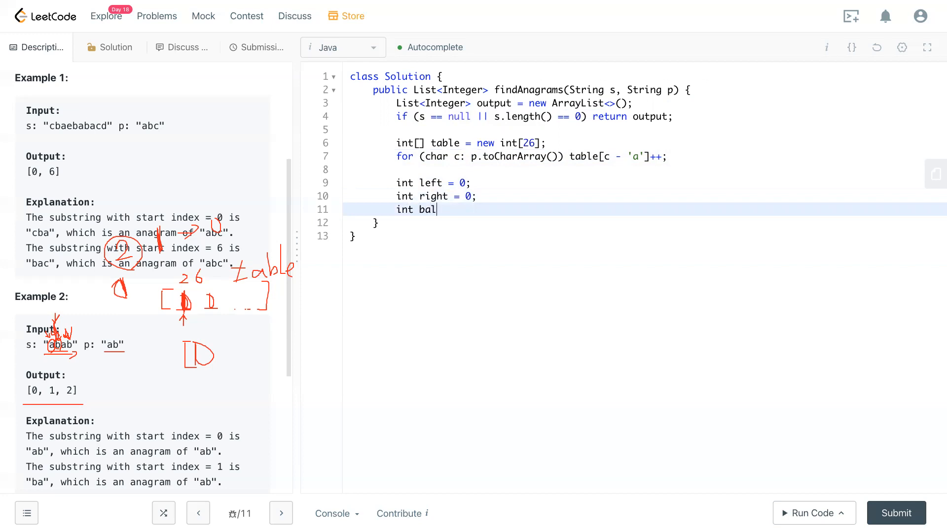
pyautogui.write('ance')
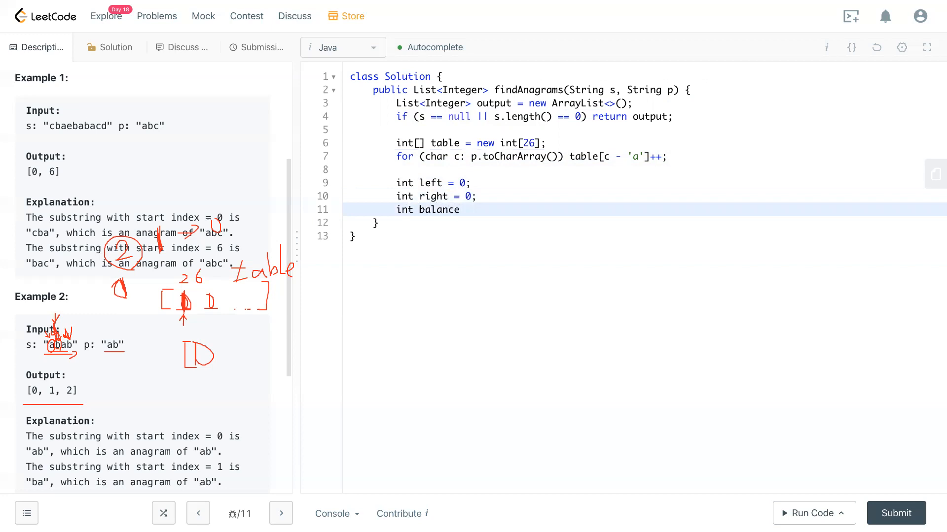
pyautogui.write('=')
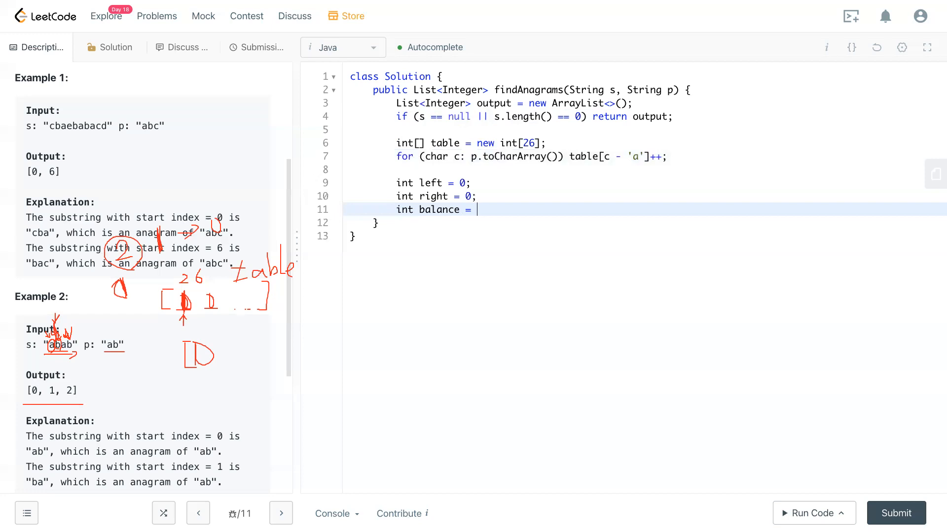
pyautogui.write('p.length()')
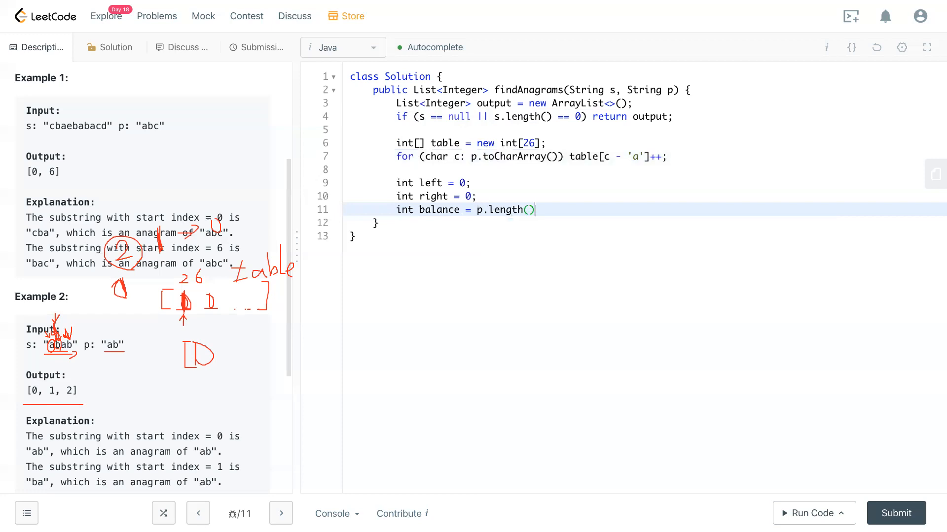
pyautogui.write(';')
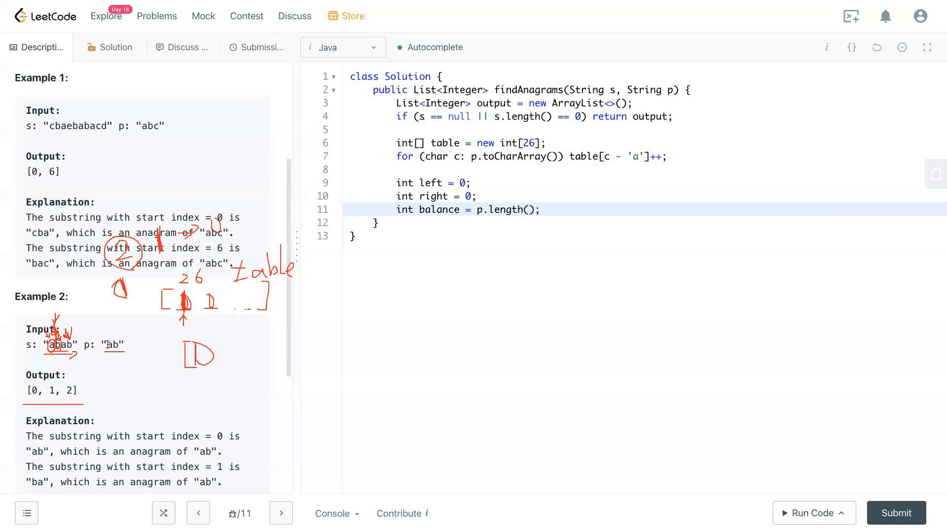
pyautogui.doubleClick(112, 345)
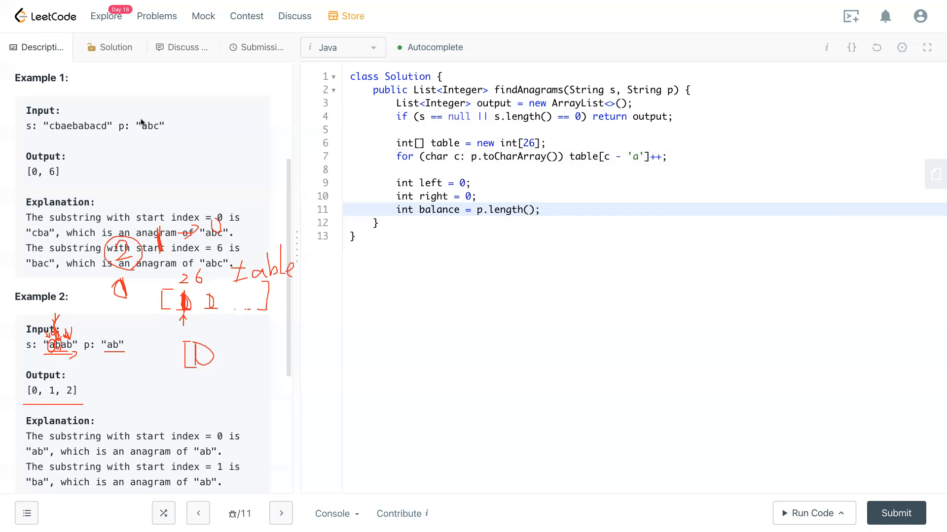
pyautogui.moveTo(223, 146)
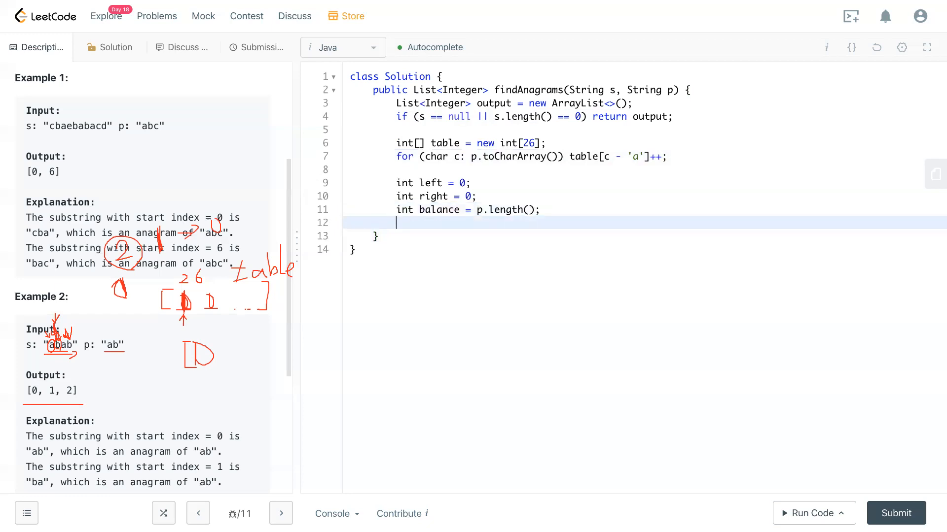
# Open the window loop 'while (right < s.length()) {'
pyautogui.write('while (')
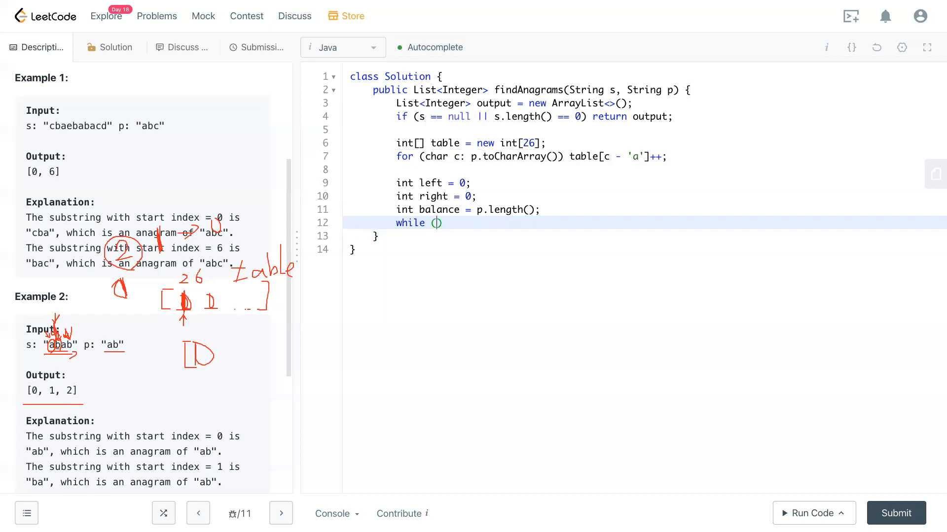
pyautogui.write('right <s')
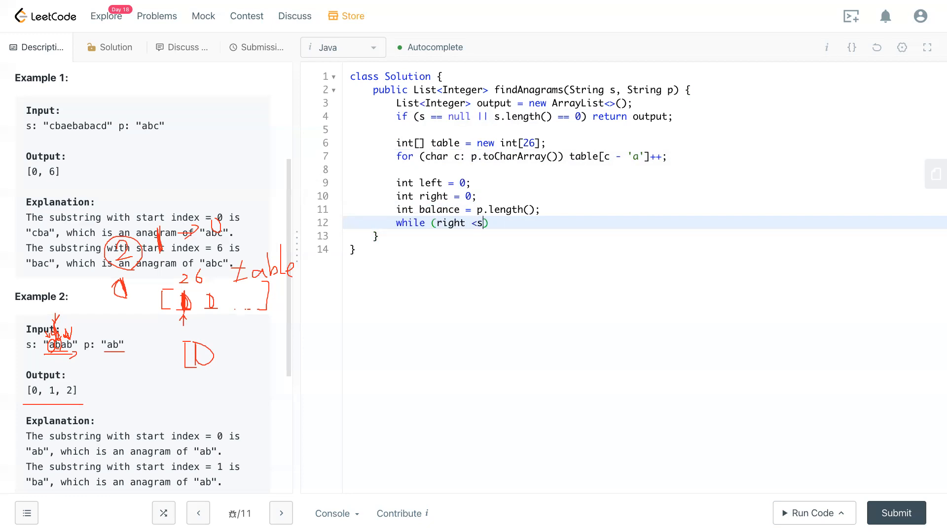
pyautogui.write('.len')
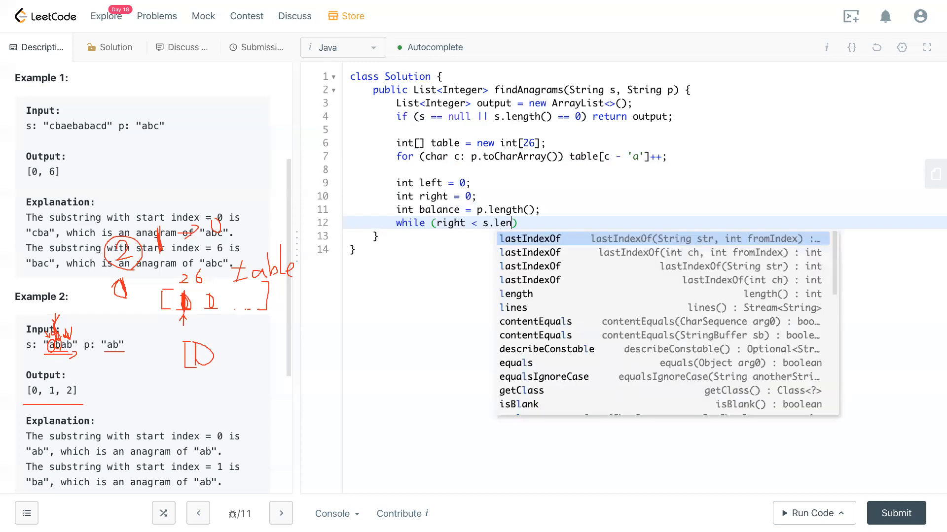
pyautogui.write('ght()')
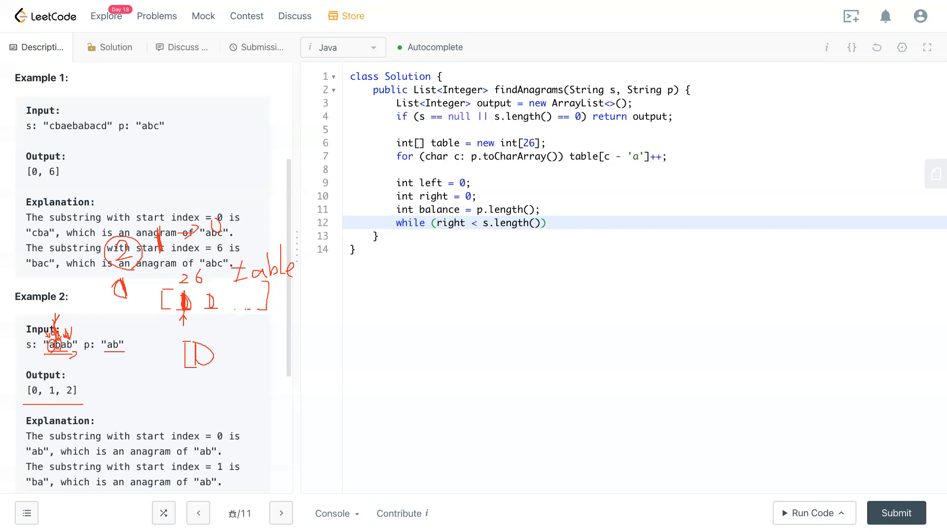
pyautogui.write('{')
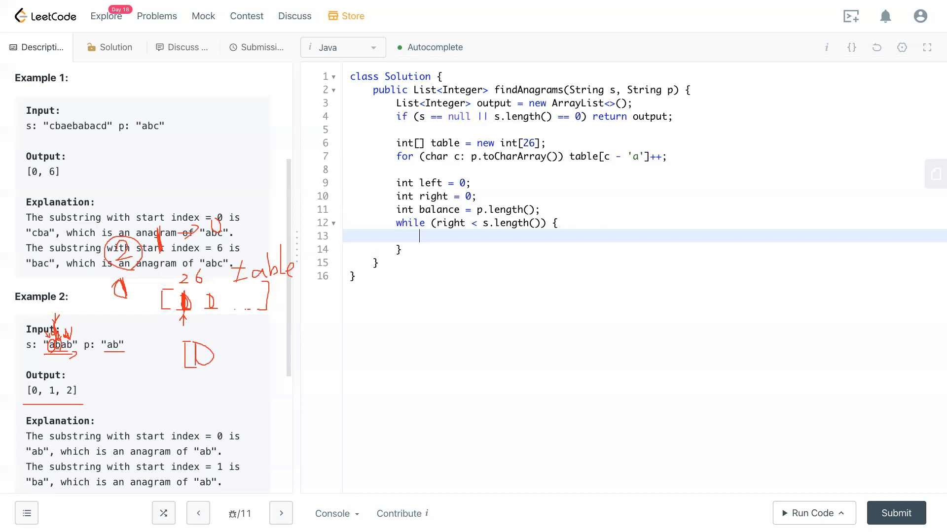
pyautogui.moveTo(187, 292)
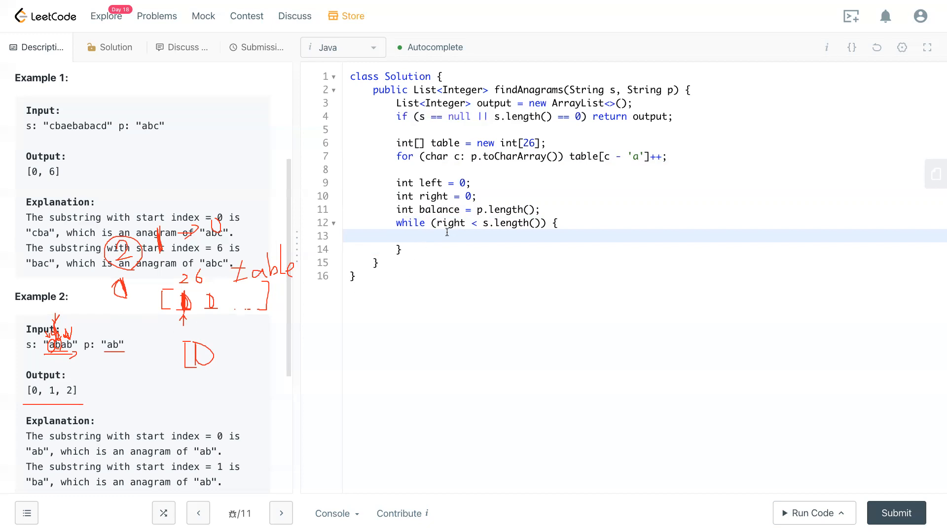
# Compute the letter index 'int cur = s.charAt(right) - 'a';' inside the loop
pyautogui.click(420, 235)
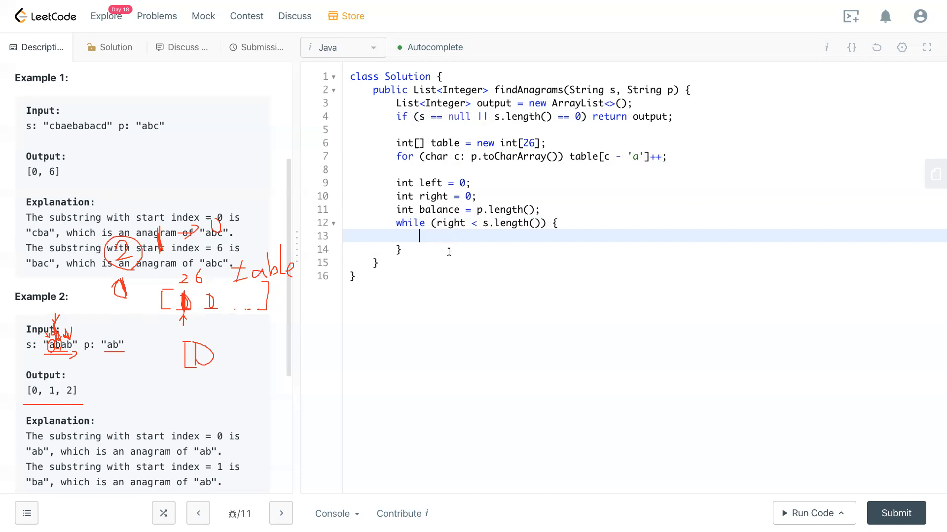
pyautogui.write('in')
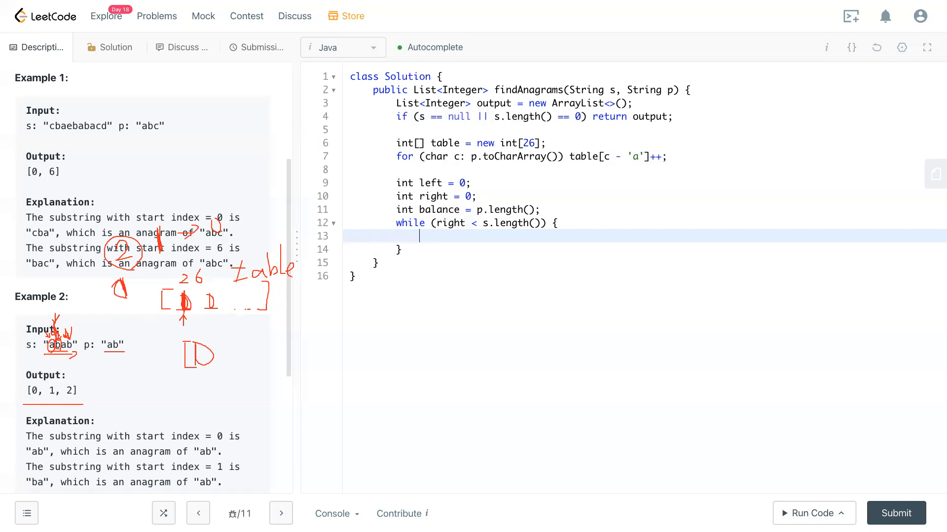
pyautogui.write('int')
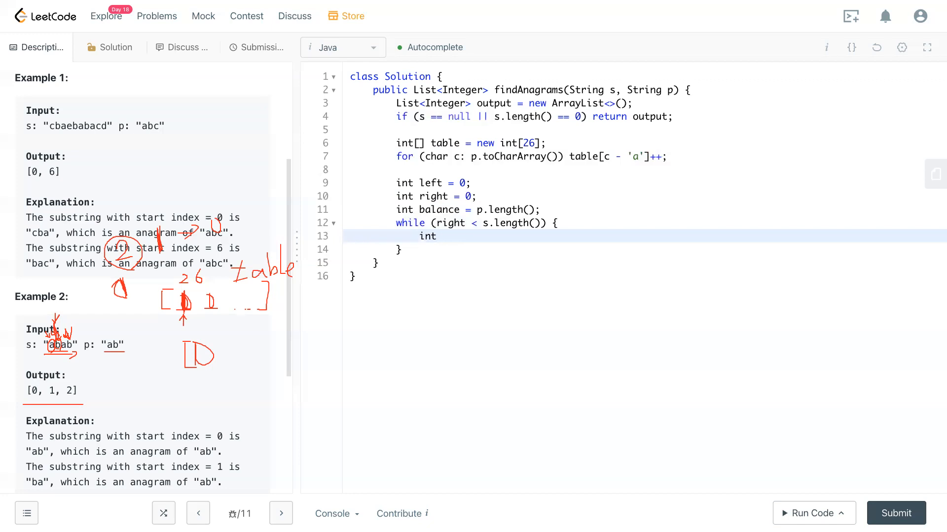
pyautogui.write('cur =')
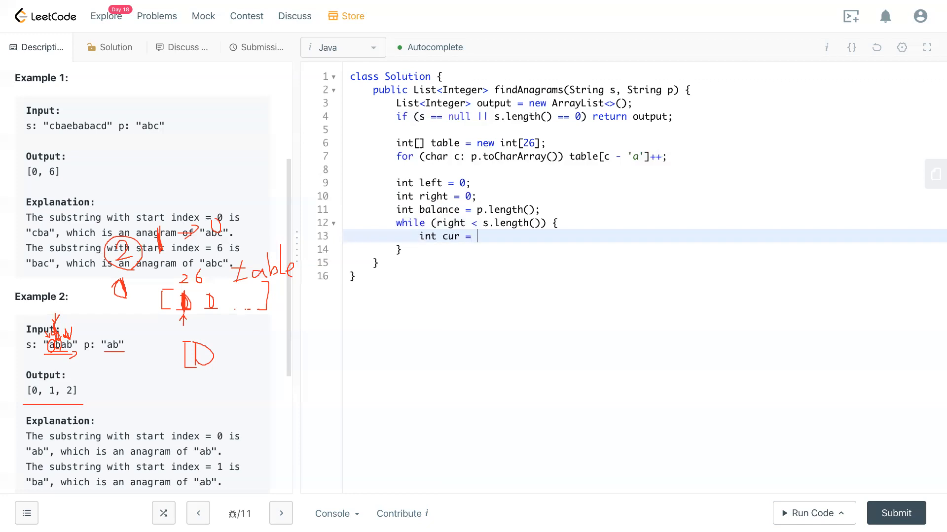
pyautogui.write('.charAt(')
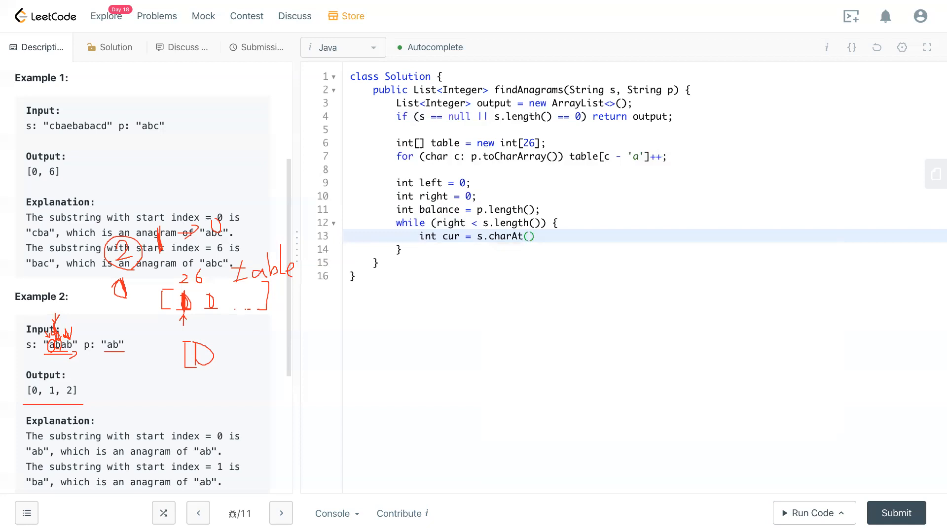
pyautogui.write('right')
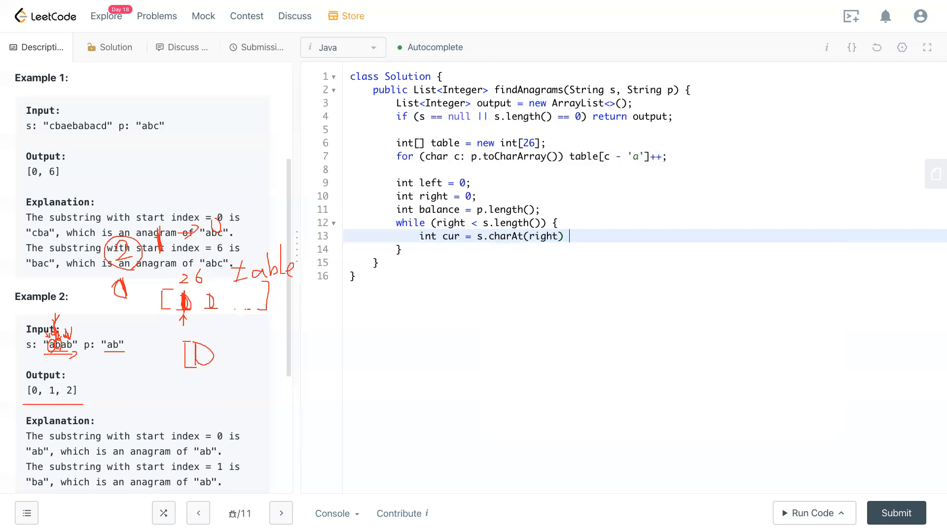
pyautogui.write("- 'a'")
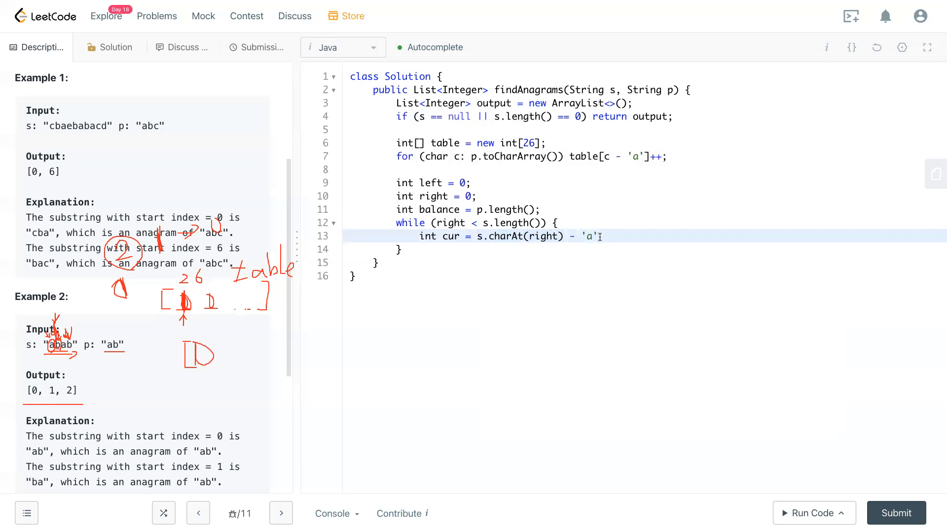
pyautogui.write(';')
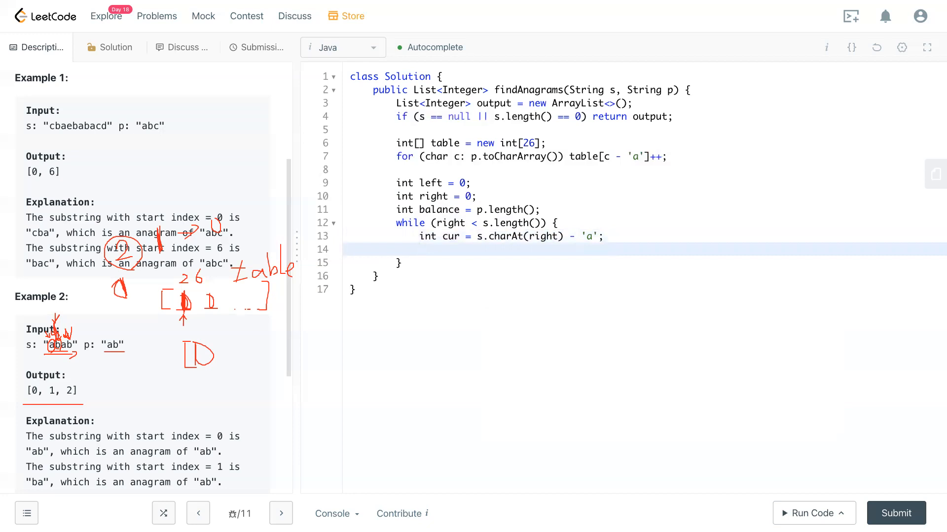
# Decrement the count with 'table[cur]--;', correcting a mistyped increment
pyautogui.write('table[]')
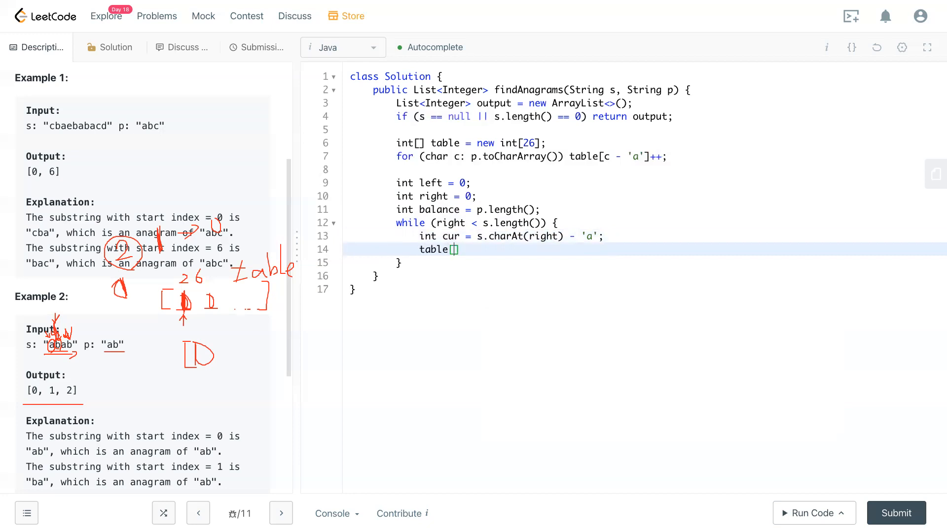
pyautogui.write('cur]++')
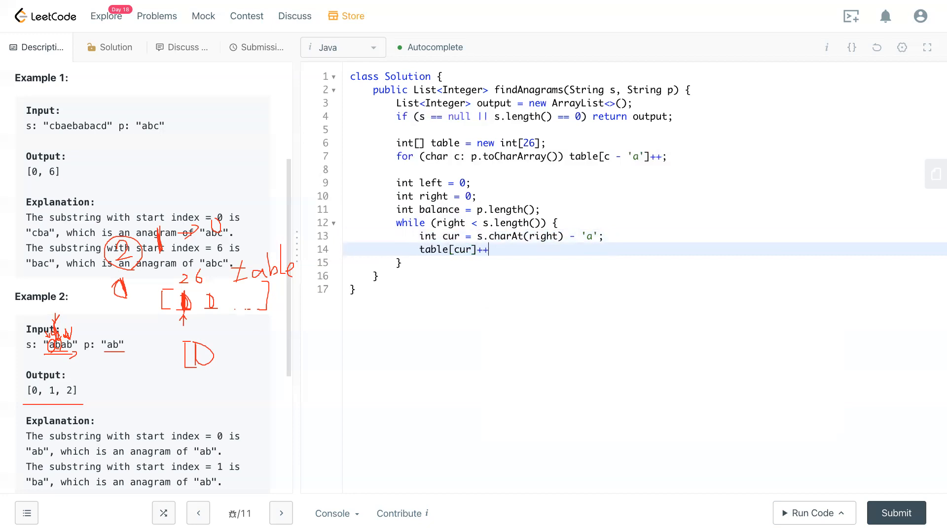
pyautogui.press('Backspace')
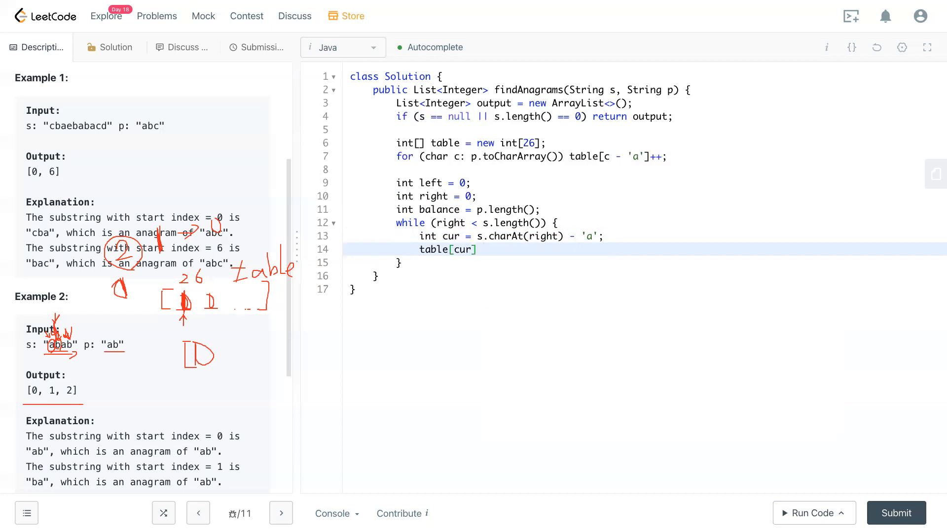
pyautogui.write('--')
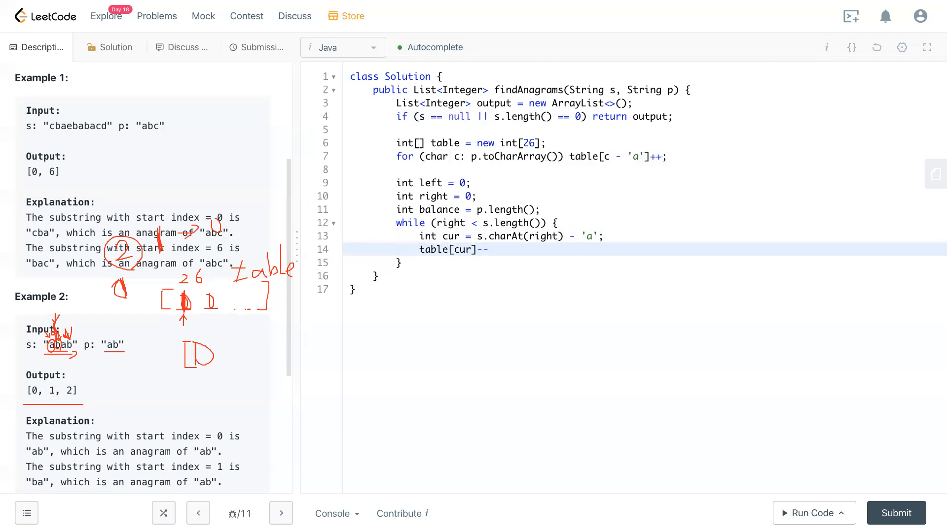
pyautogui.write(';')
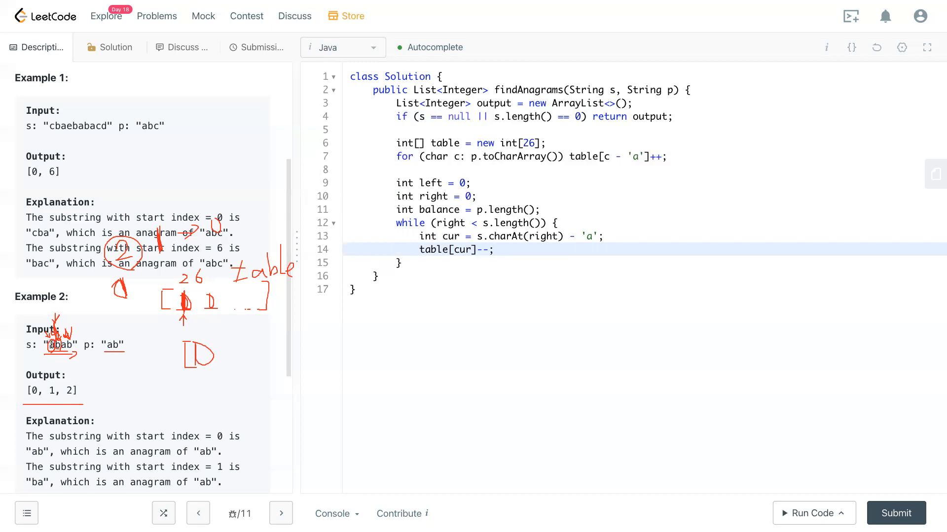
pyautogui.moveTo(185, 299)
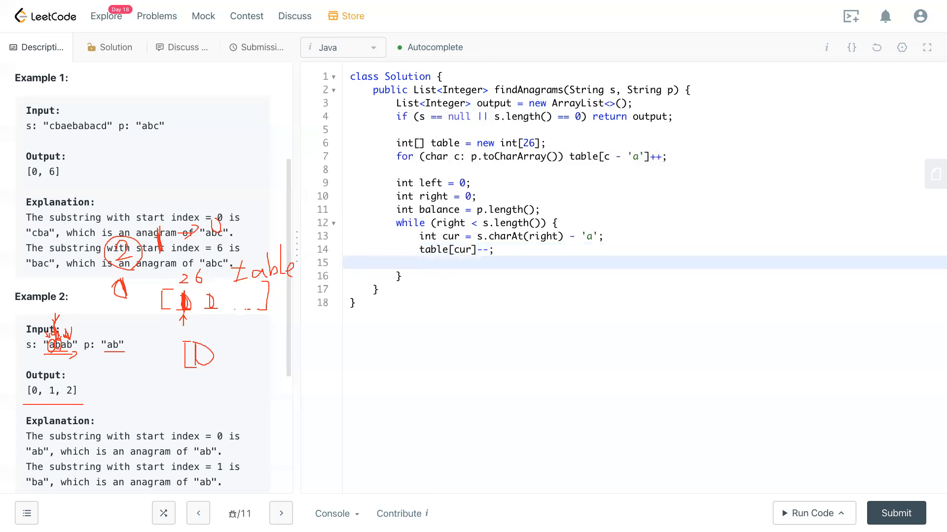
# Add 'if (table[cur] >= 0) balance--;' to the loop body
pyautogui.write('if (')
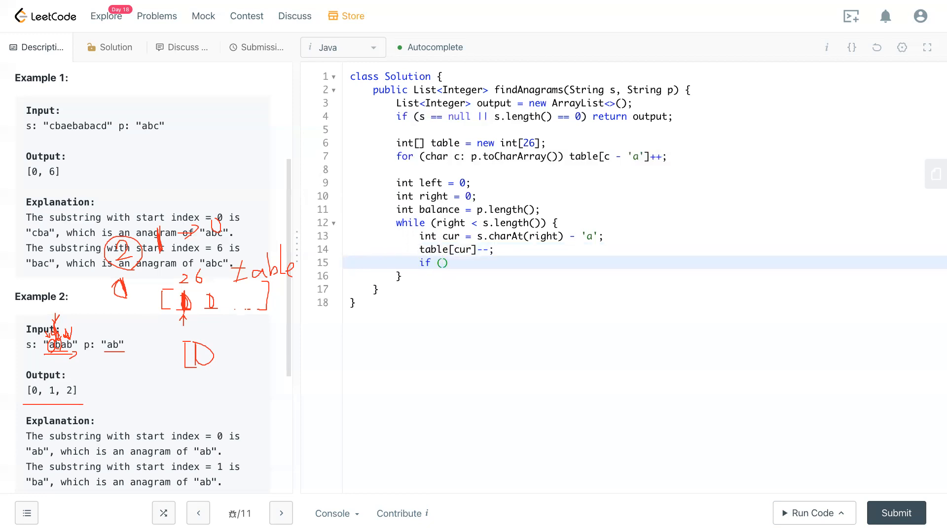
pyautogui.write('table')
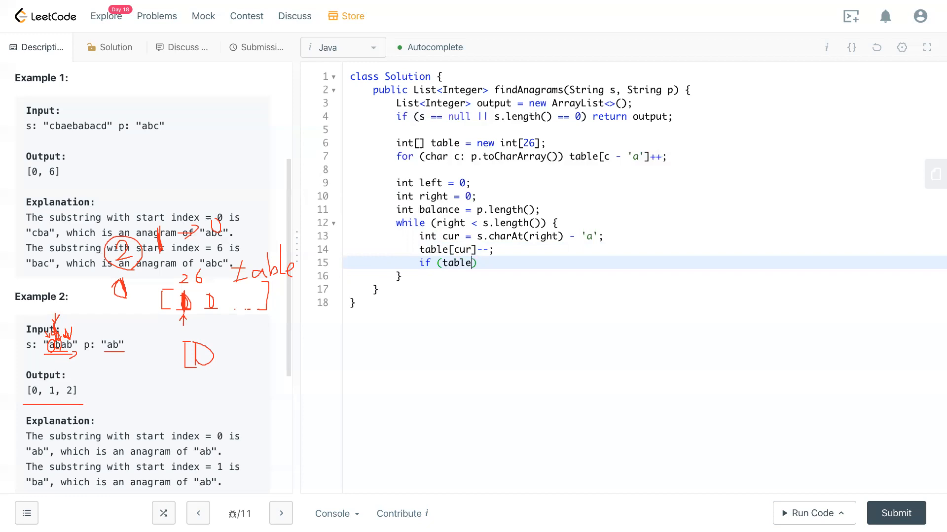
pyautogui.write('[cur]')
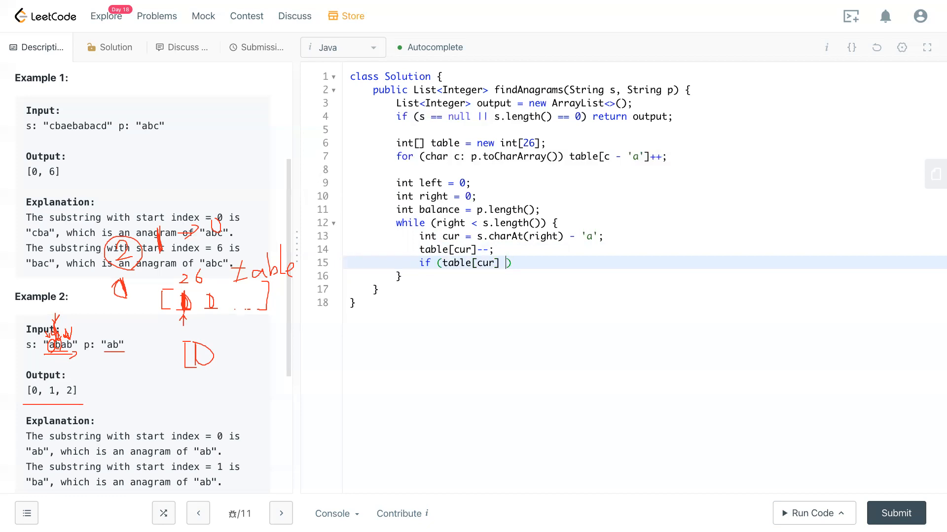
pyautogui.write('= 0')
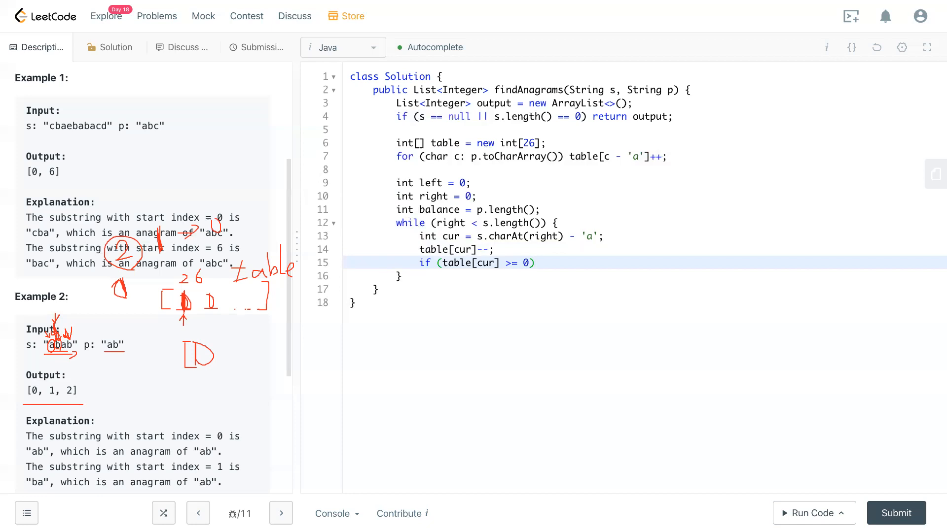
pyautogui.moveTo(270, 323)
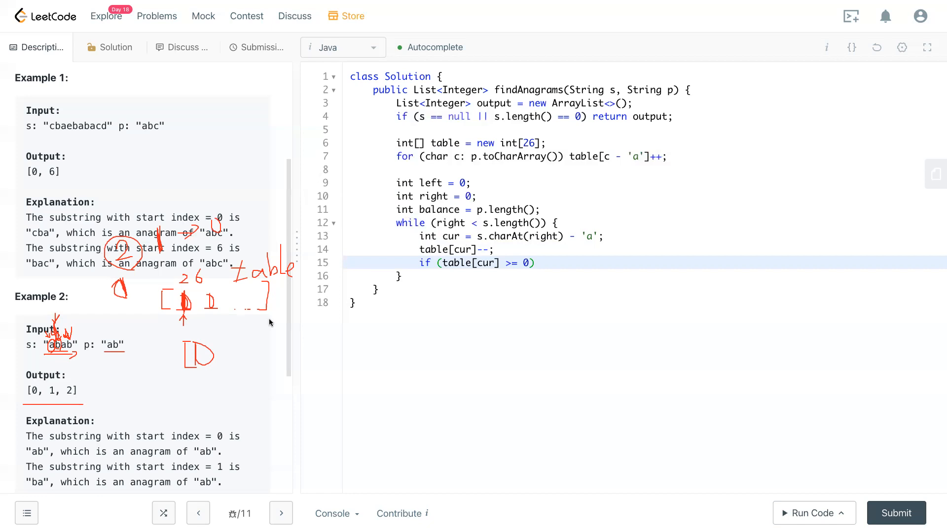
pyautogui.moveTo(58, 353)
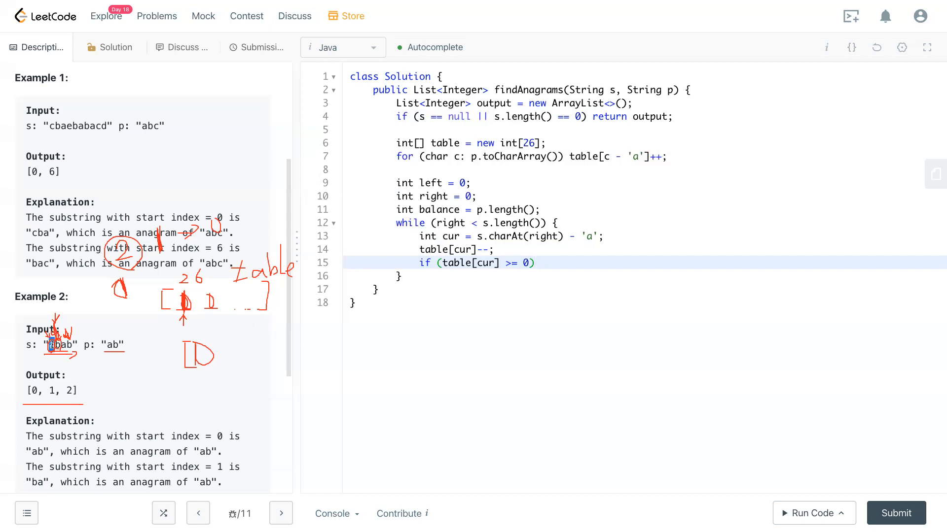
pyautogui.doubleClick(113, 345)
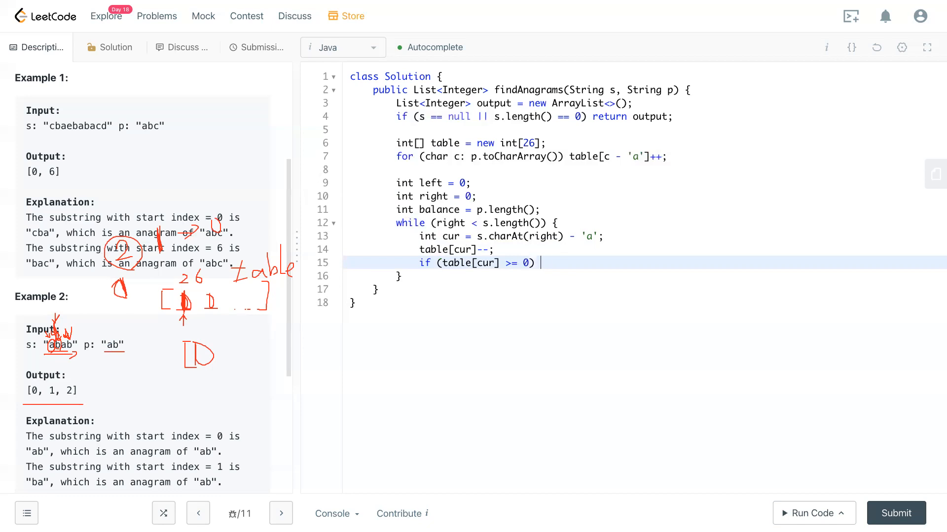
pyautogui.write('balance')
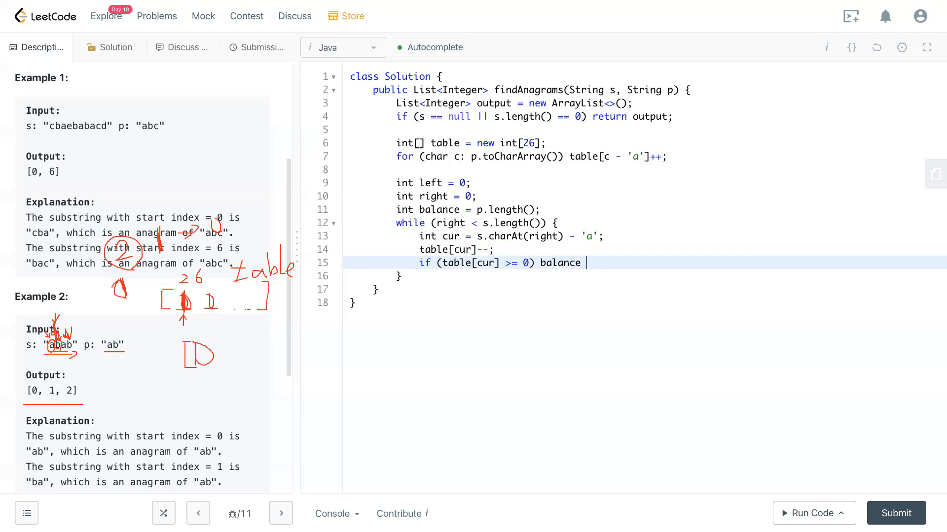
pyautogui.write('--;')
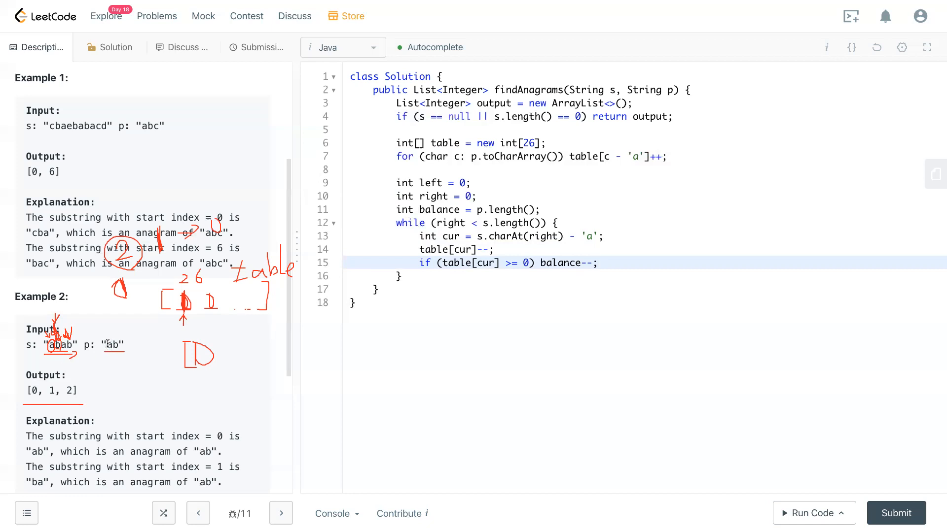
# Advance the window with 'right++;' on the next line
pyautogui.doubleClick(114, 345)
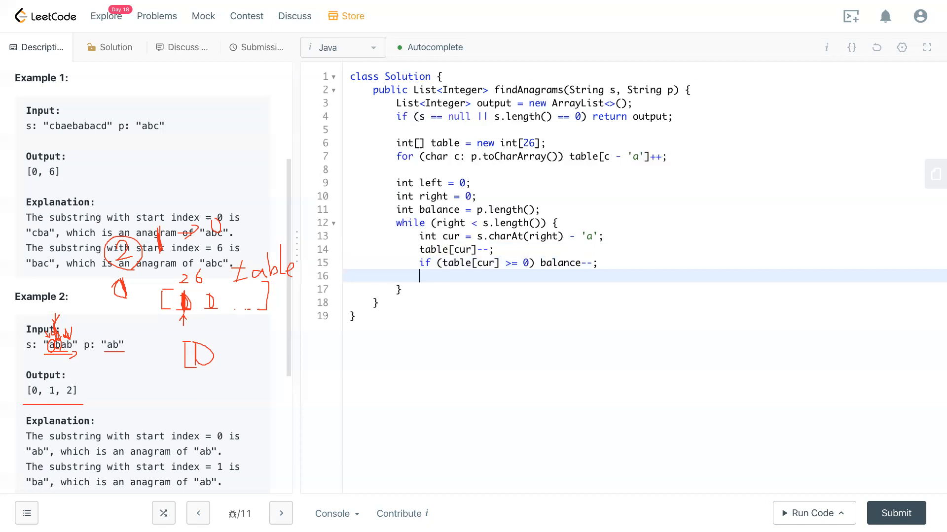
pyautogui.write('rig')
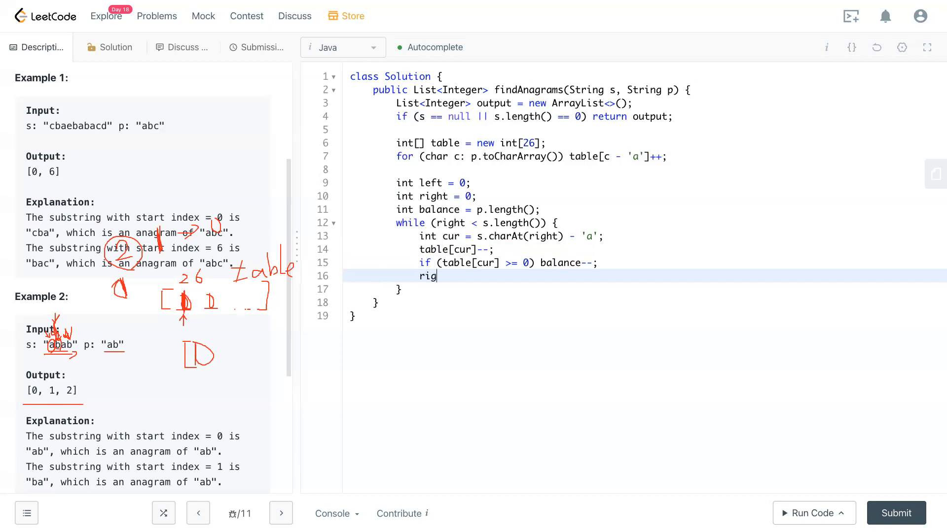
pyautogui.write('ht+')
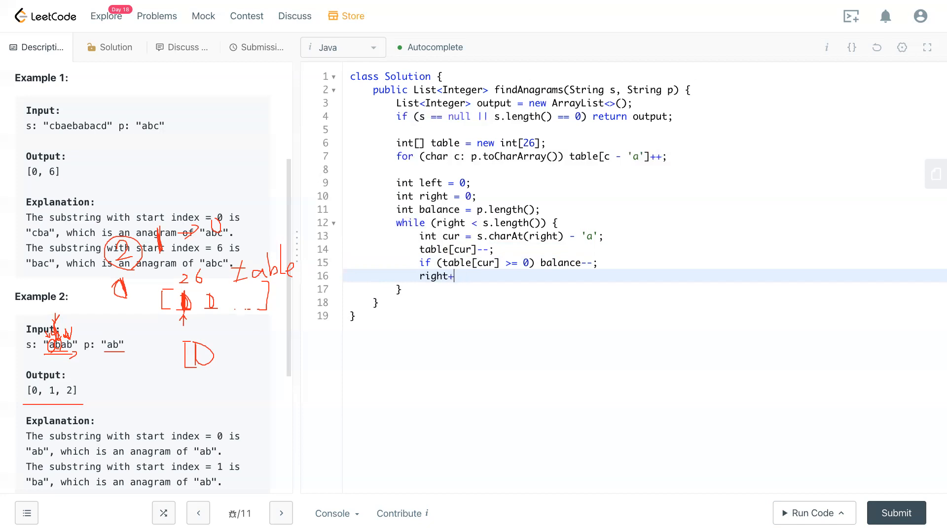
pyautogui.write('+;')
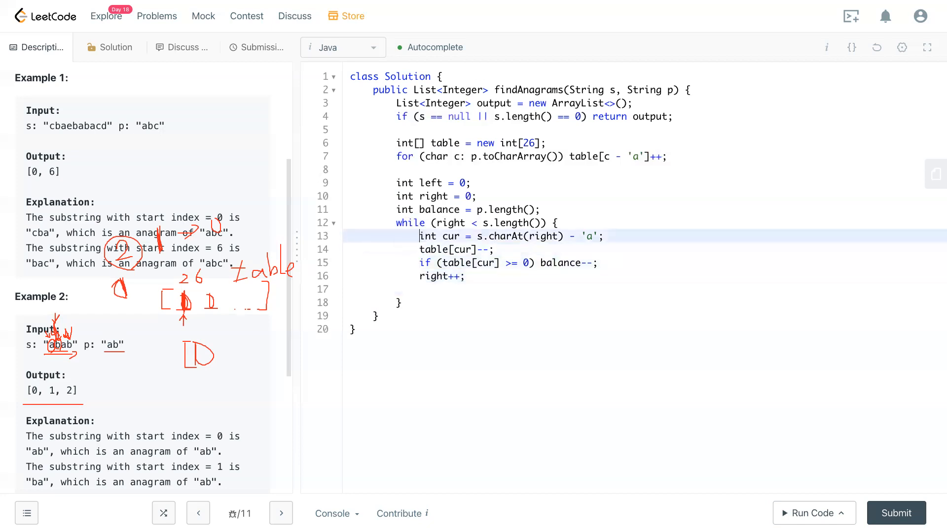
# Label the loop phases with comments '// move the right window' and '// check balance'
pyautogui.write('// move the')
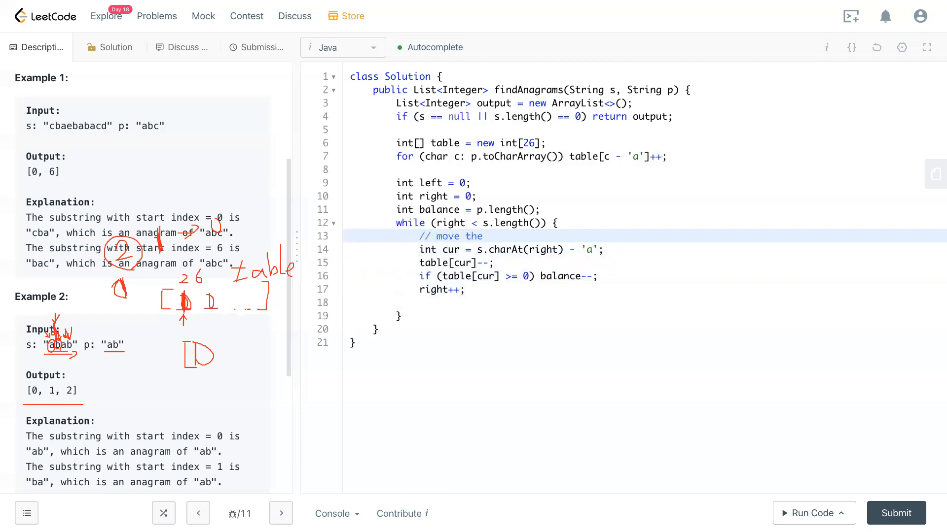
pyautogui.write('rigt')
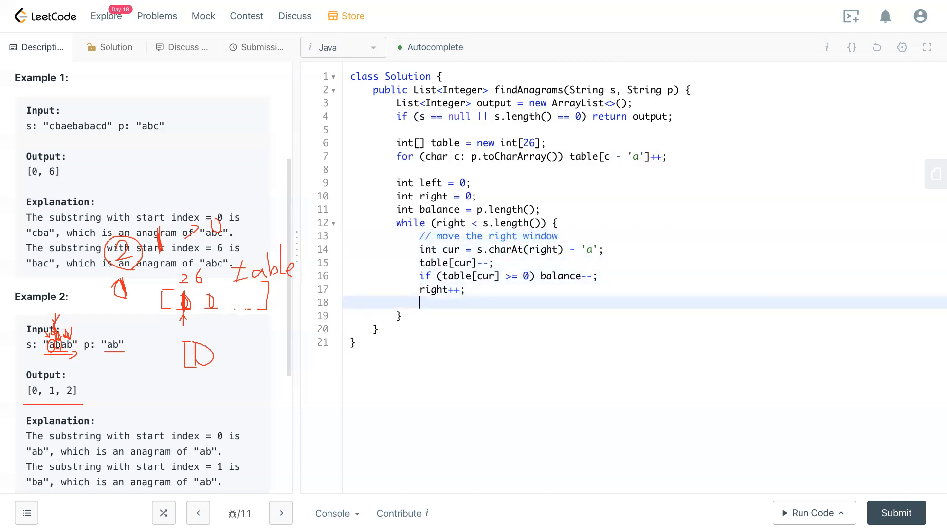
pyautogui.write('//')
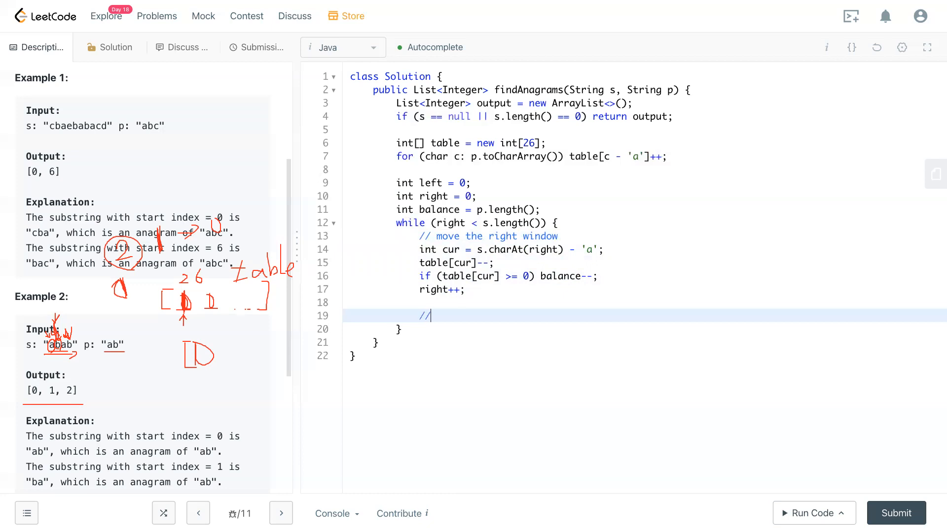
pyautogui.write('ch')
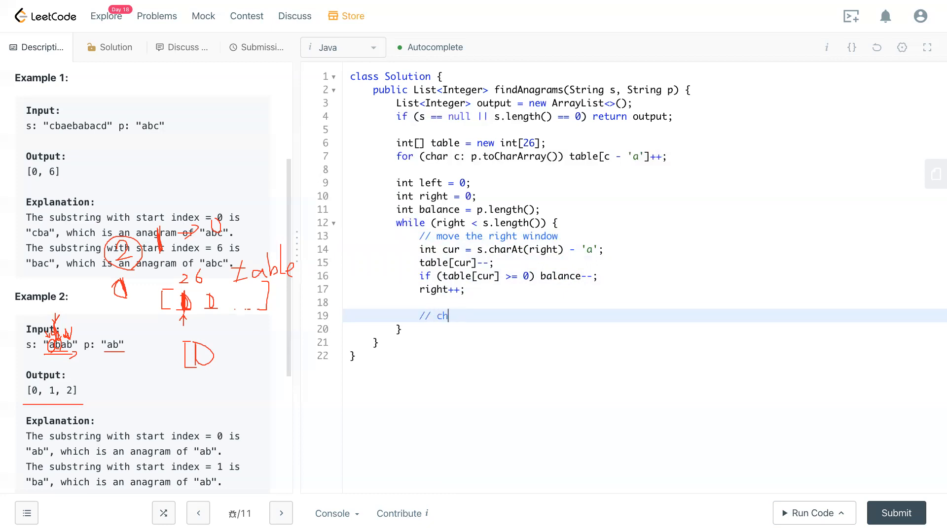
pyautogui.write('eck bala')
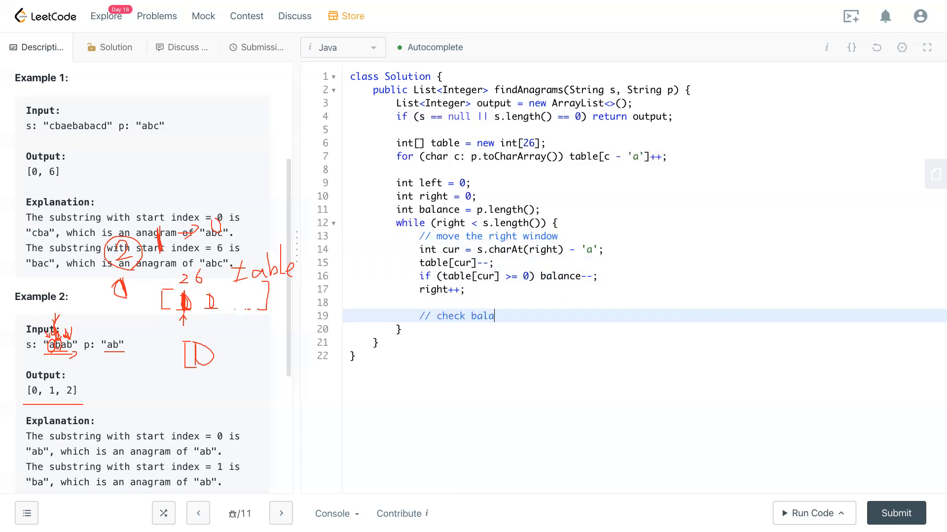
pyautogui.write('nce')
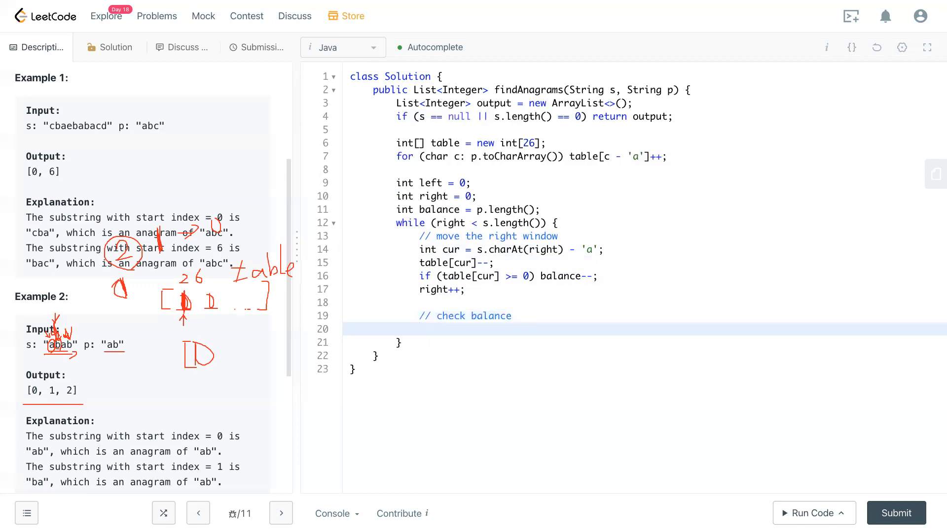
# Record matches with 'if (balance == 0) output.add(left);'
pyautogui.write('if (')
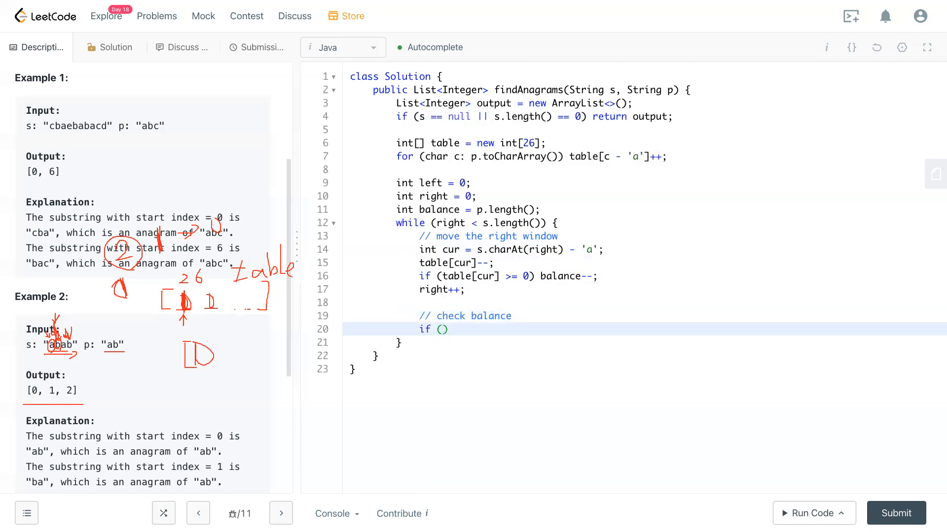
pyautogui.write('balance')
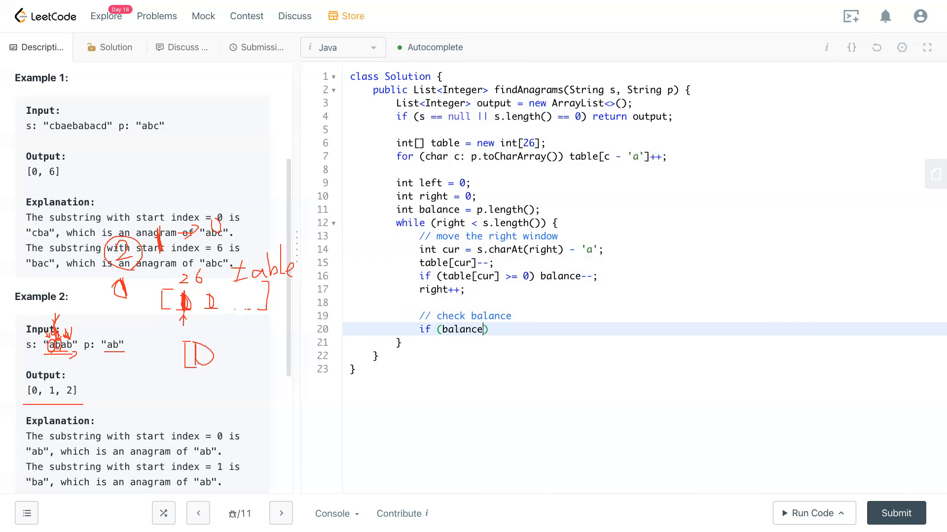
pyautogui.write('== 0')
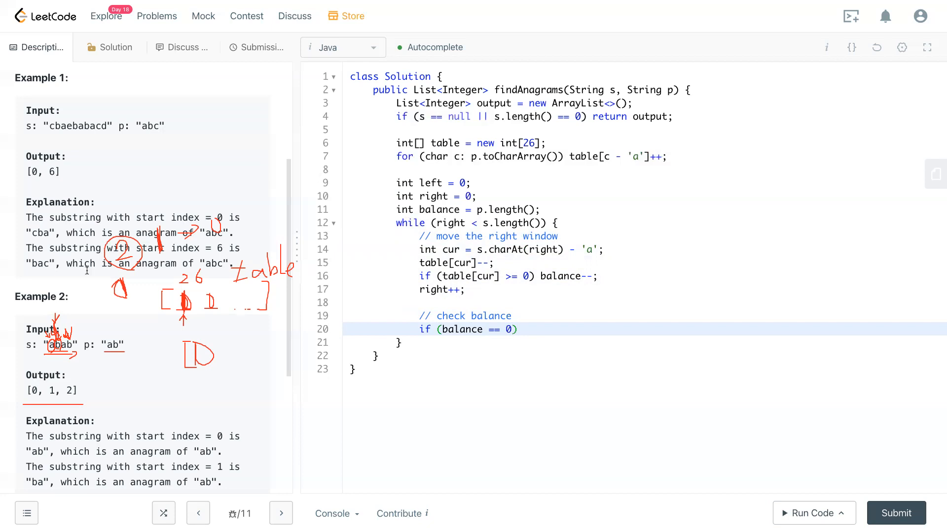
pyautogui.click(517, 329)
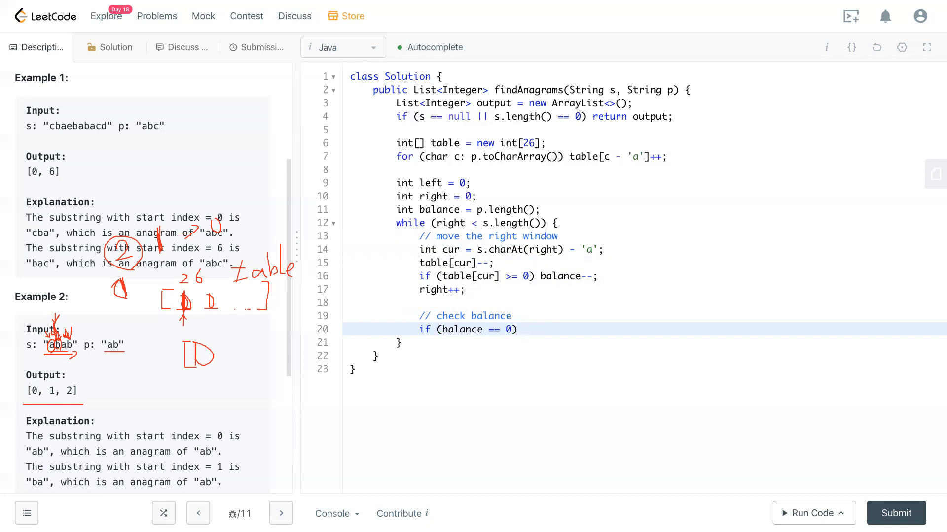
pyautogui.write('output.')
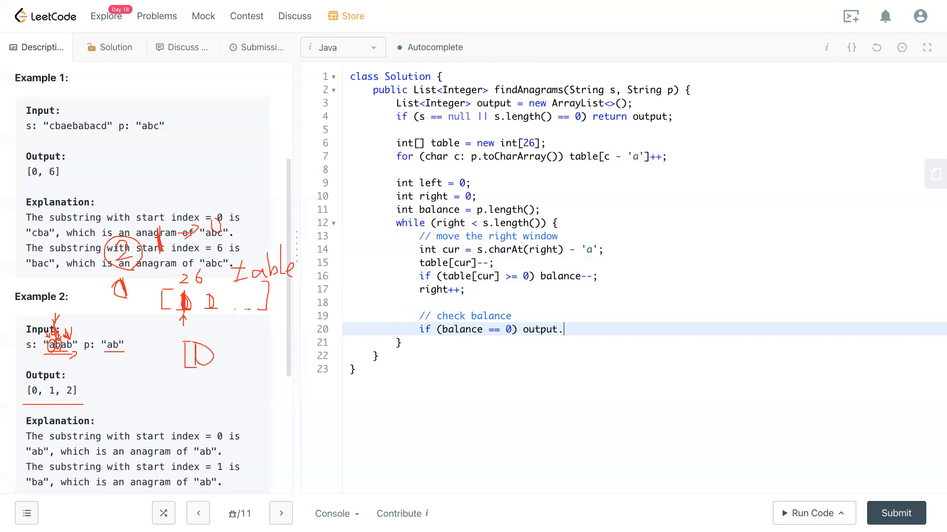
pyautogui.write('add(lef')
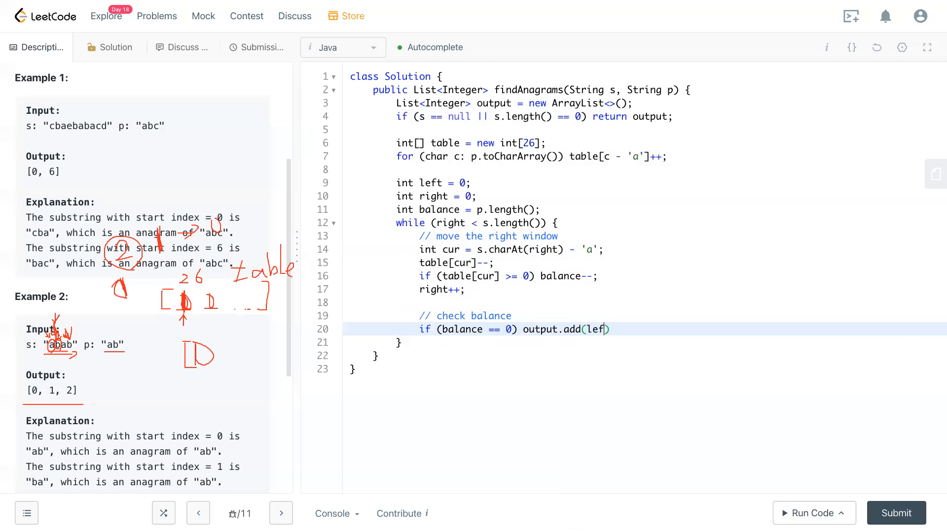
pyautogui.write('t);')
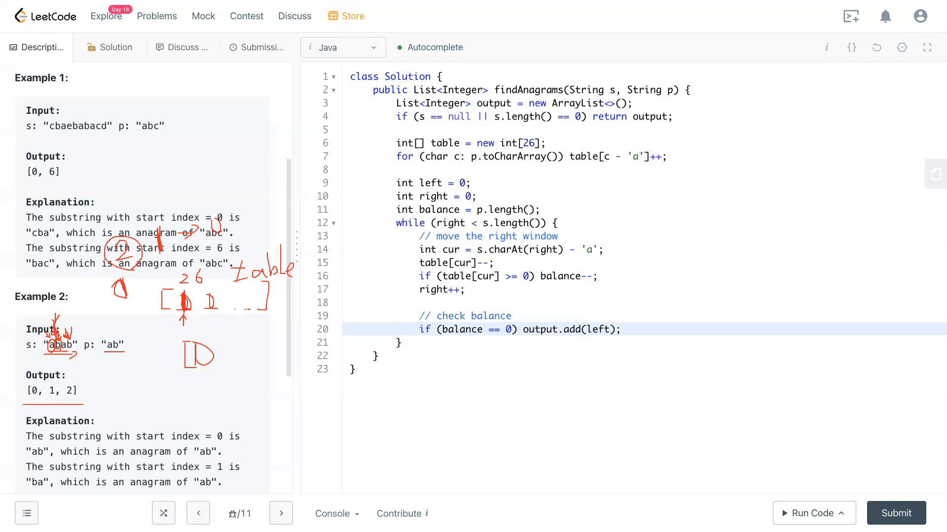
pyautogui.moveTo(3, 174)
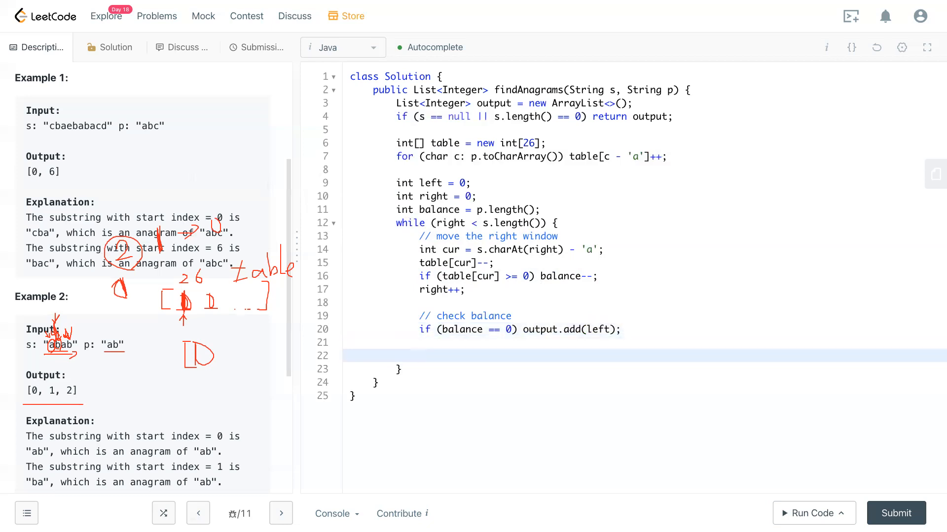
# Add an empty block 'if (right - left == p.length()) {' below the balance check
pyautogui.write('if')
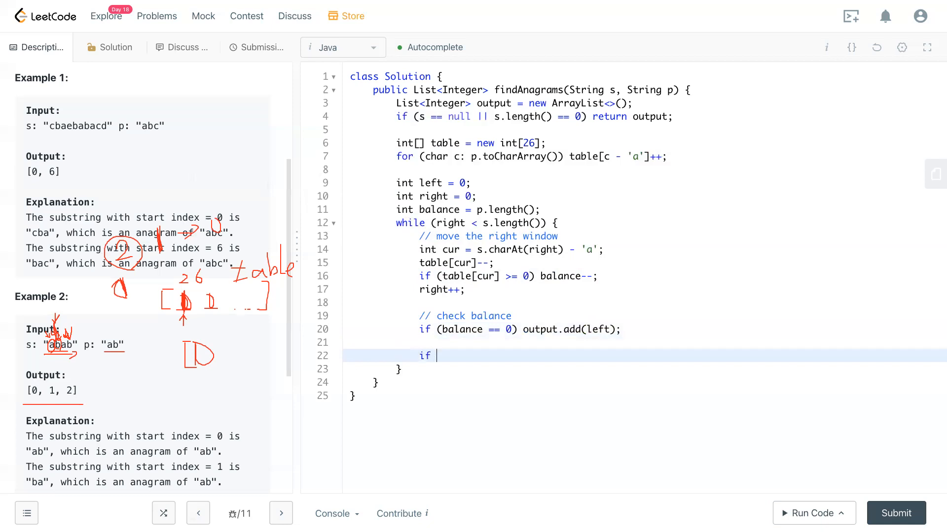
pyautogui.write('(')
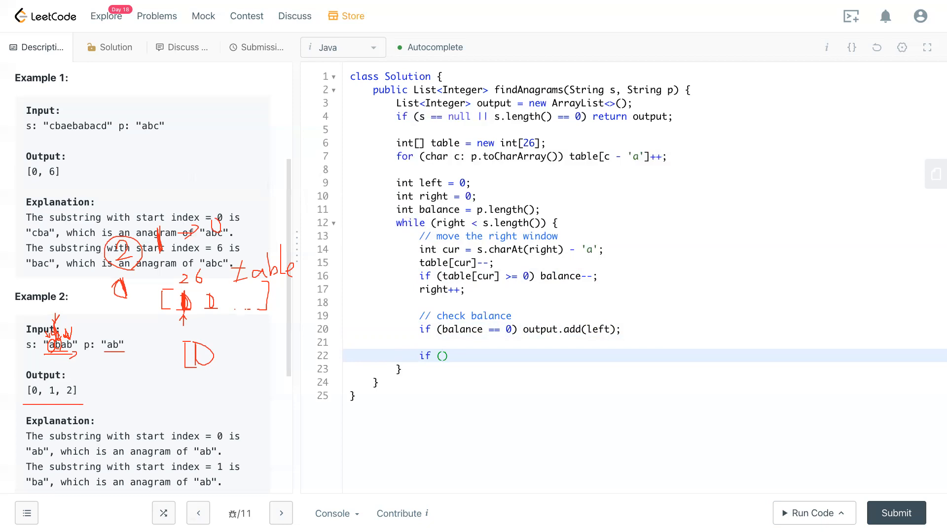
pyautogui.click(440, 356)
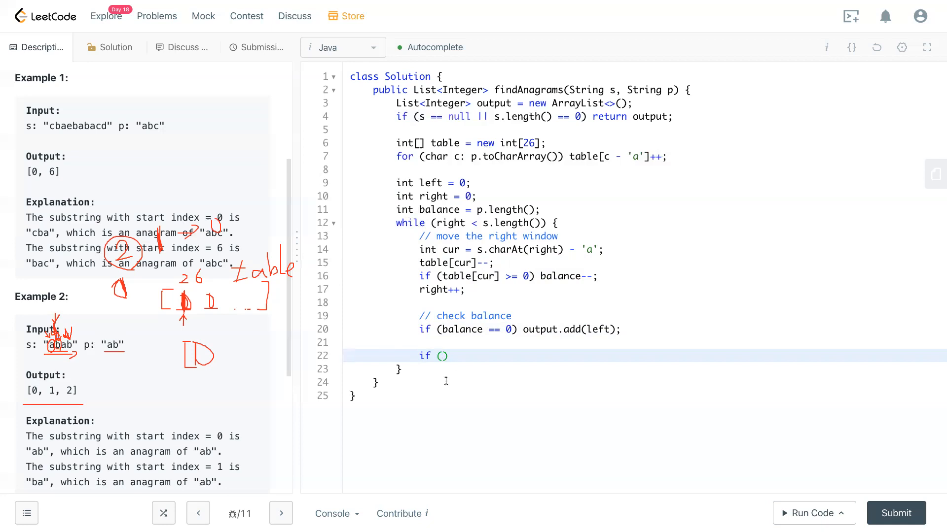
pyautogui.write('right - left ==')
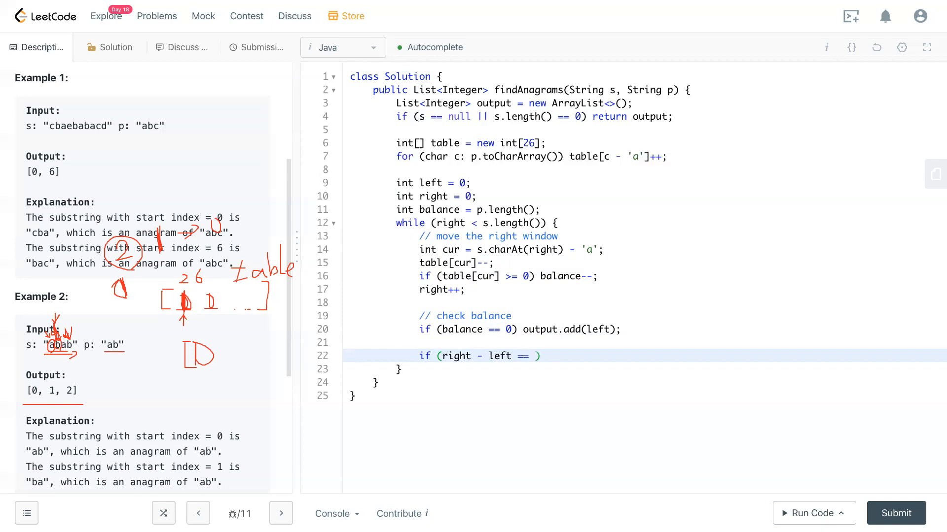
pyautogui.write(',')
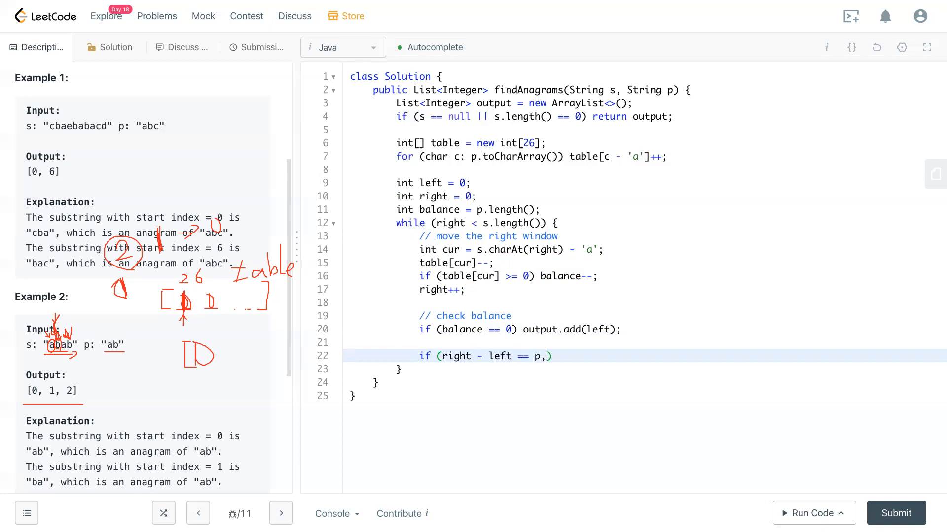
pyautogui.write('.length(')
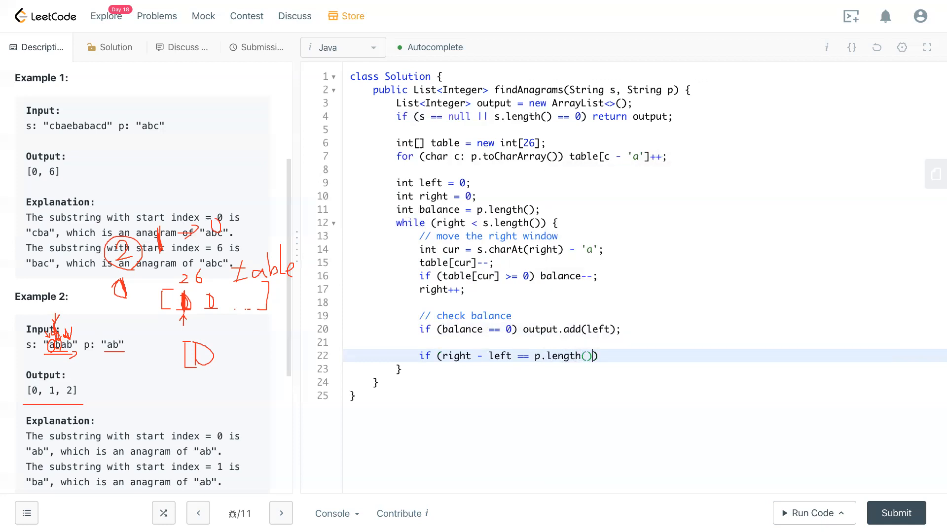
pyautogui.write('{')
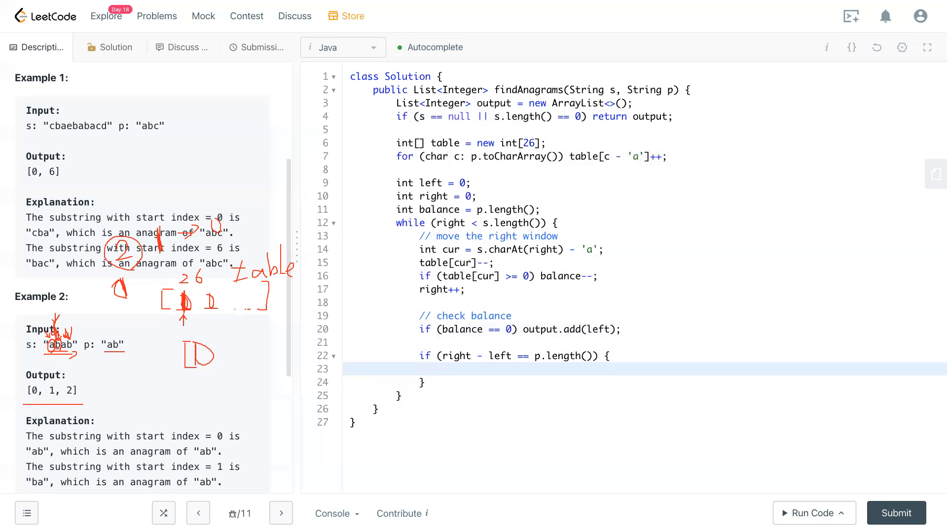
# Set cur to the left character's letter index with cur = s.charAt(left) - 'a'
pyautogui.write('cur')
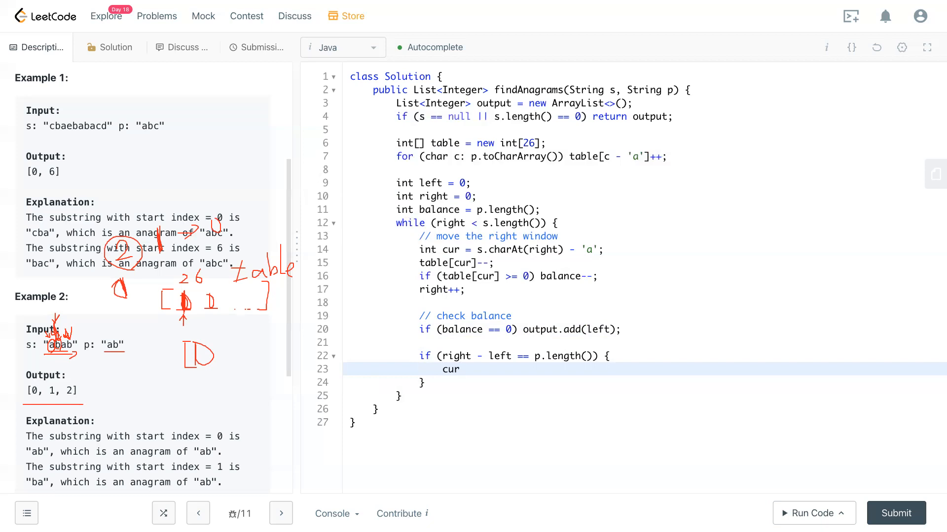
pyautogui.write('=')
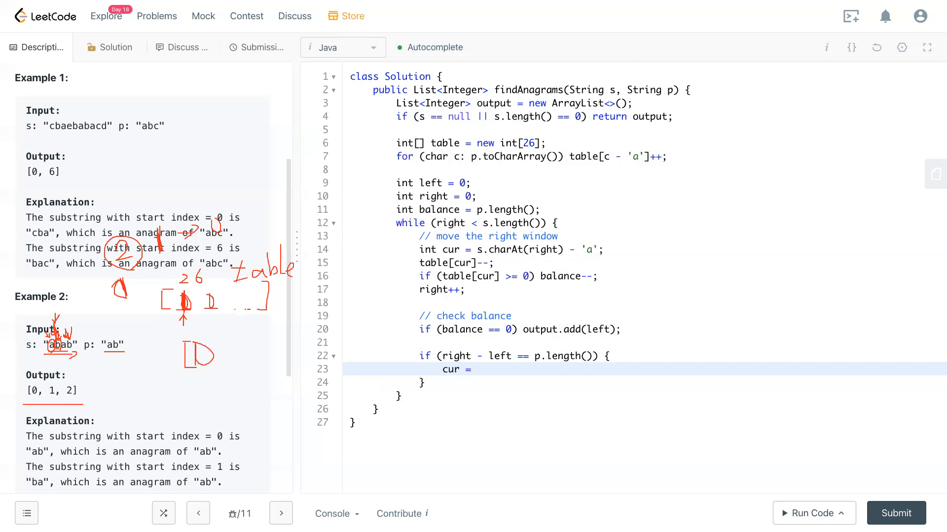
pyautogui.write('s.charAt(l')
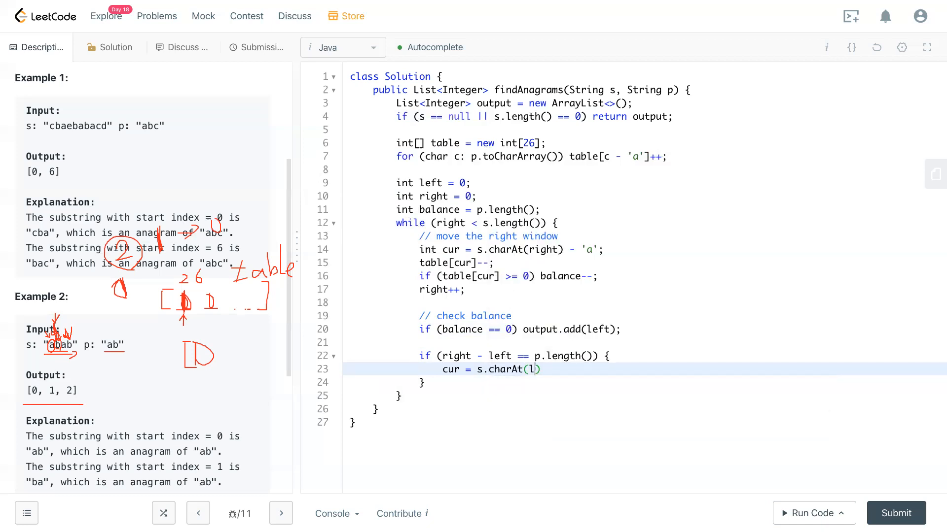
pyautogui.write("eft) - 'a';")
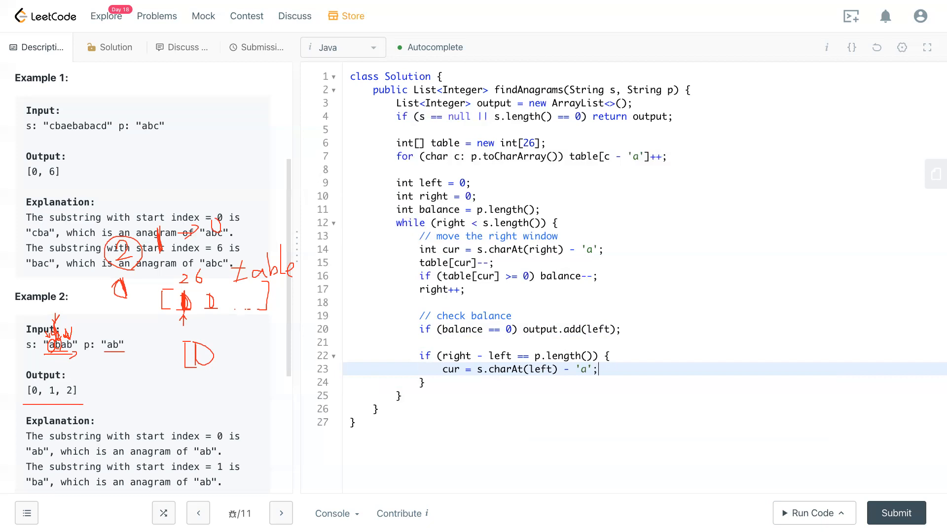
pyautogui.press('enter')
pyautogui.write('table[')
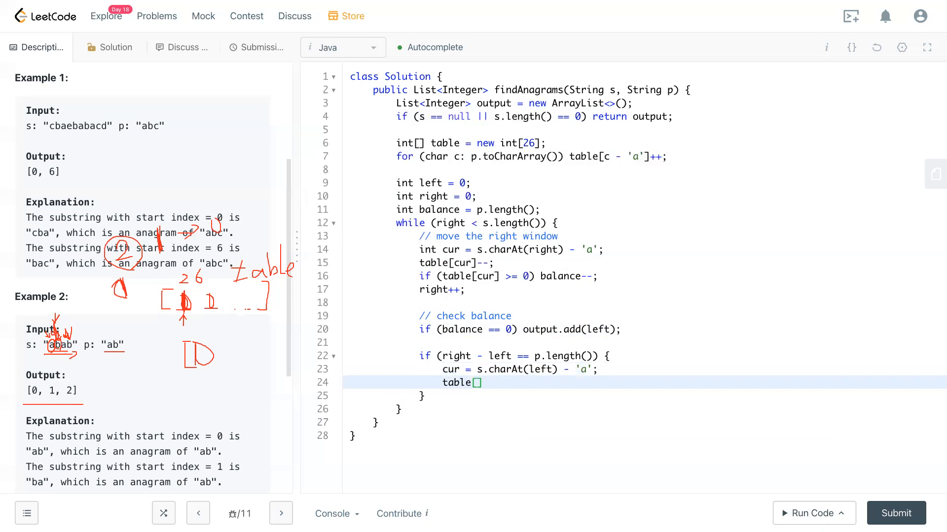
# Restore the departing character's count with table[cur]++ on the next line
pyautogui.write('cur')
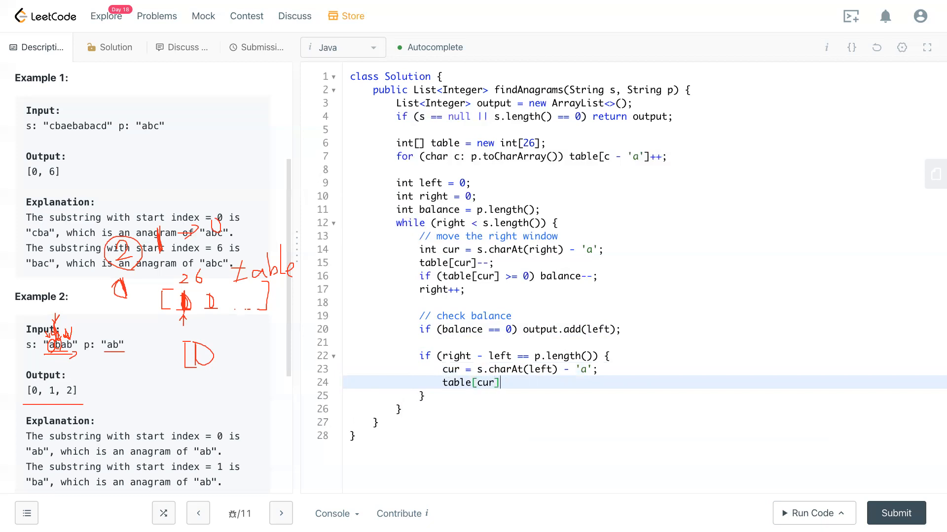
pyautogui.write('++;')
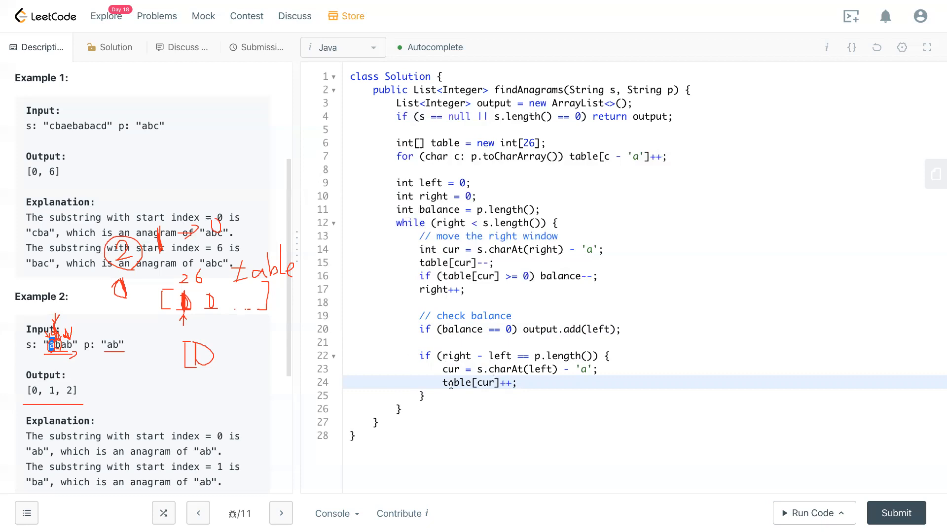
pyautogui.click(518, 383)
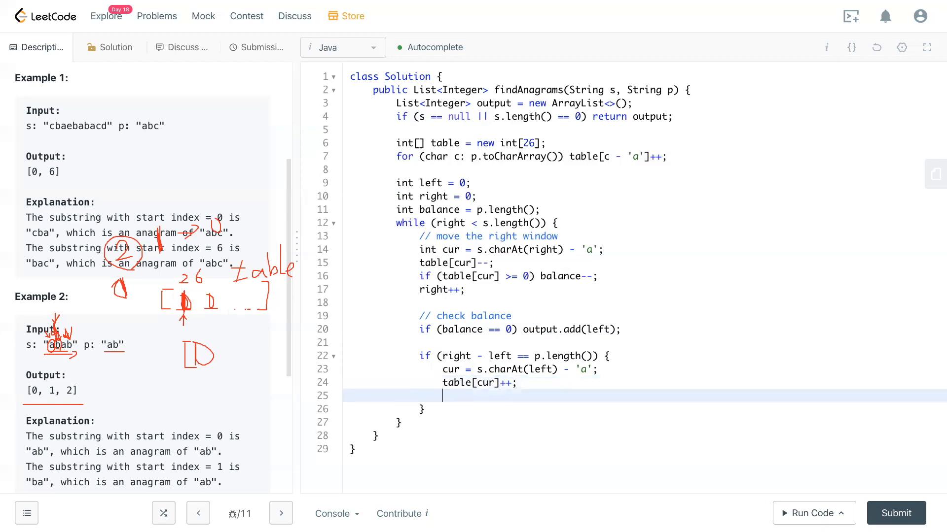
# Add if (table[cur] >= 1) balance++; to the shrink block
pyautogui.write('if (')
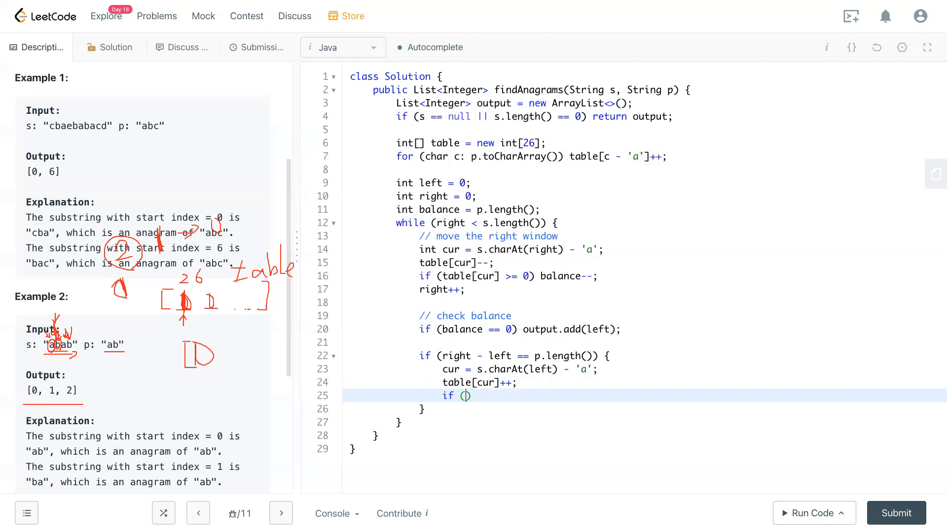
pyautogui.write('table')
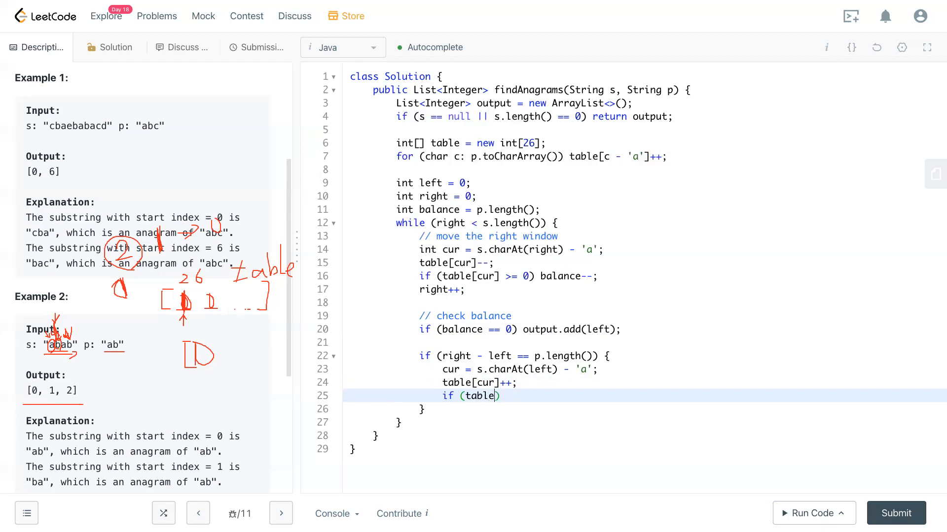
pyautogui.write('[cur]')
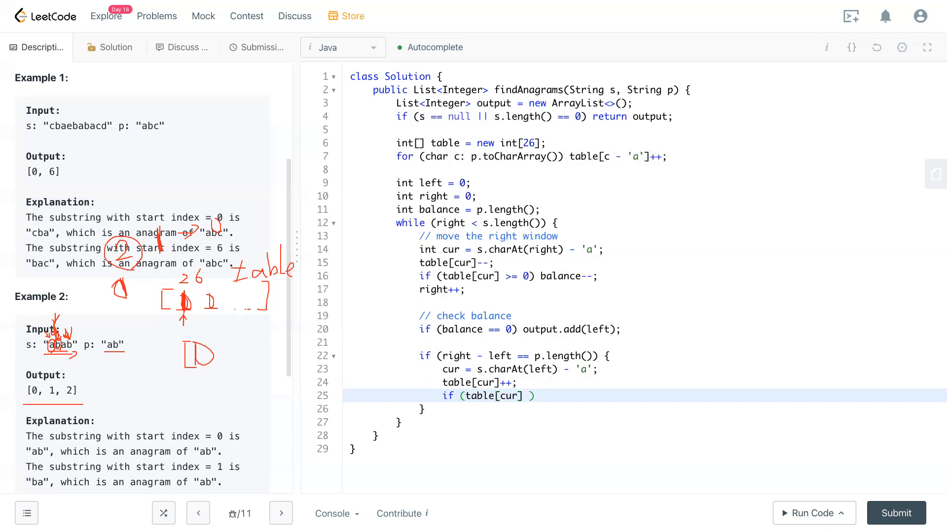
pyautogui.write('>=')
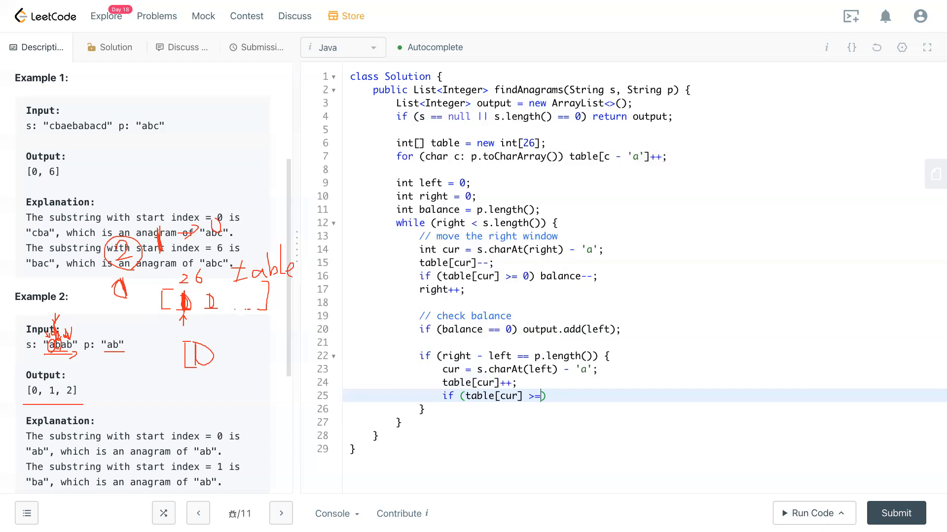
pyautogui.write('1)')
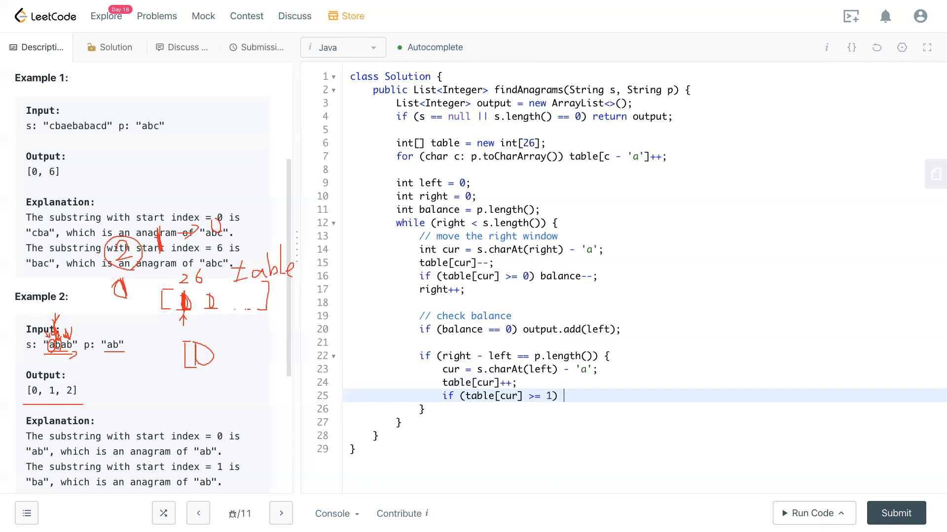
pyautogui.write('bal')
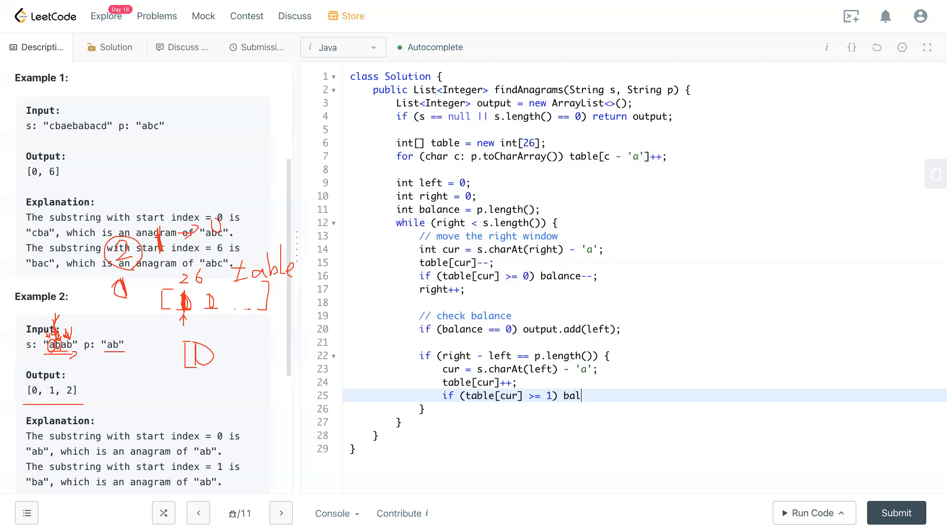
pyautogui.write('ance')
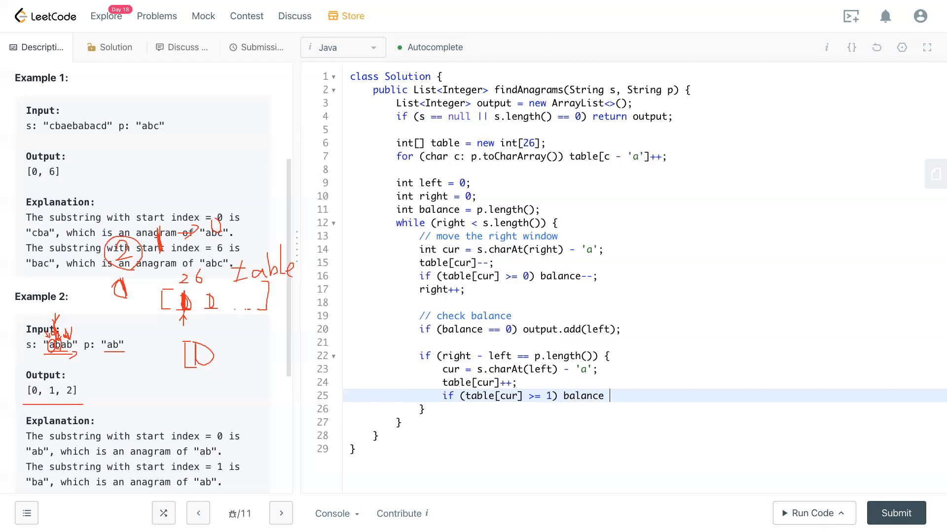
pyautogui.write('++;')
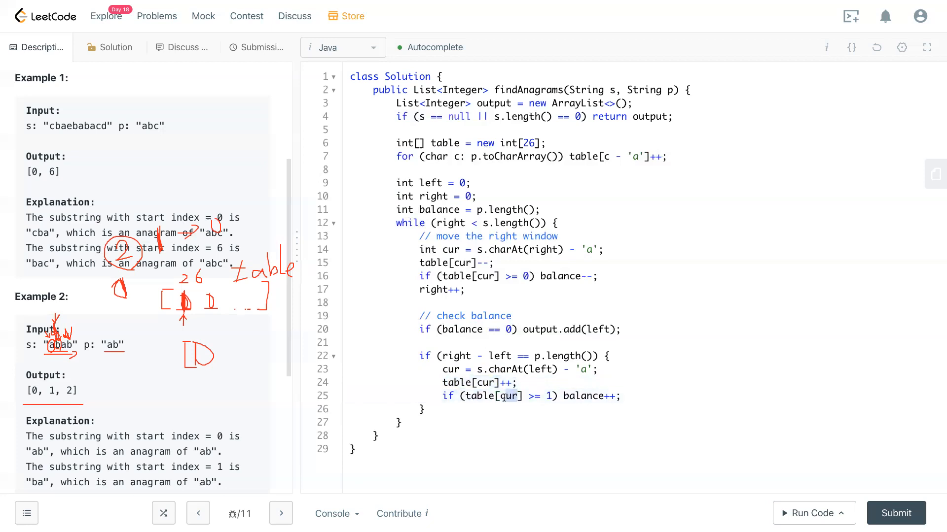
# Highlight the balance increment while explaining its purpose
pyautogui.click(564, 396)
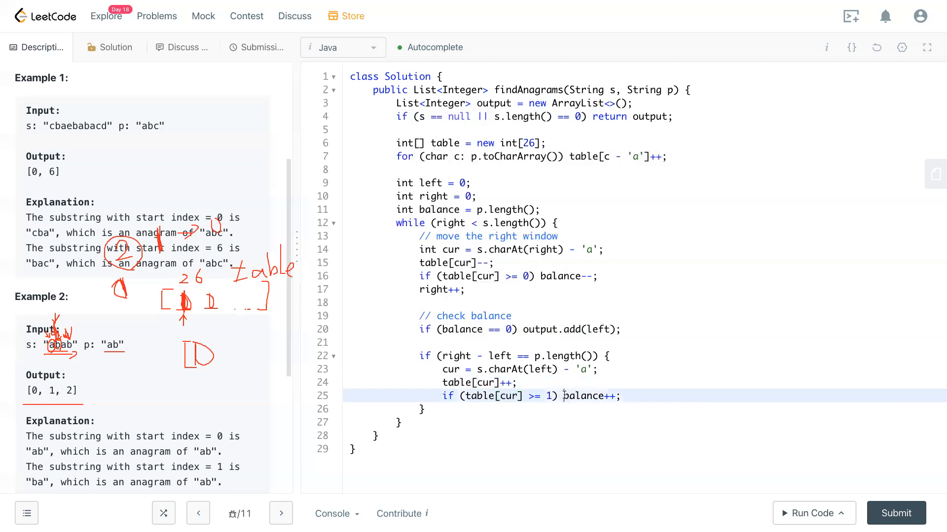
pyautogui.doubleClick(591, 396)
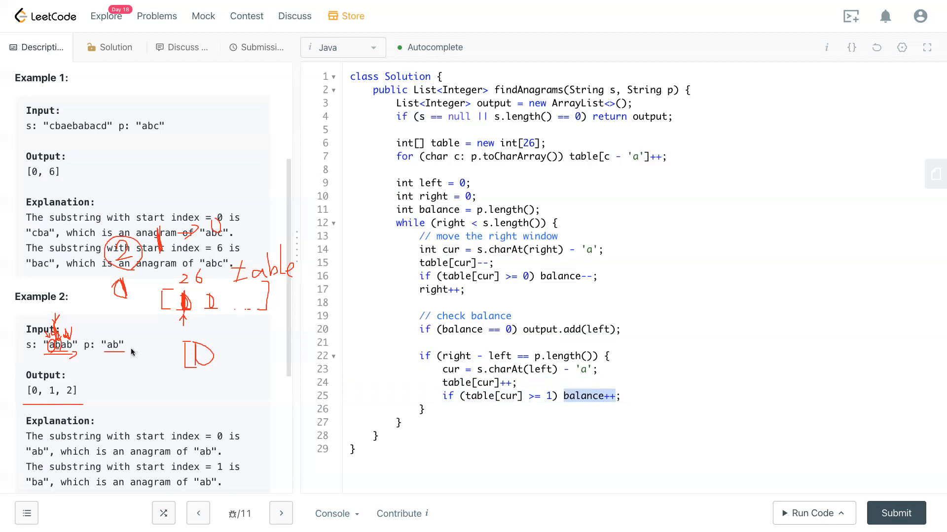
pyautogui.doubleClick(52, 346)
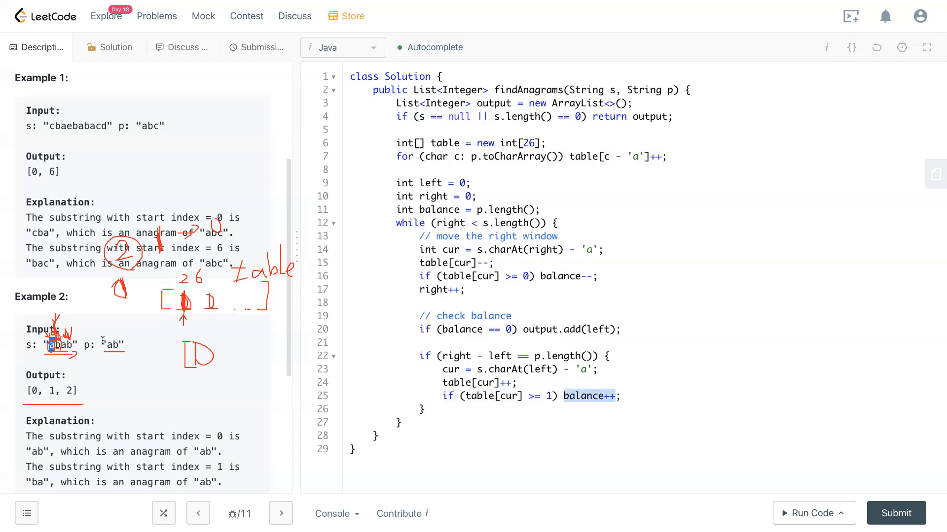
pyautogui.moveTo(94, 351)
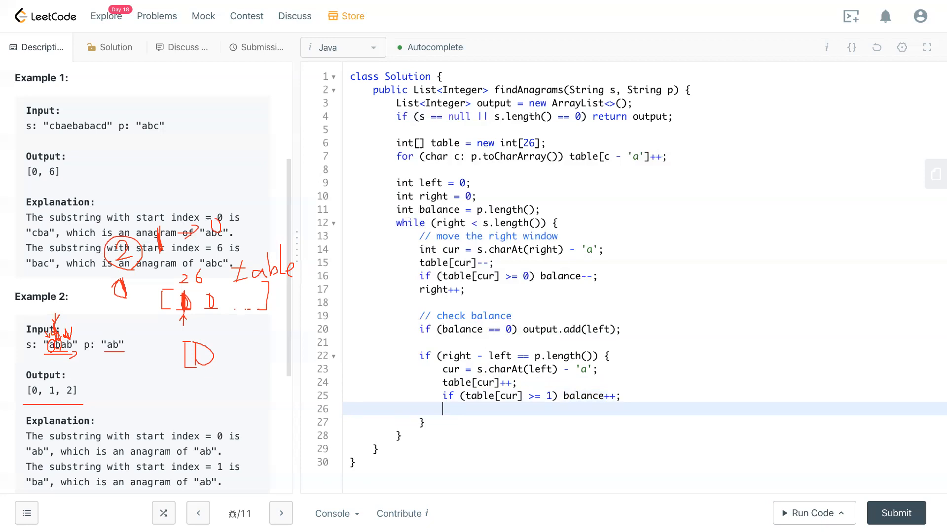
# Add left++ to the shrink block and comment it as moving the left pointer/window
pyautogui.write('left++;')
pyautogui.write('//')
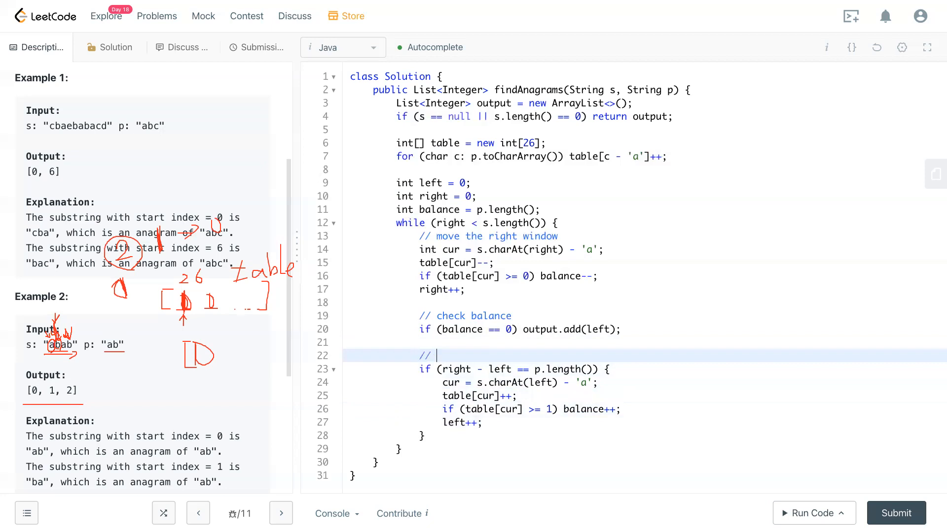
pyautogui.write('move the left')
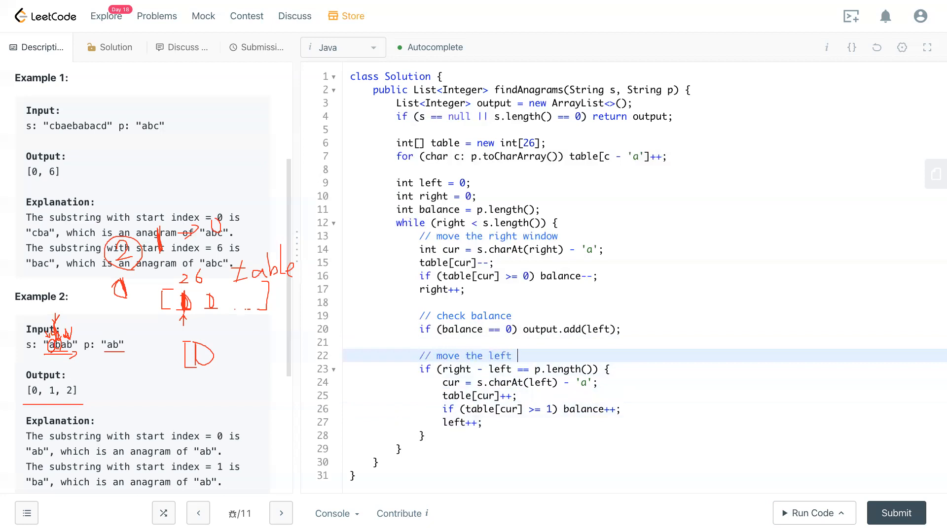
pyautogui.write('pointer')
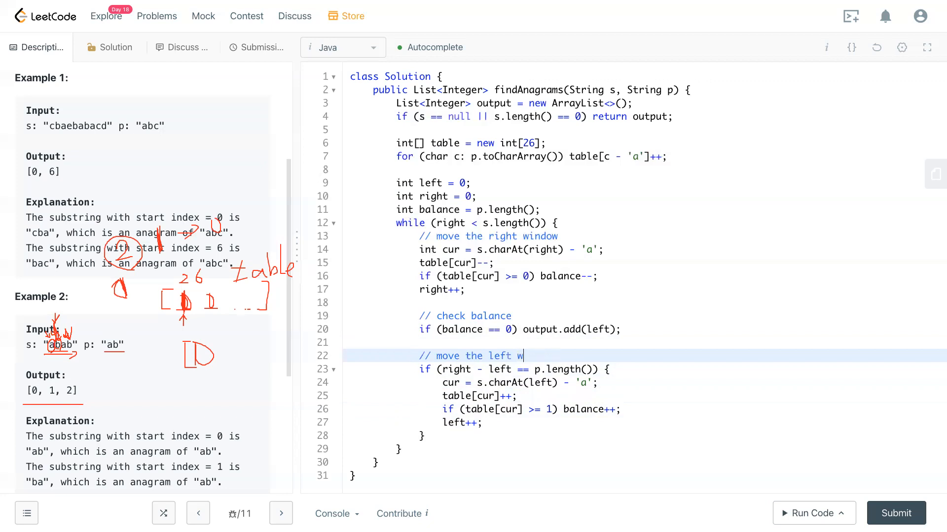
pyautogui.write('indow')
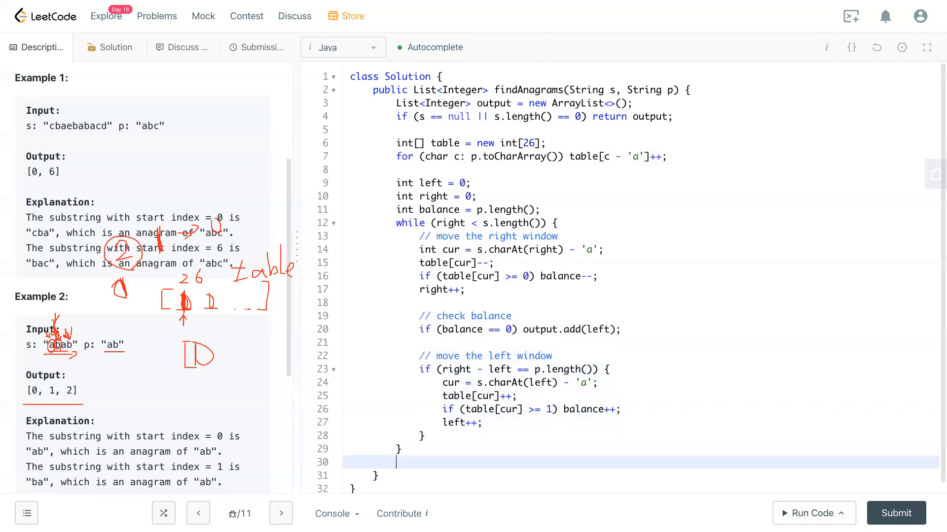
# End the method with return output; and run it on the example test case
pyautogui.write('return outp')
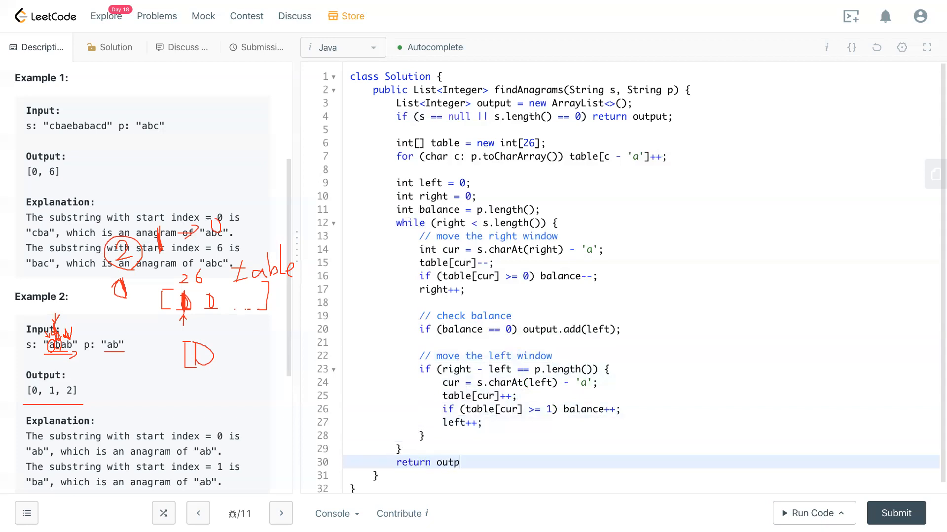
pyautogui.write('ut;')
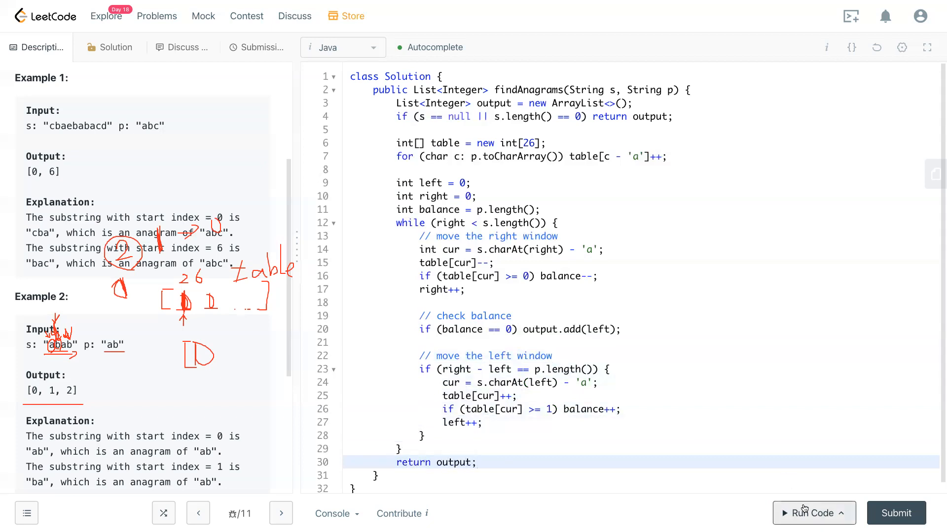
pyautogui.click(809, 513)
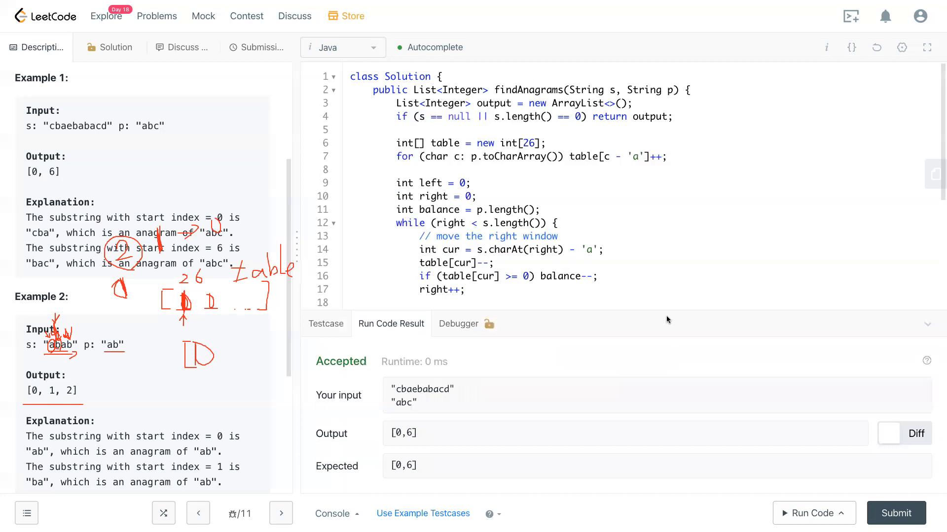
pyautogui.scroll(-3)
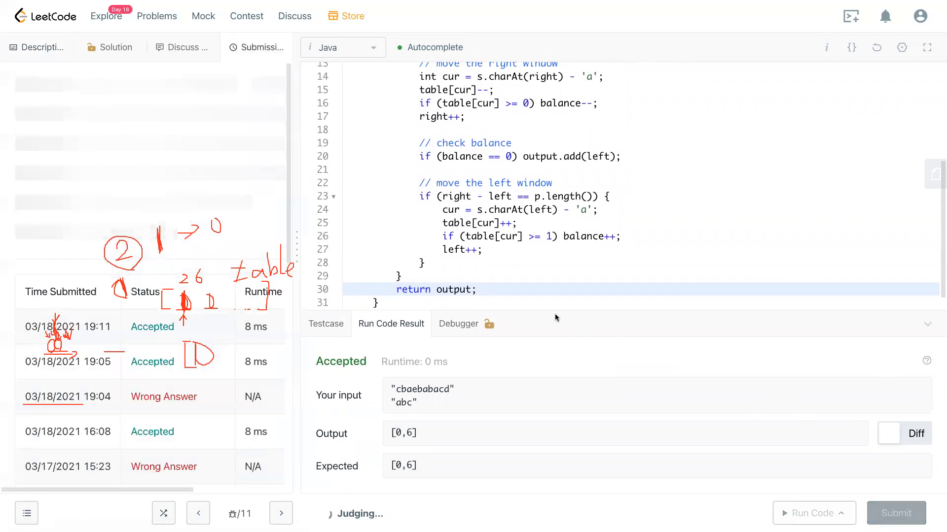
# Submit the solution, review the Success result, and return to the Description tab
pyautogui.click(896, 512)
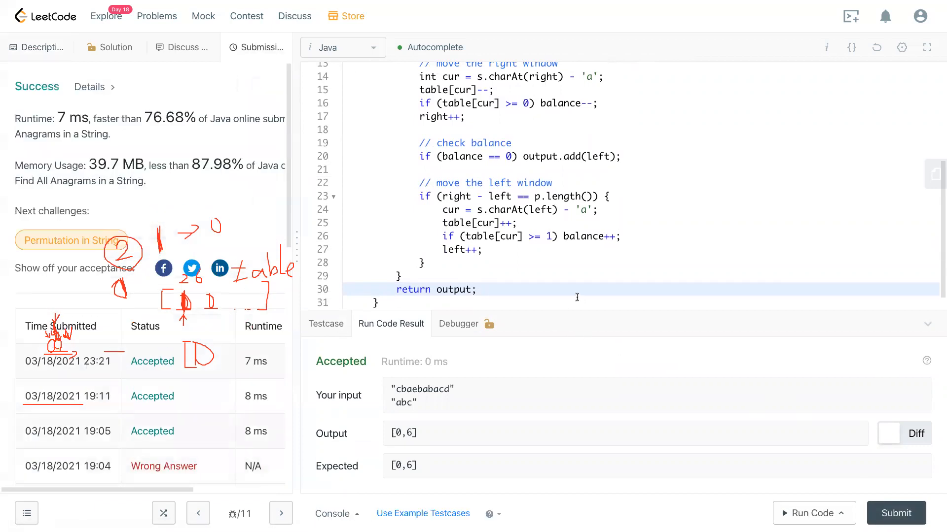
pyautogui.moveTo(745, 289)
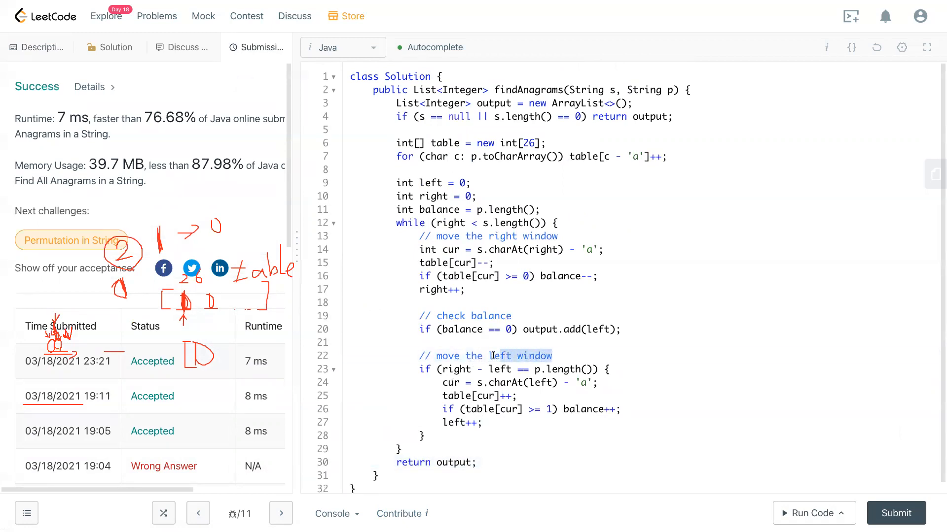
pyautogui.doubleClick(520, 356)
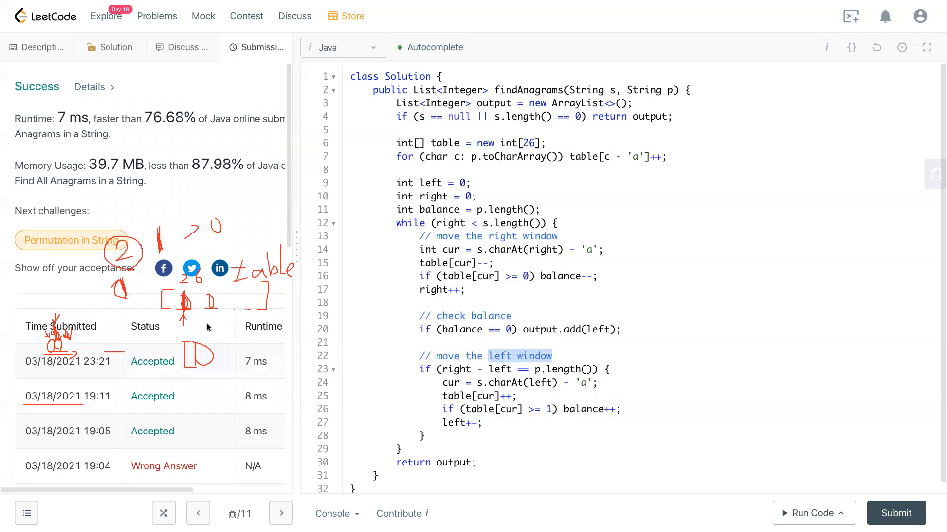
pyautogui.moveTo(136, 283)
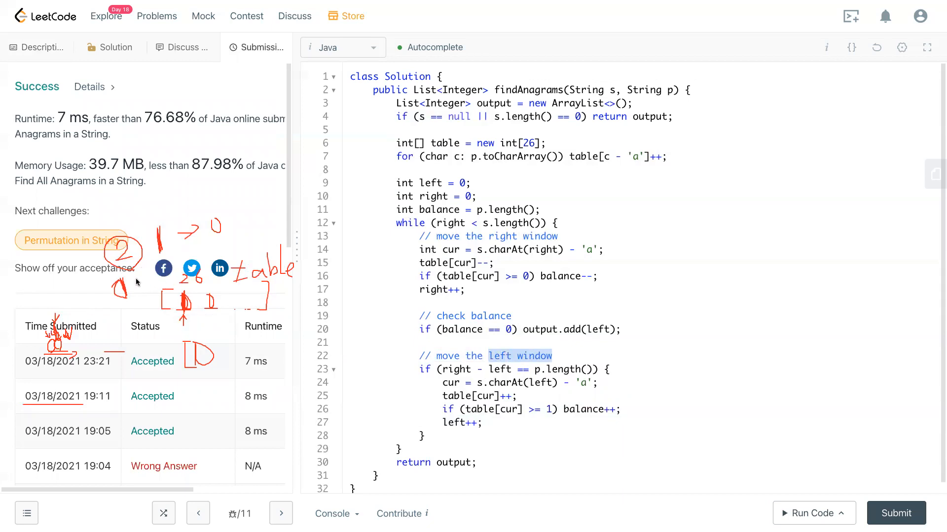
pyautogui.click(36, 47)
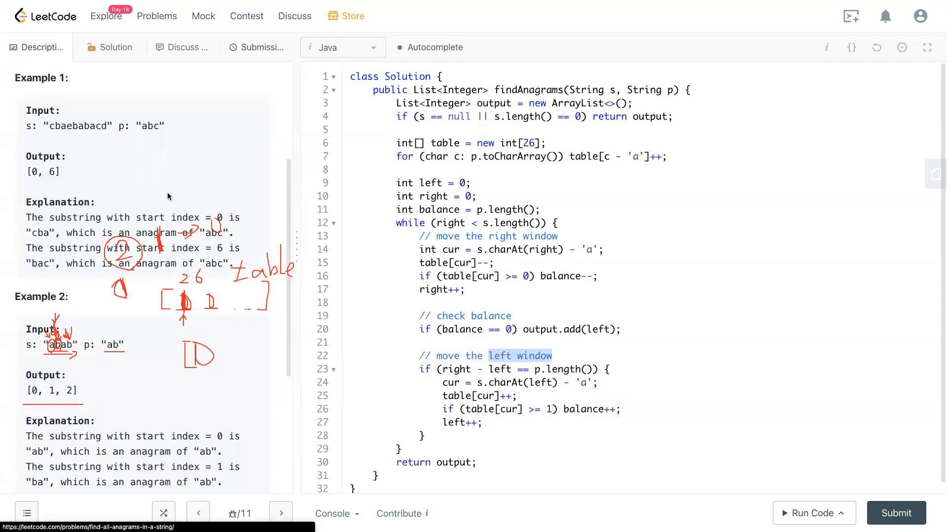